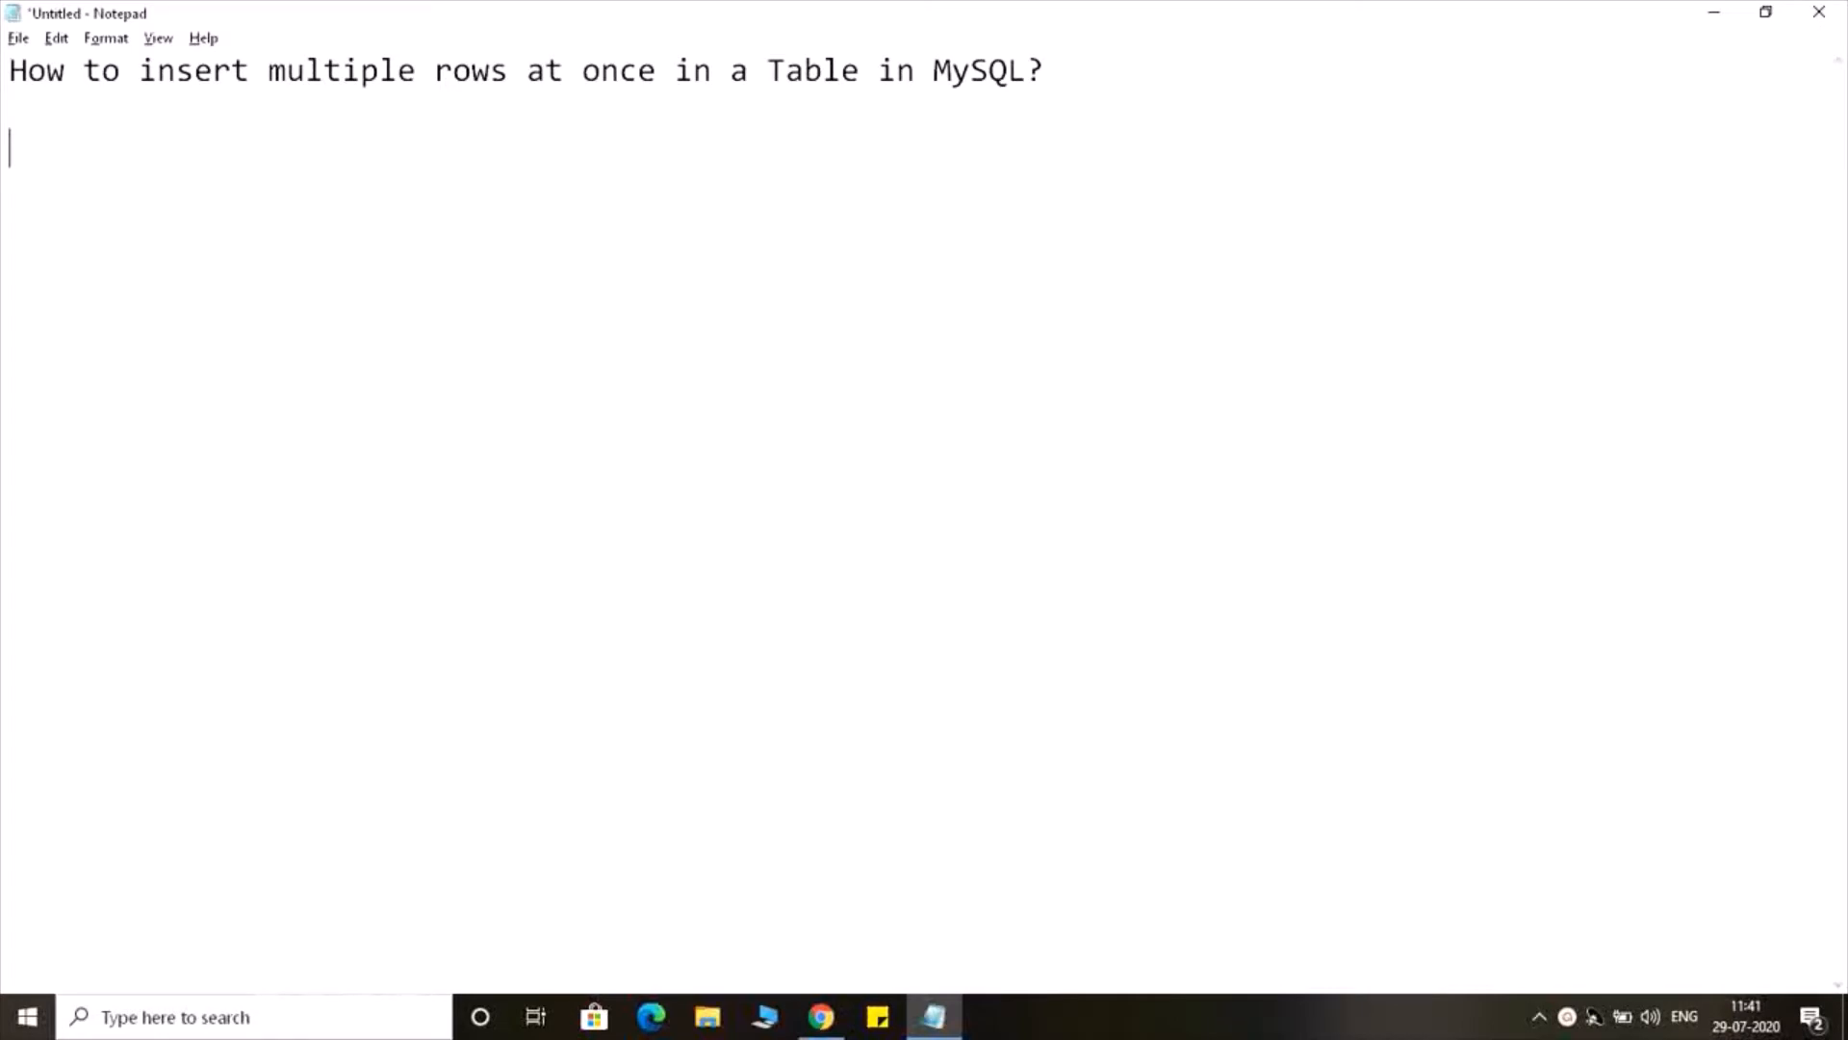
Type 'insert into <table_name> values (val1, val2, val3....valn)' under the Notepad heading
text(insert into)
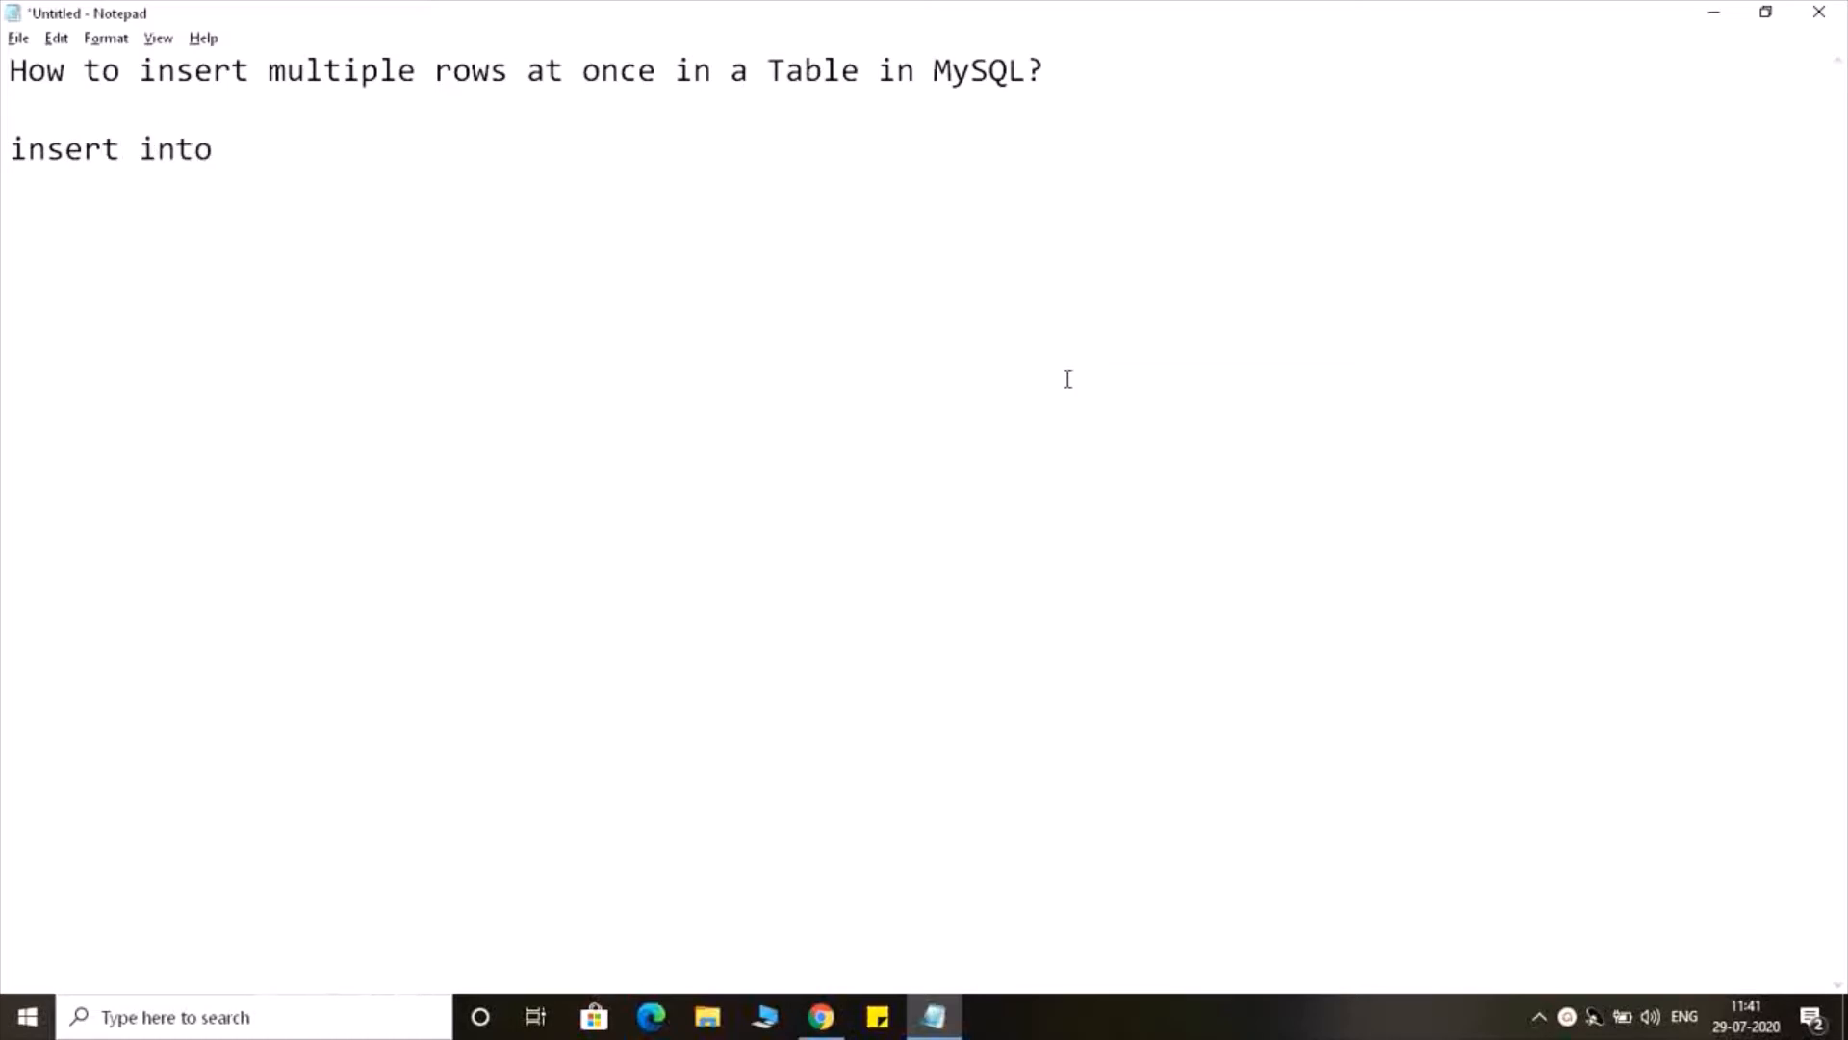
text(<>)
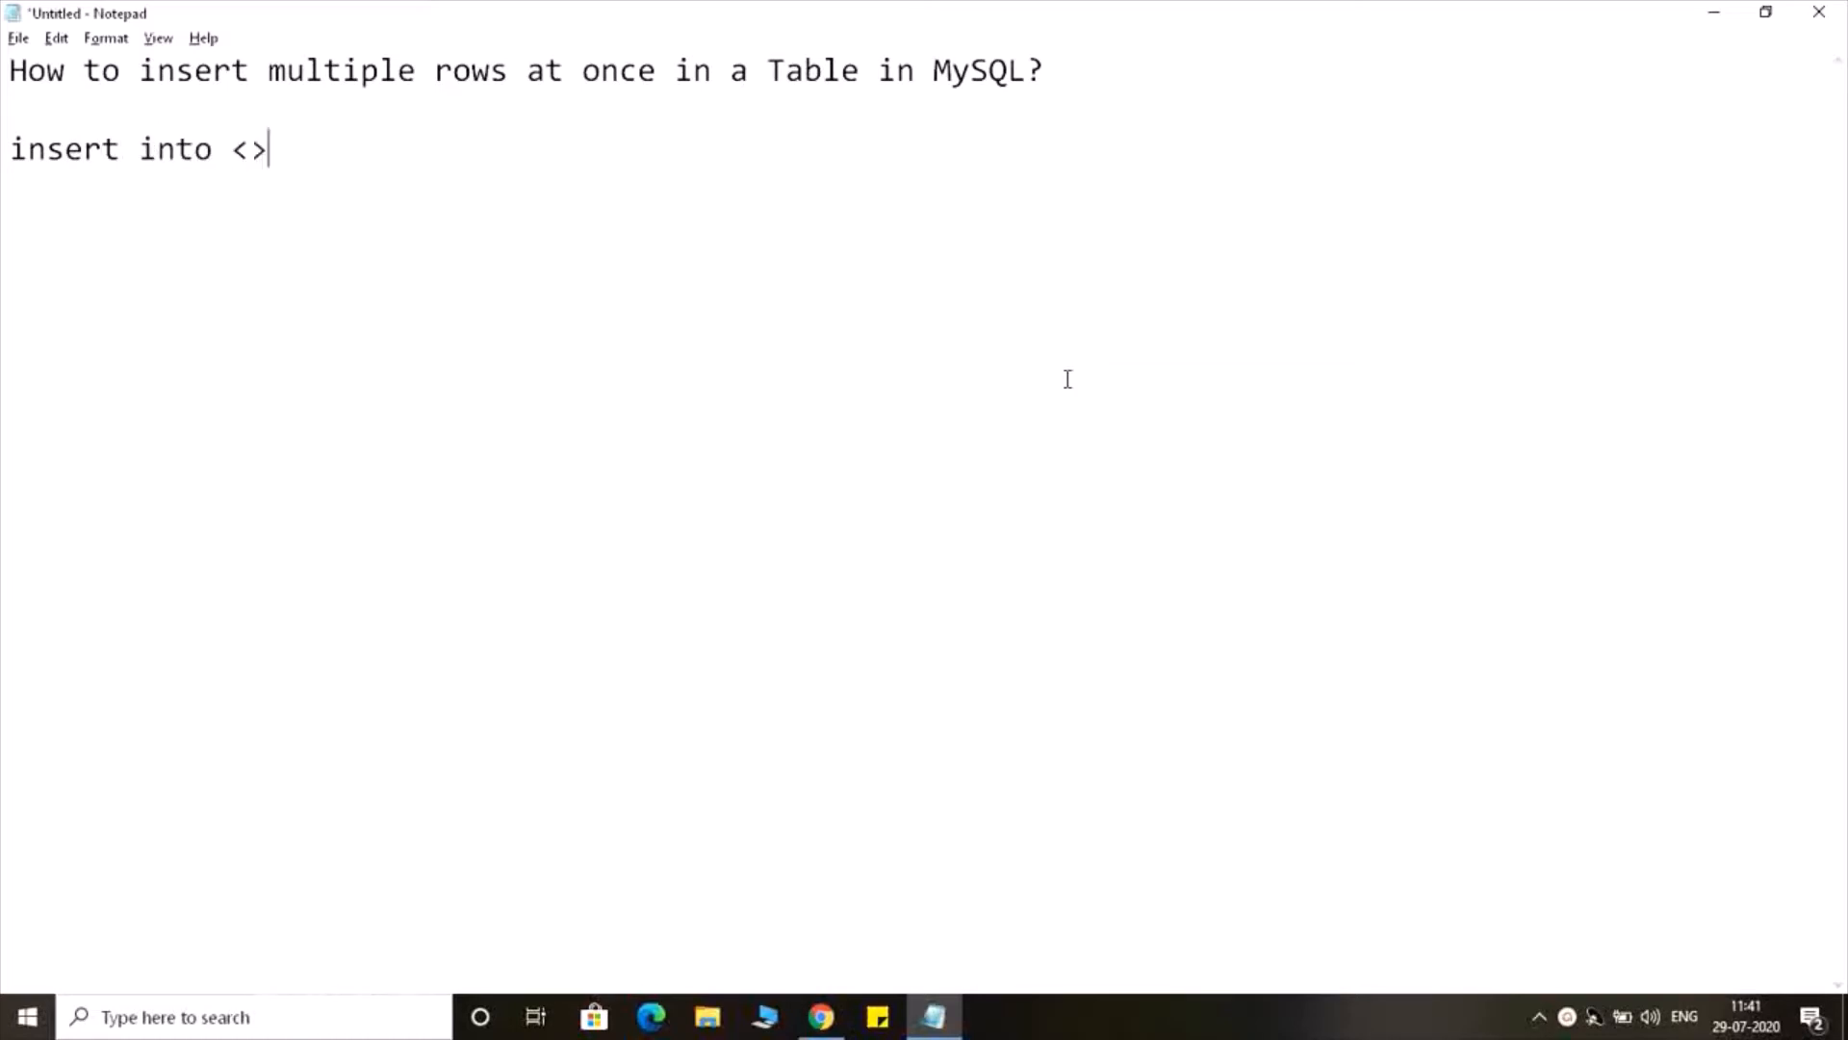
text(table_name)
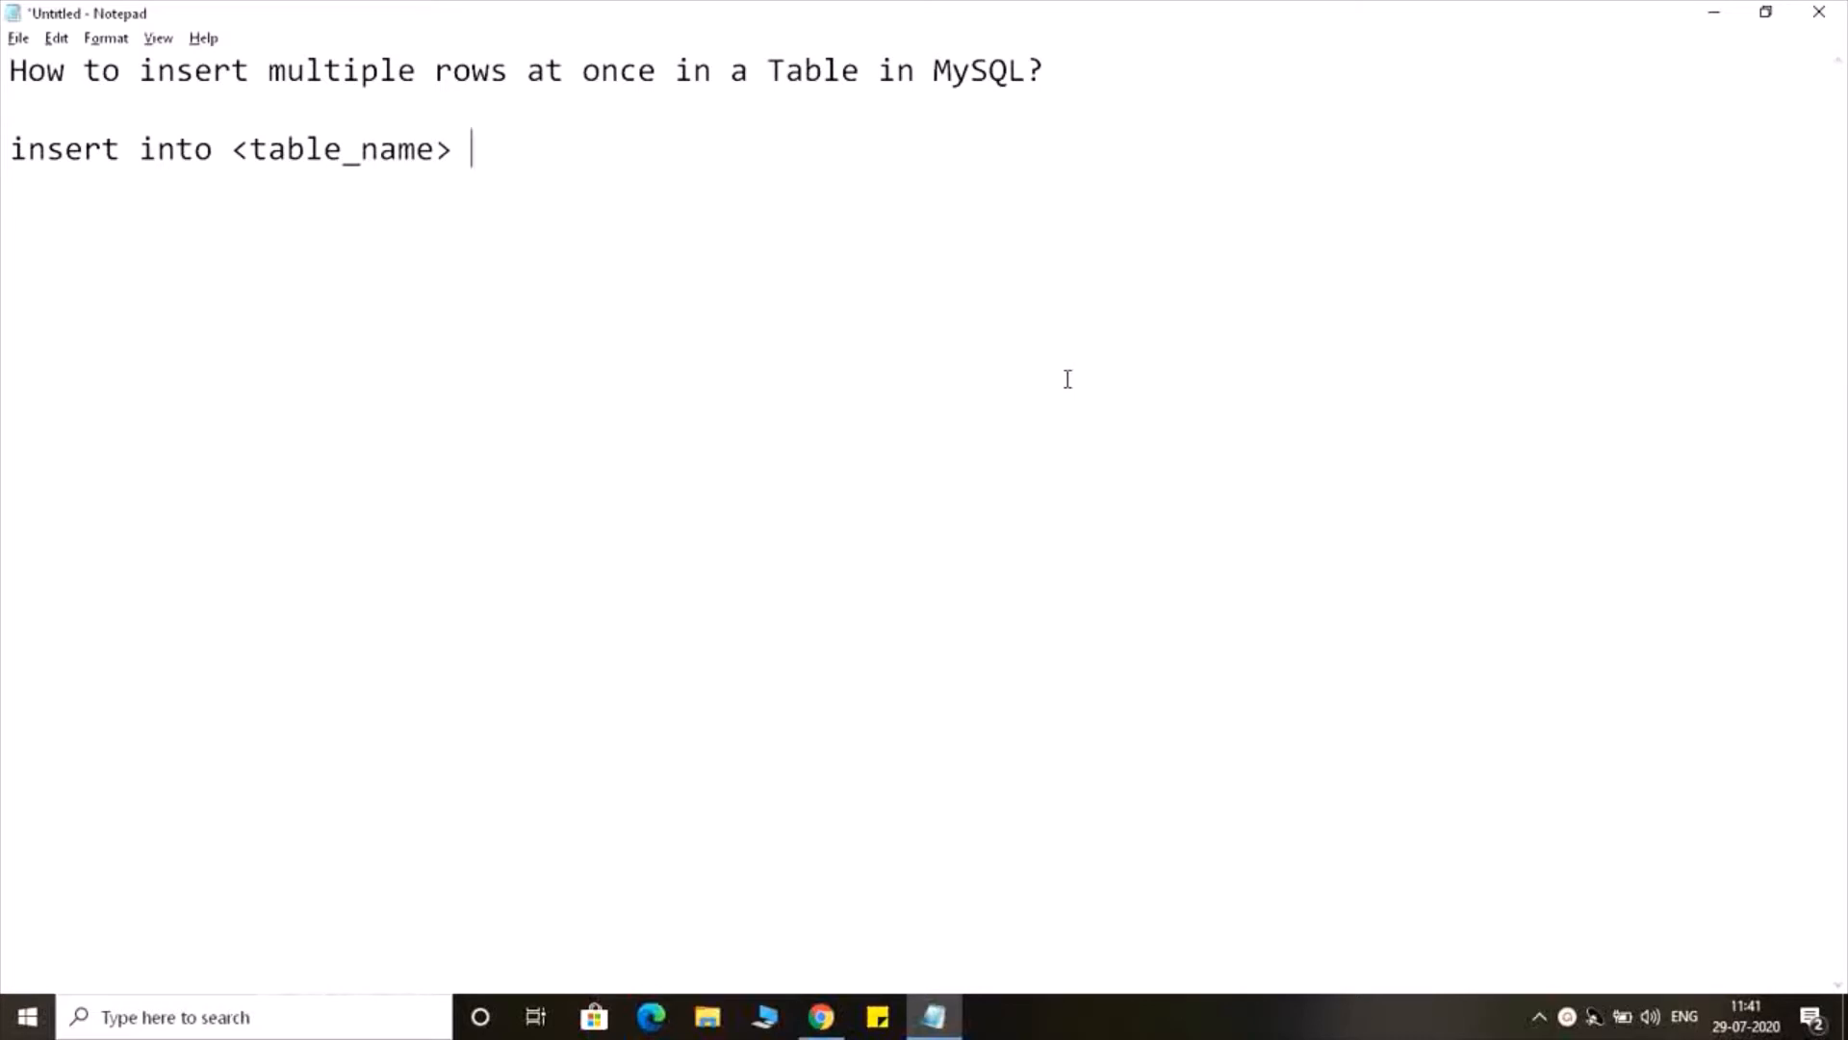
text(values)
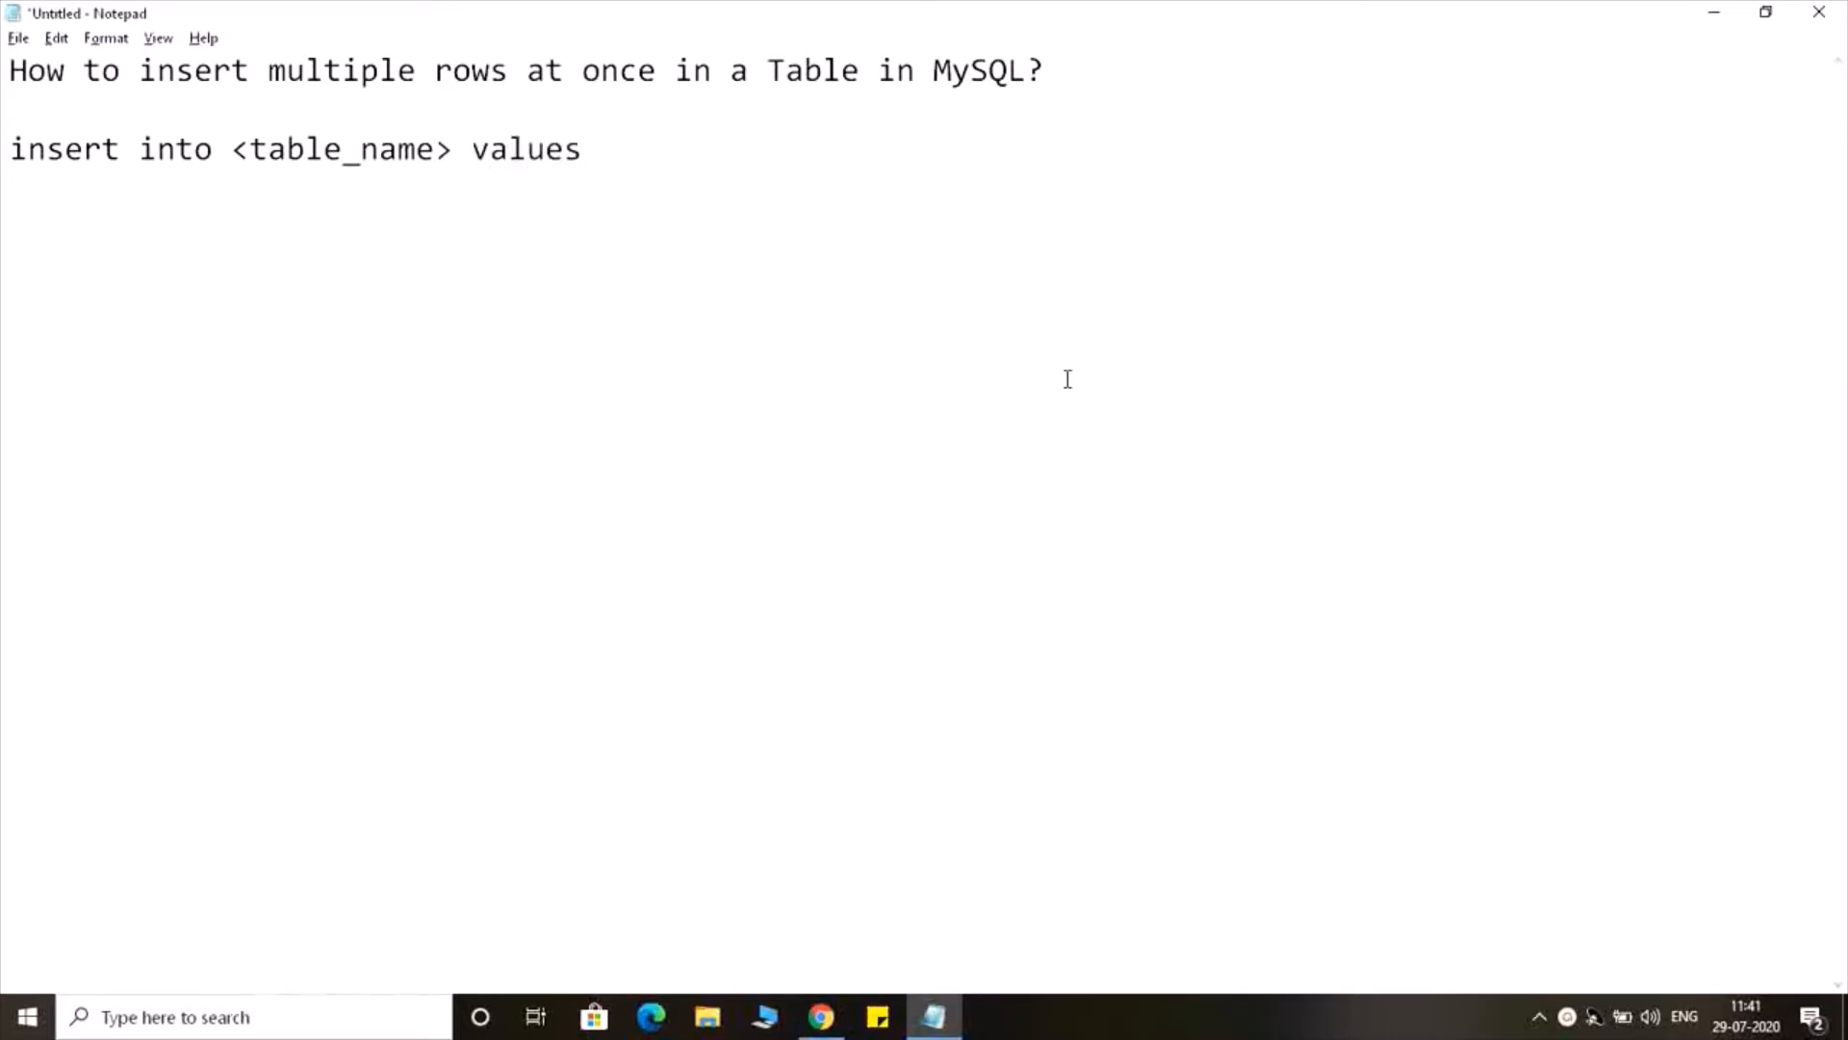
text(())
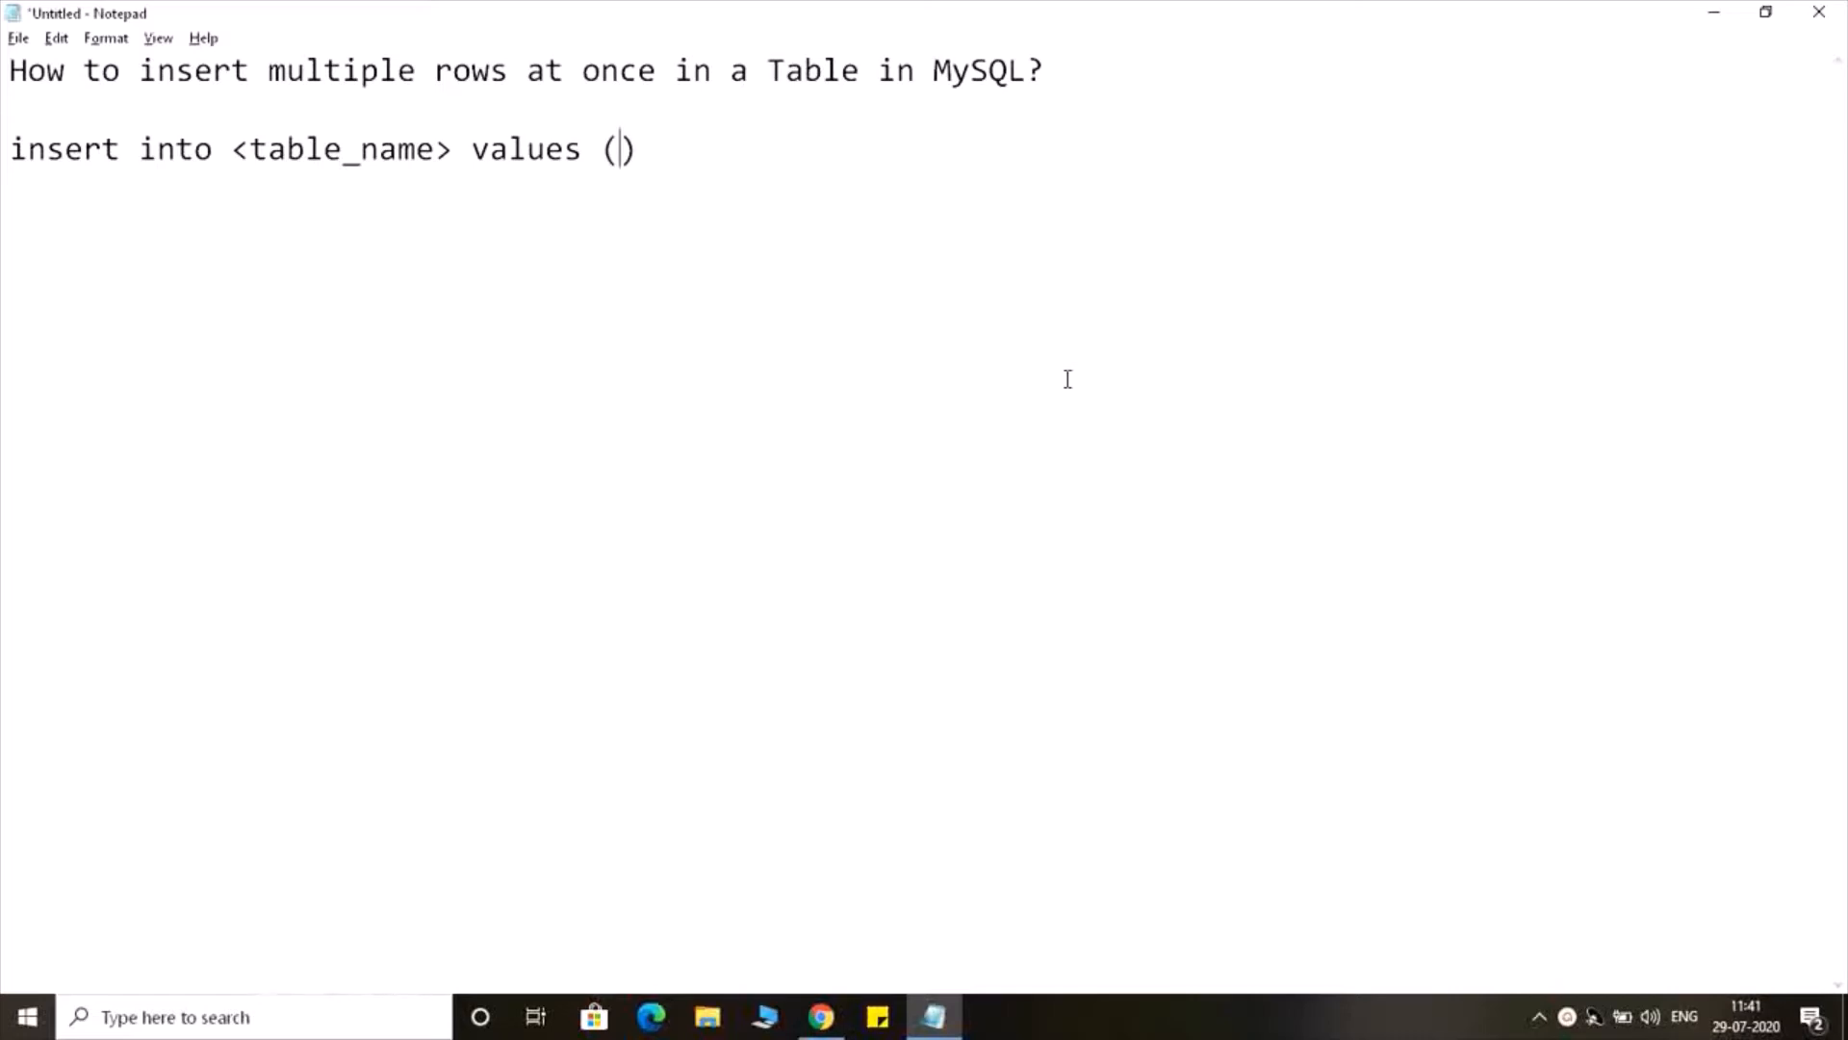
text(val1, vak)
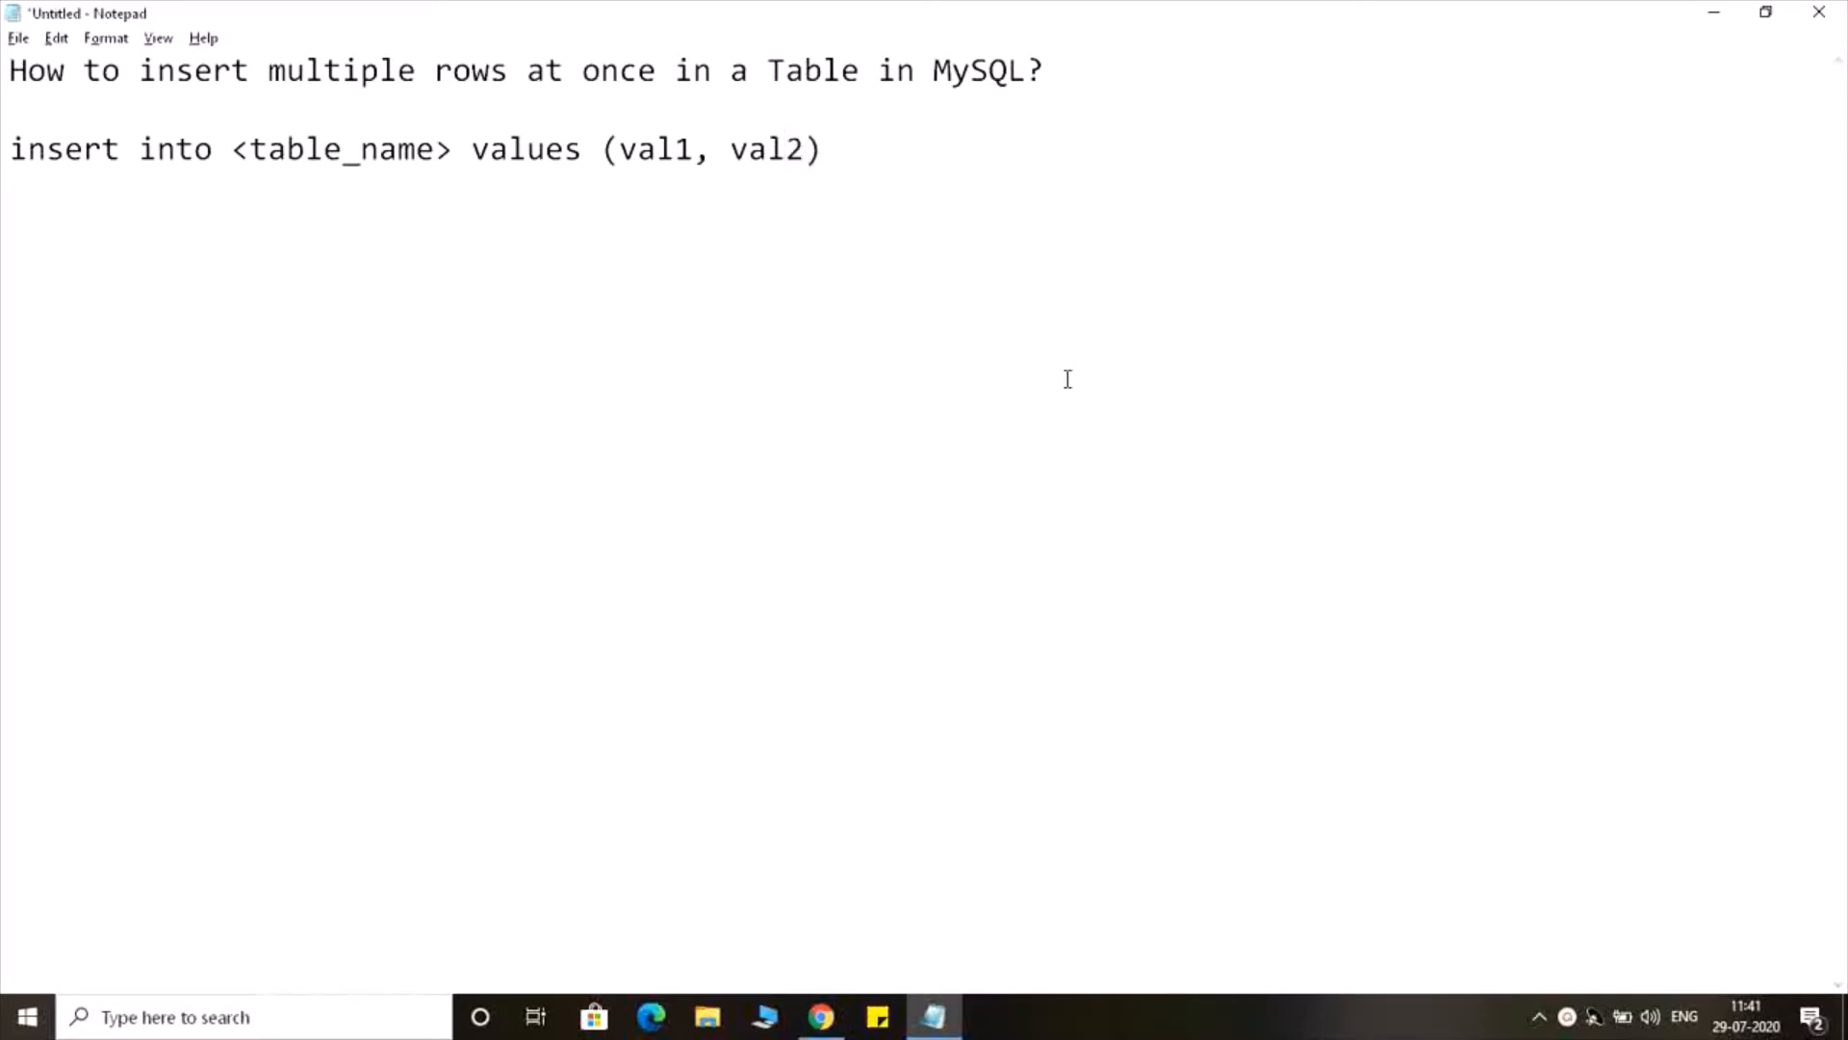
text(, val3)
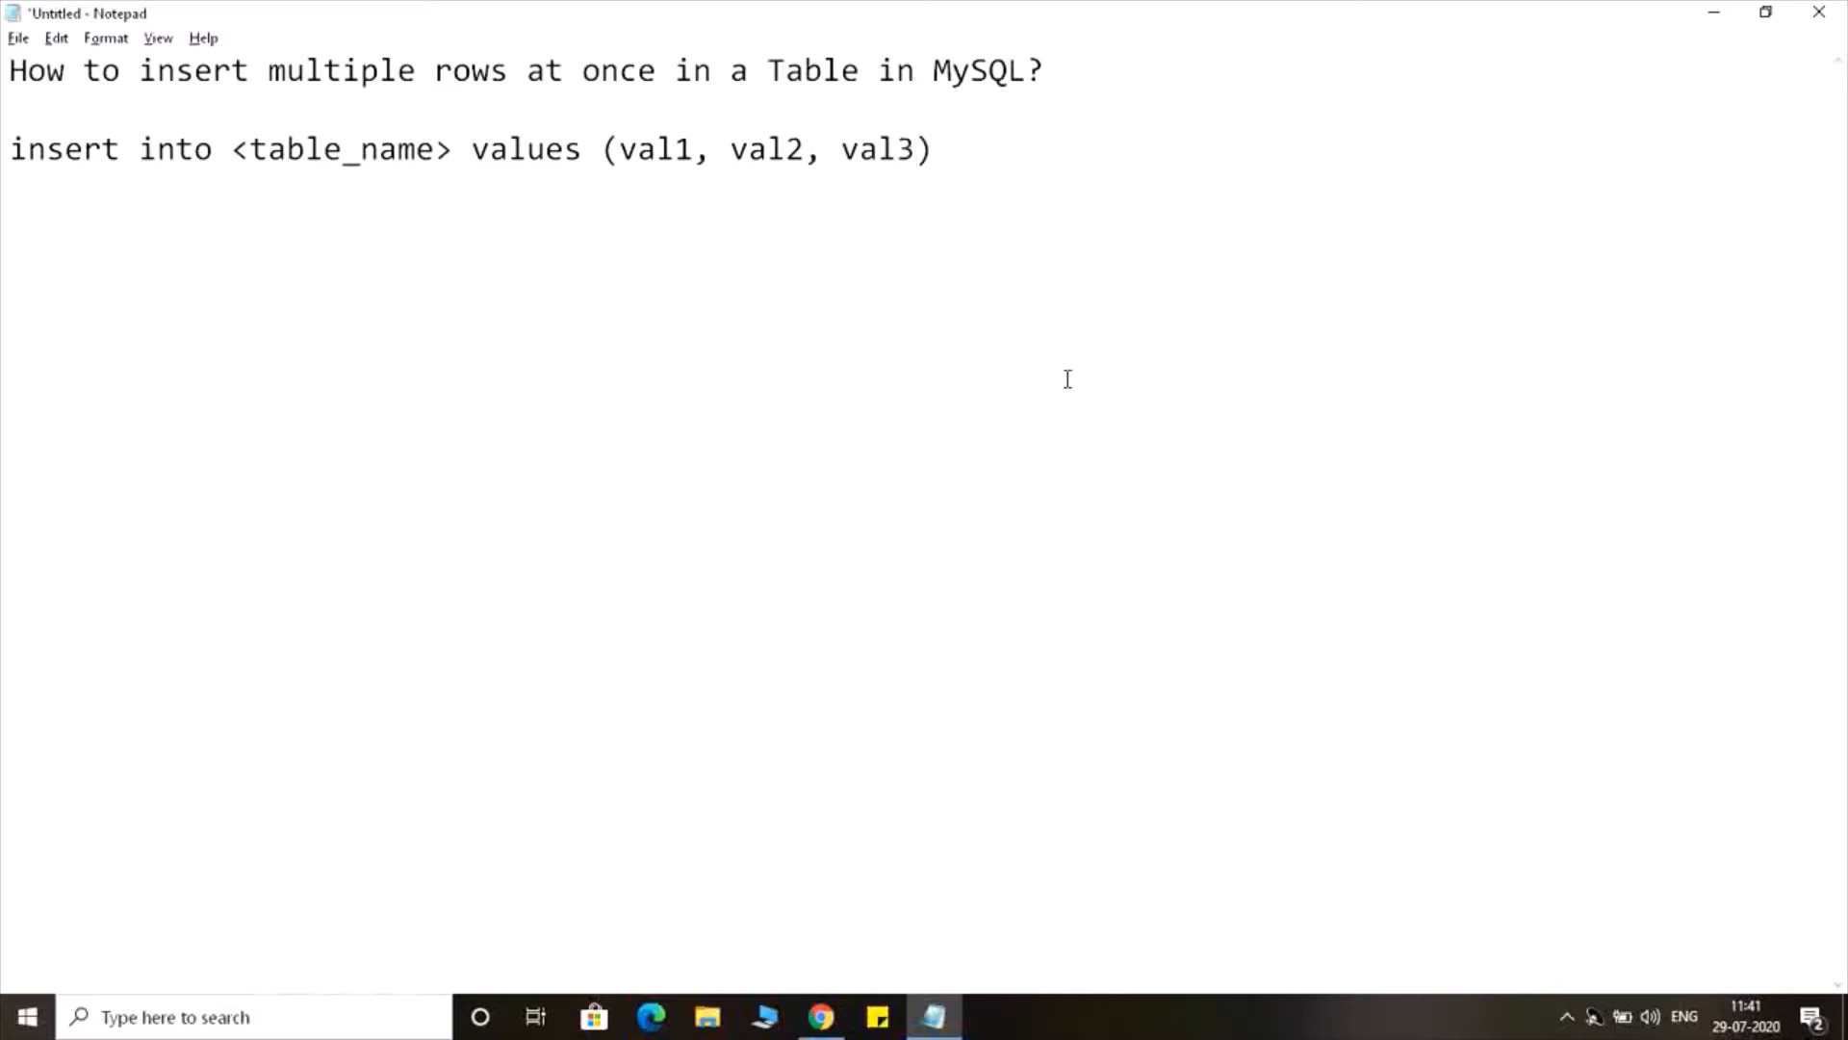
text(....)
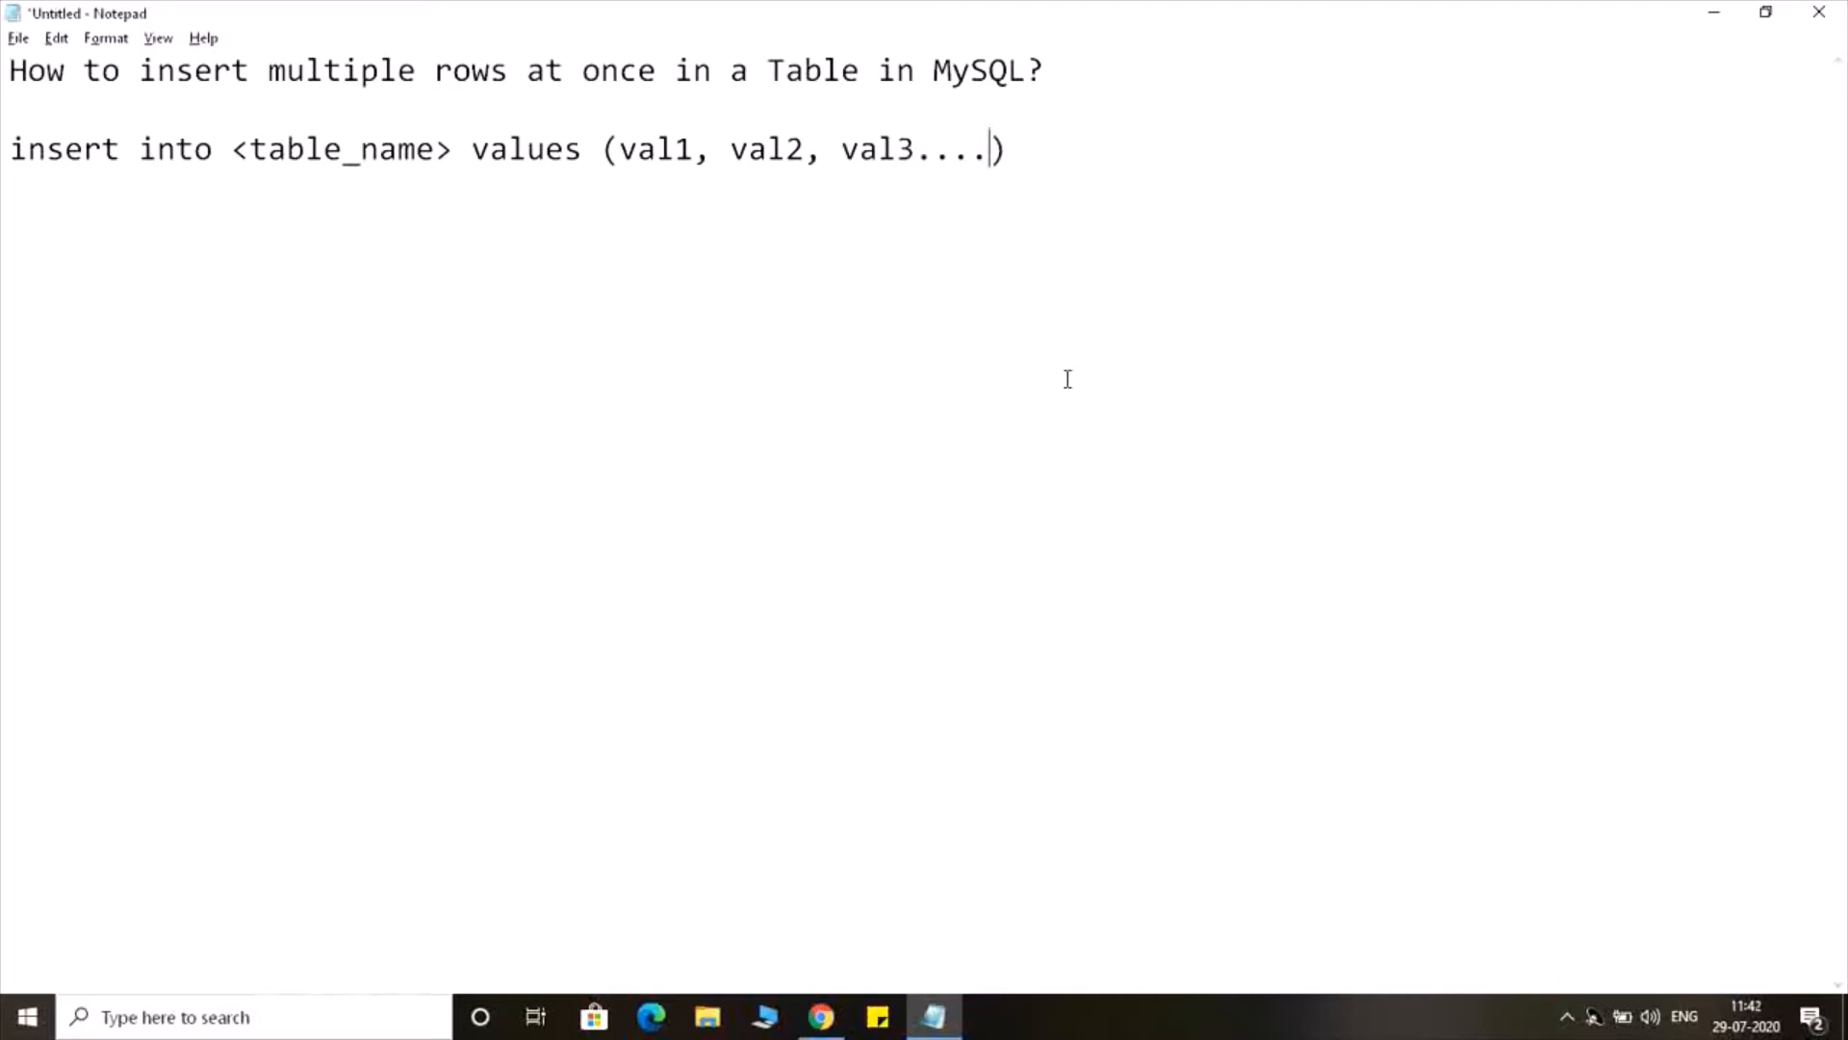
text(valn)
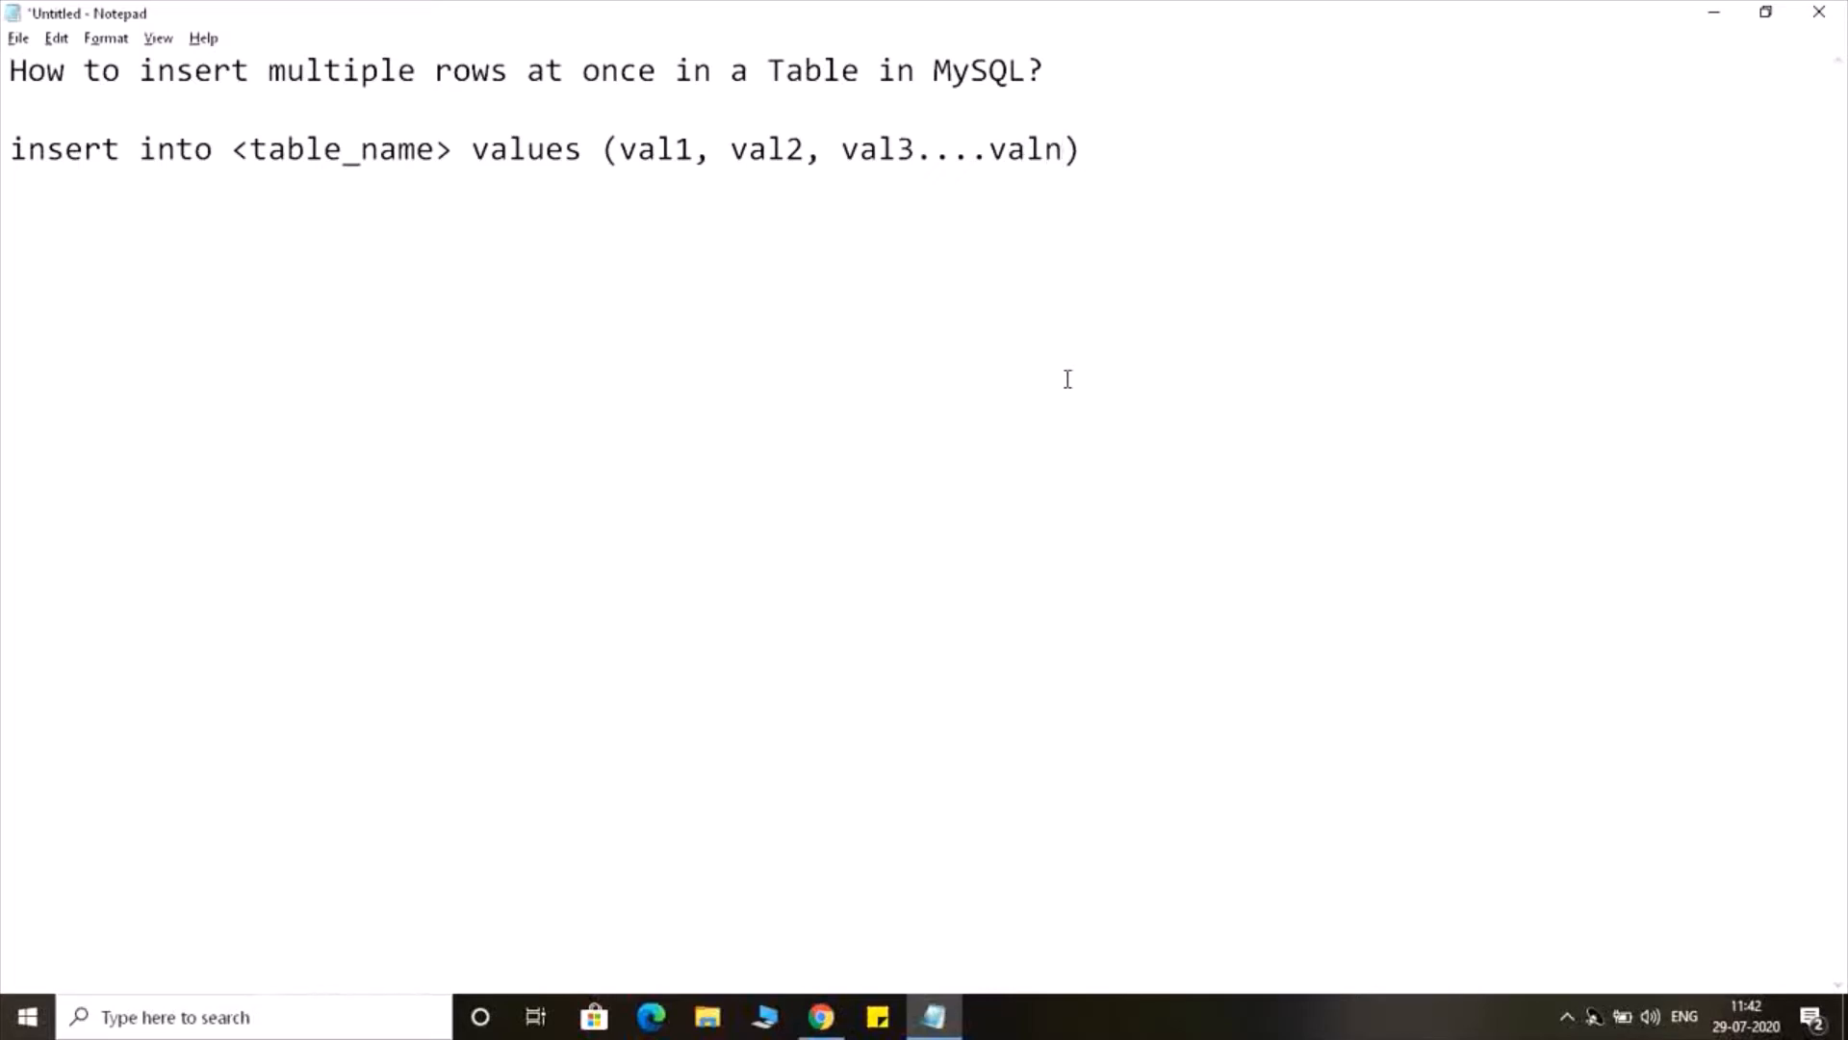
Append a second value group ,(val1, val2, val3....valn) to the syntax line
text(,)
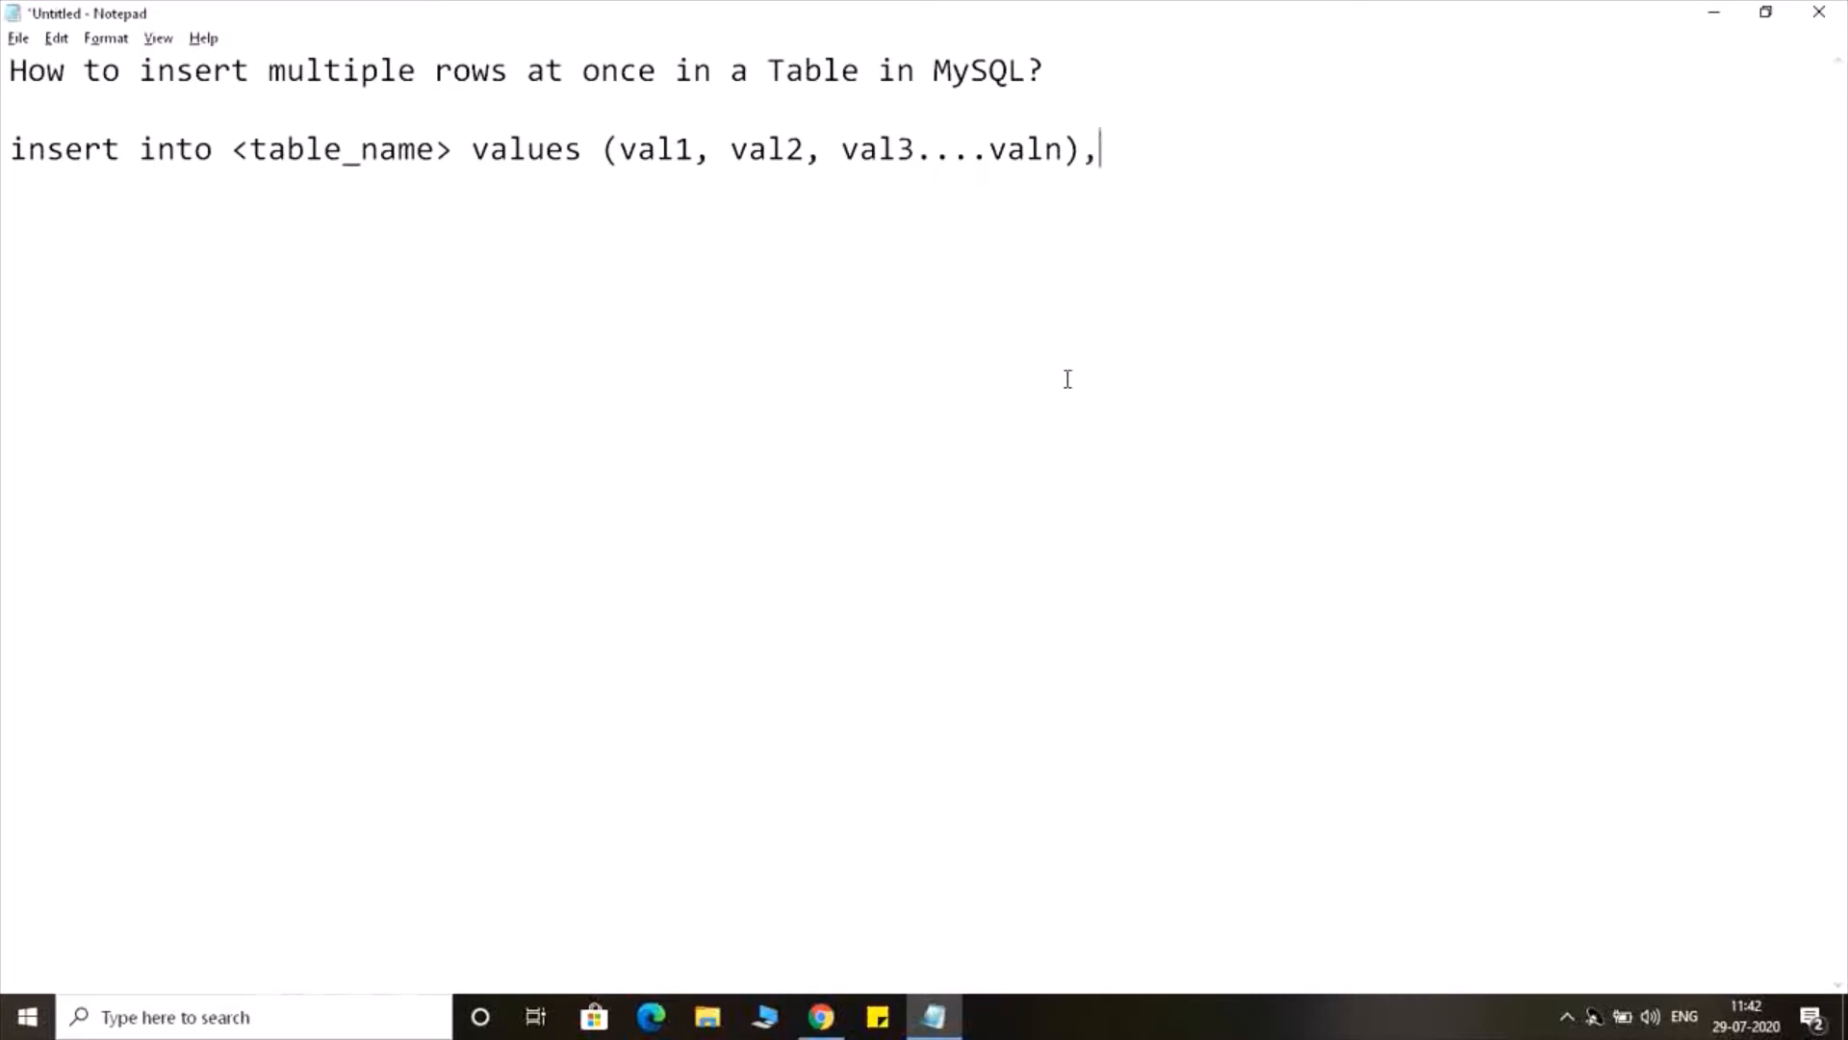
text(())
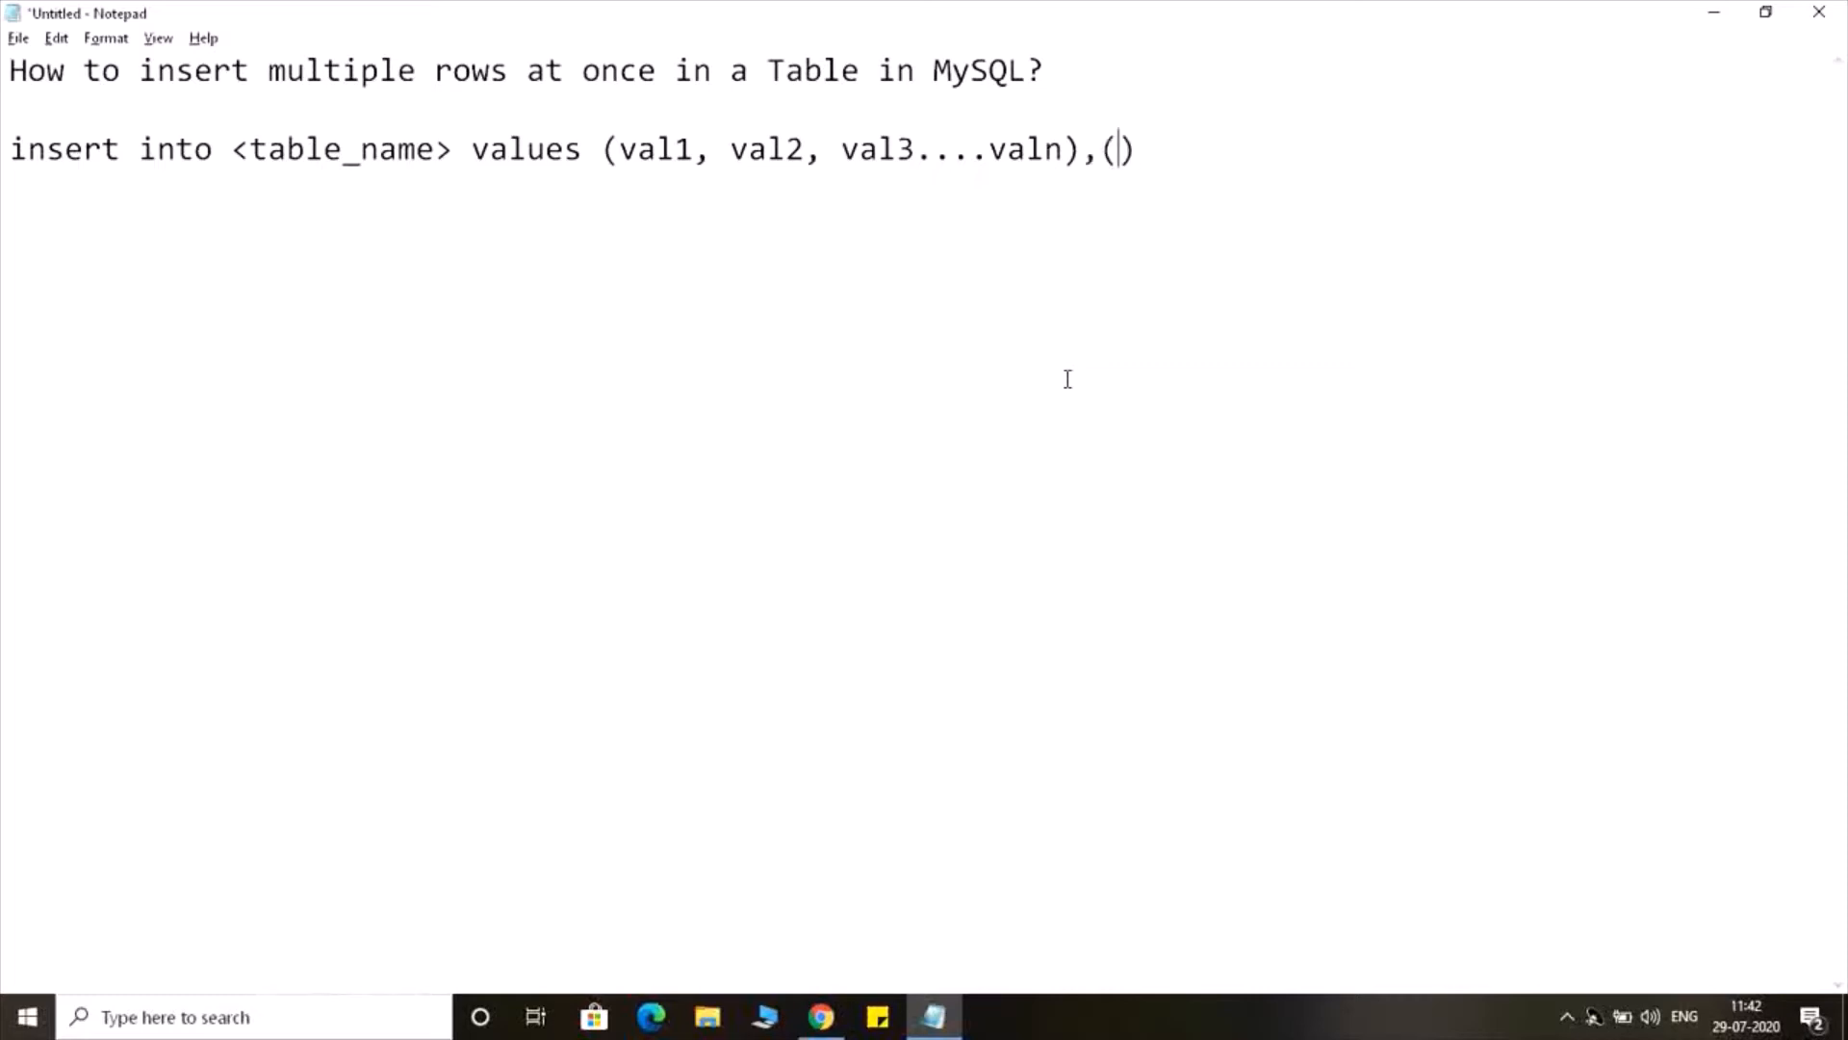
text(val)
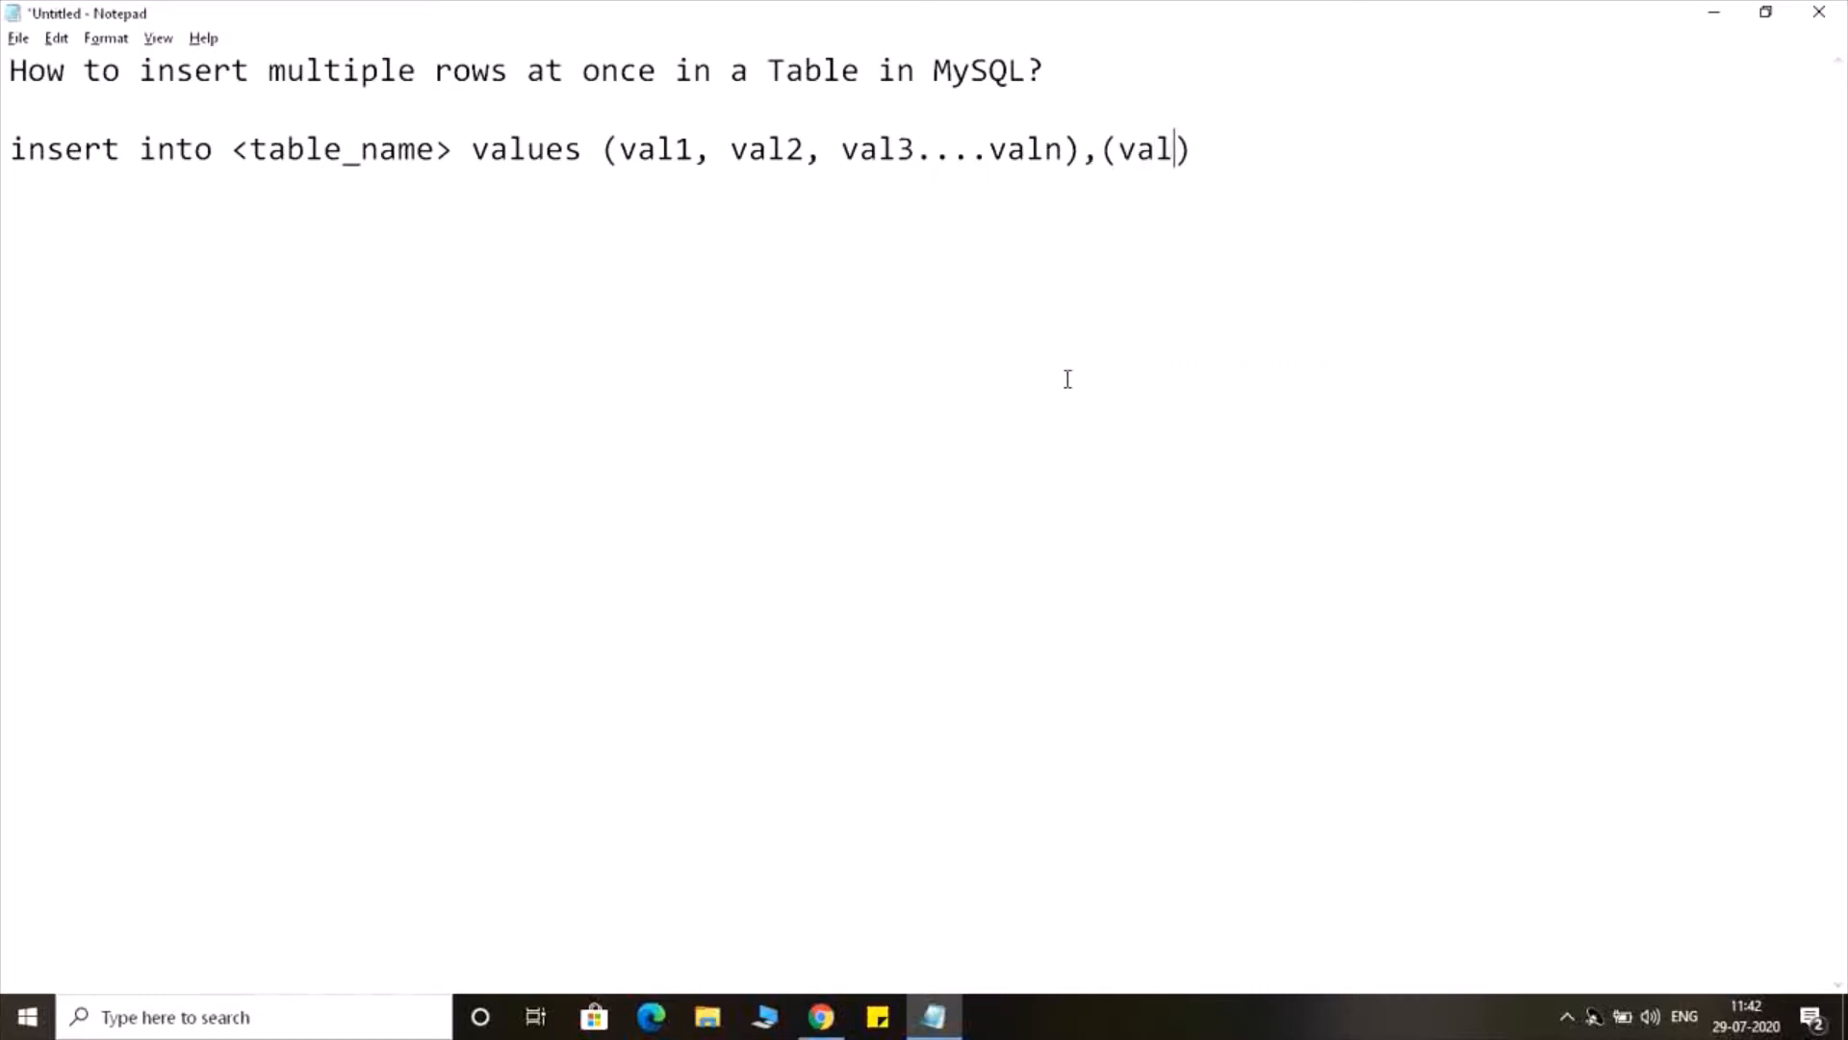
text(1,)
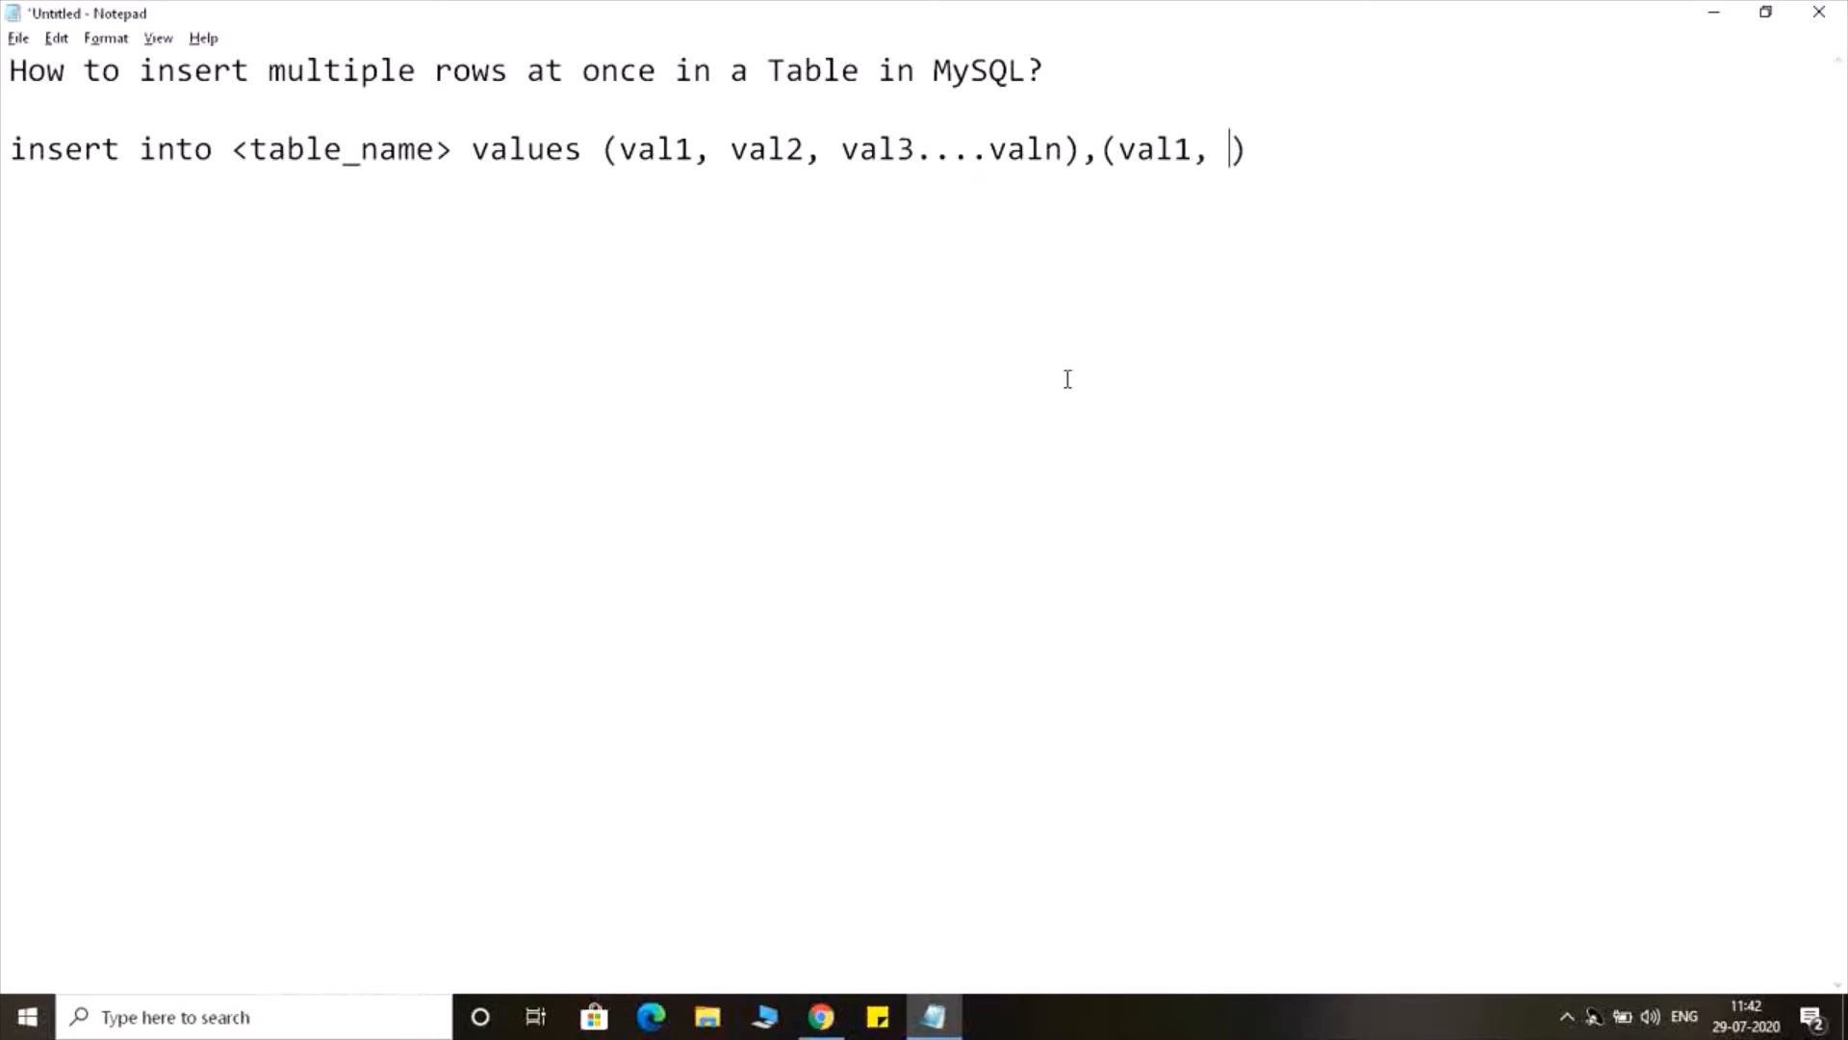
text(val2,)
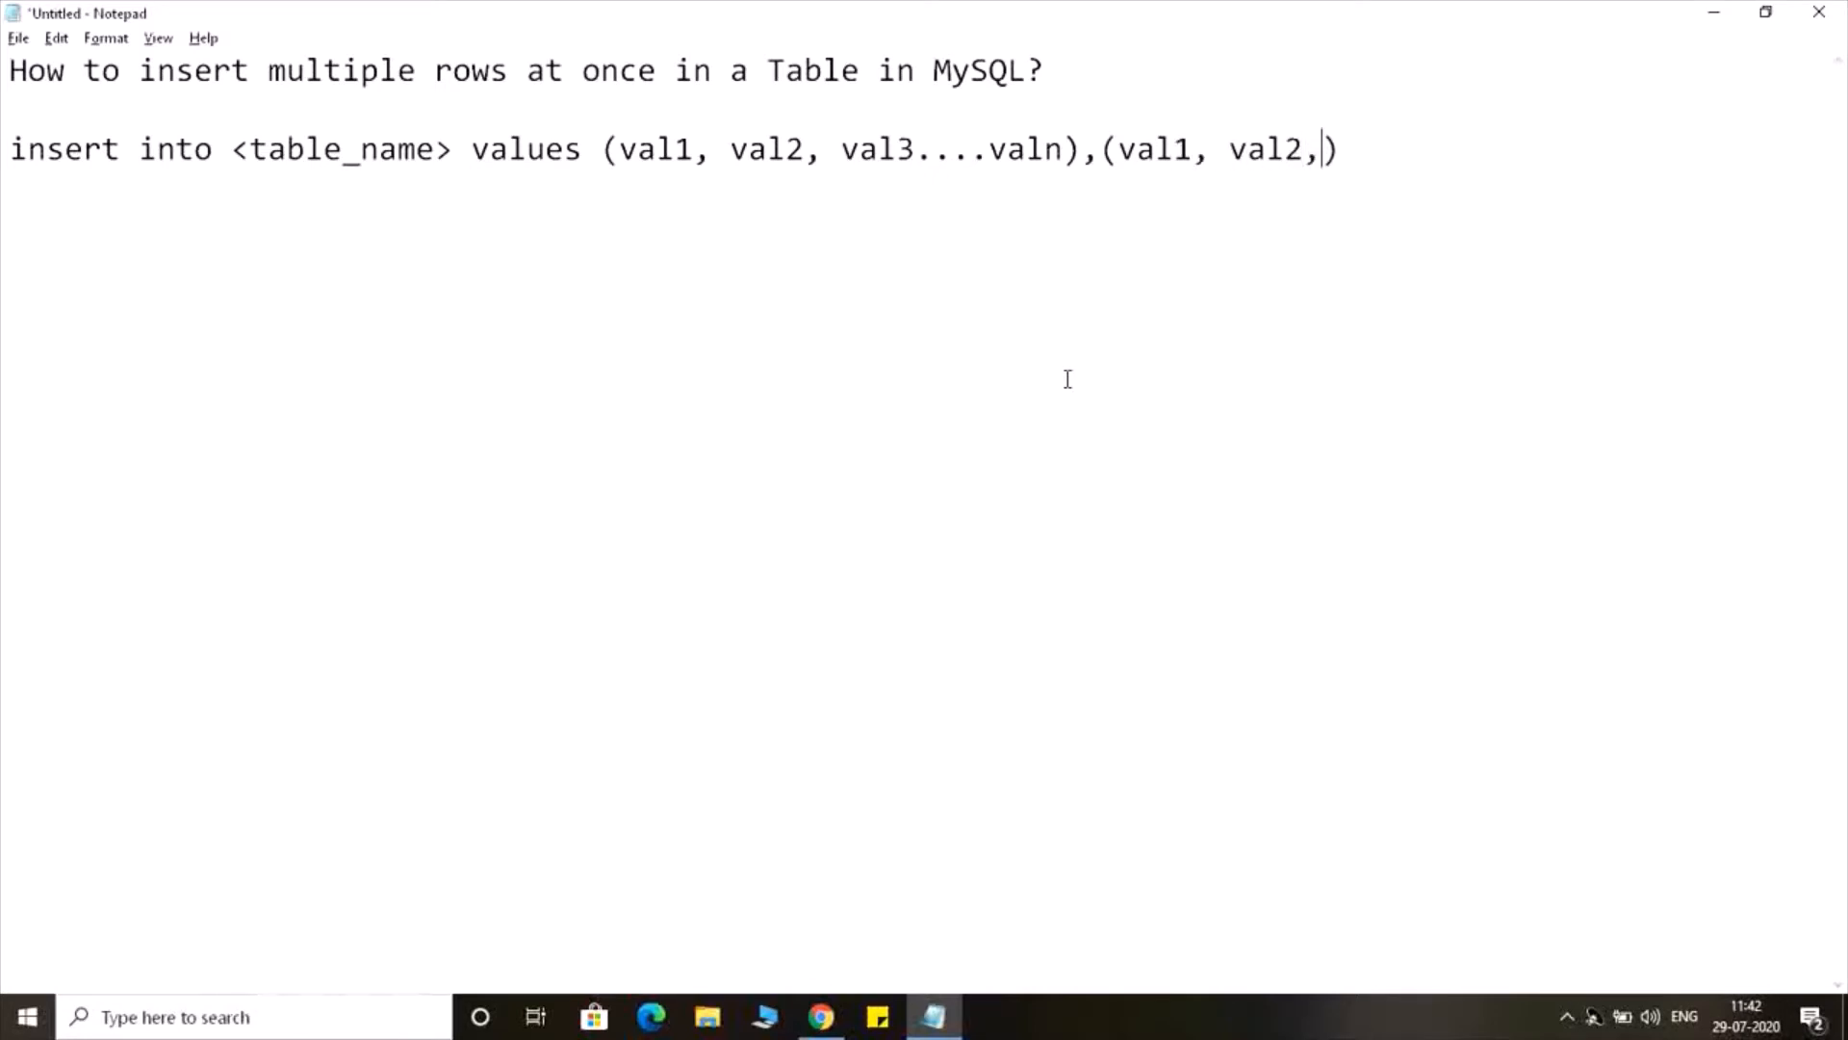
text(val3)
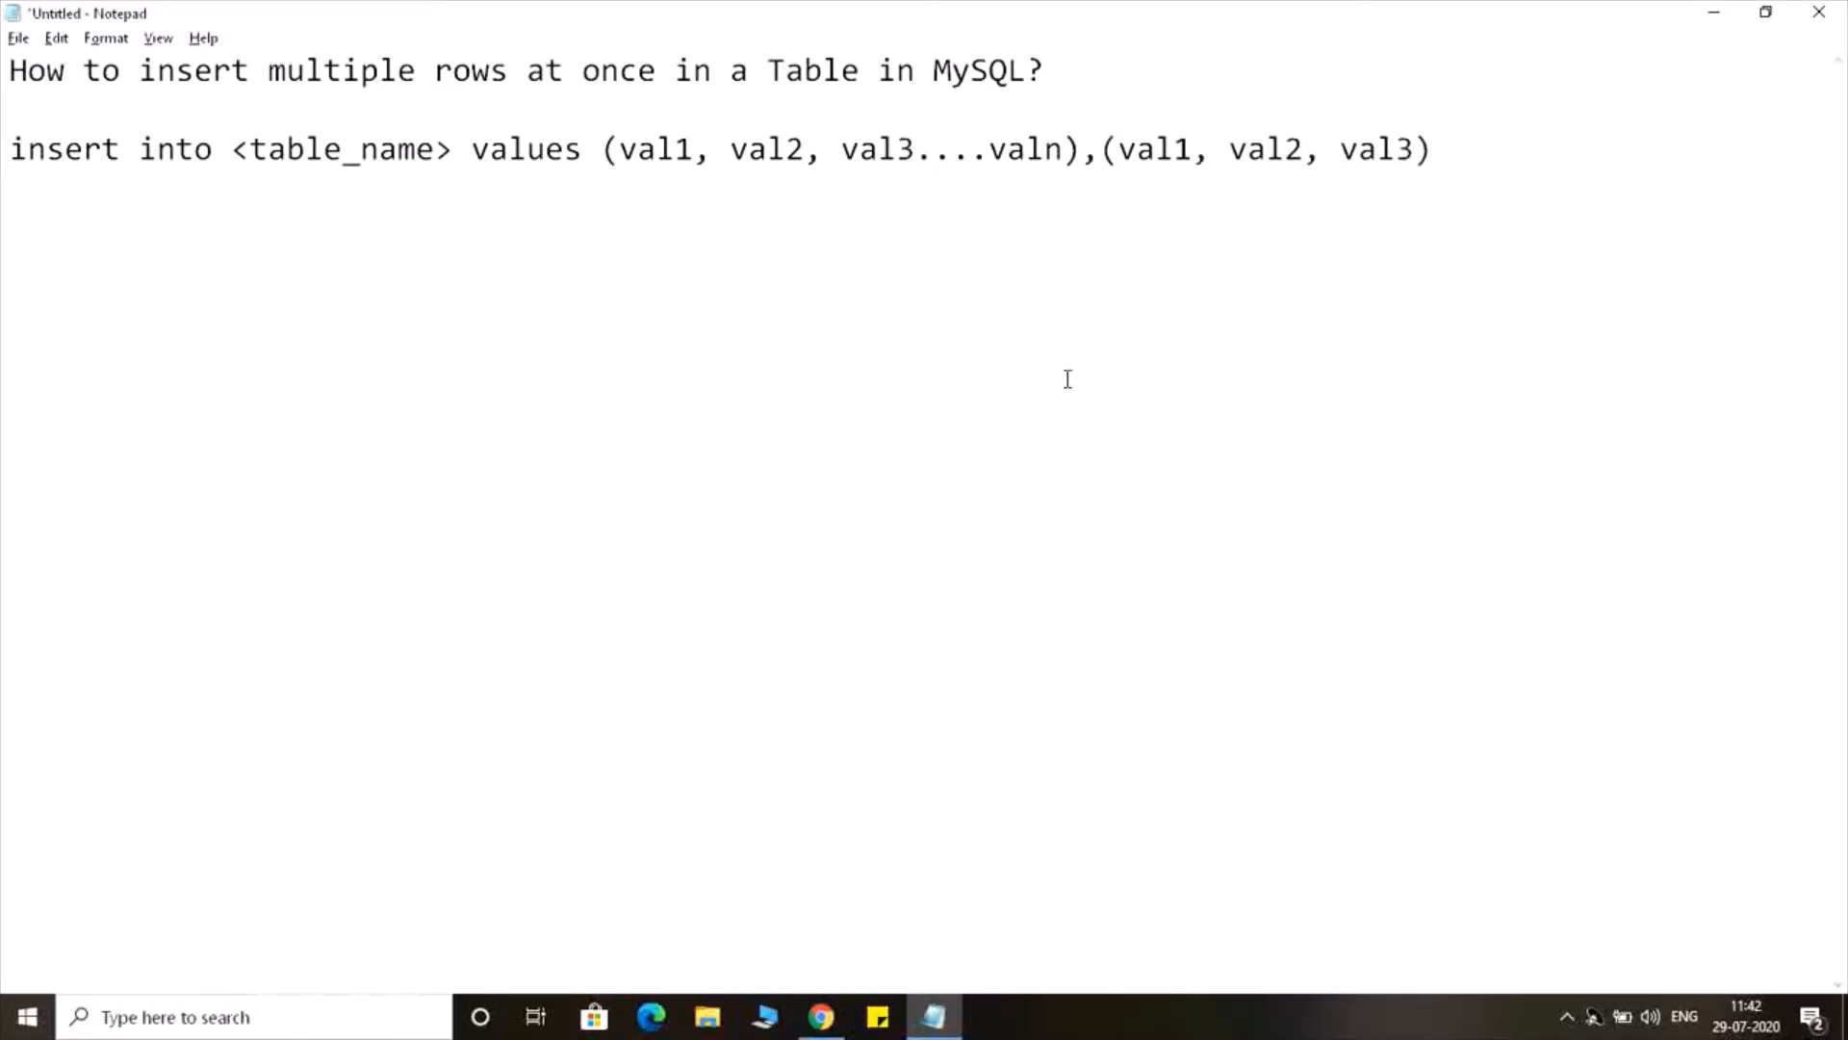
text(....val)
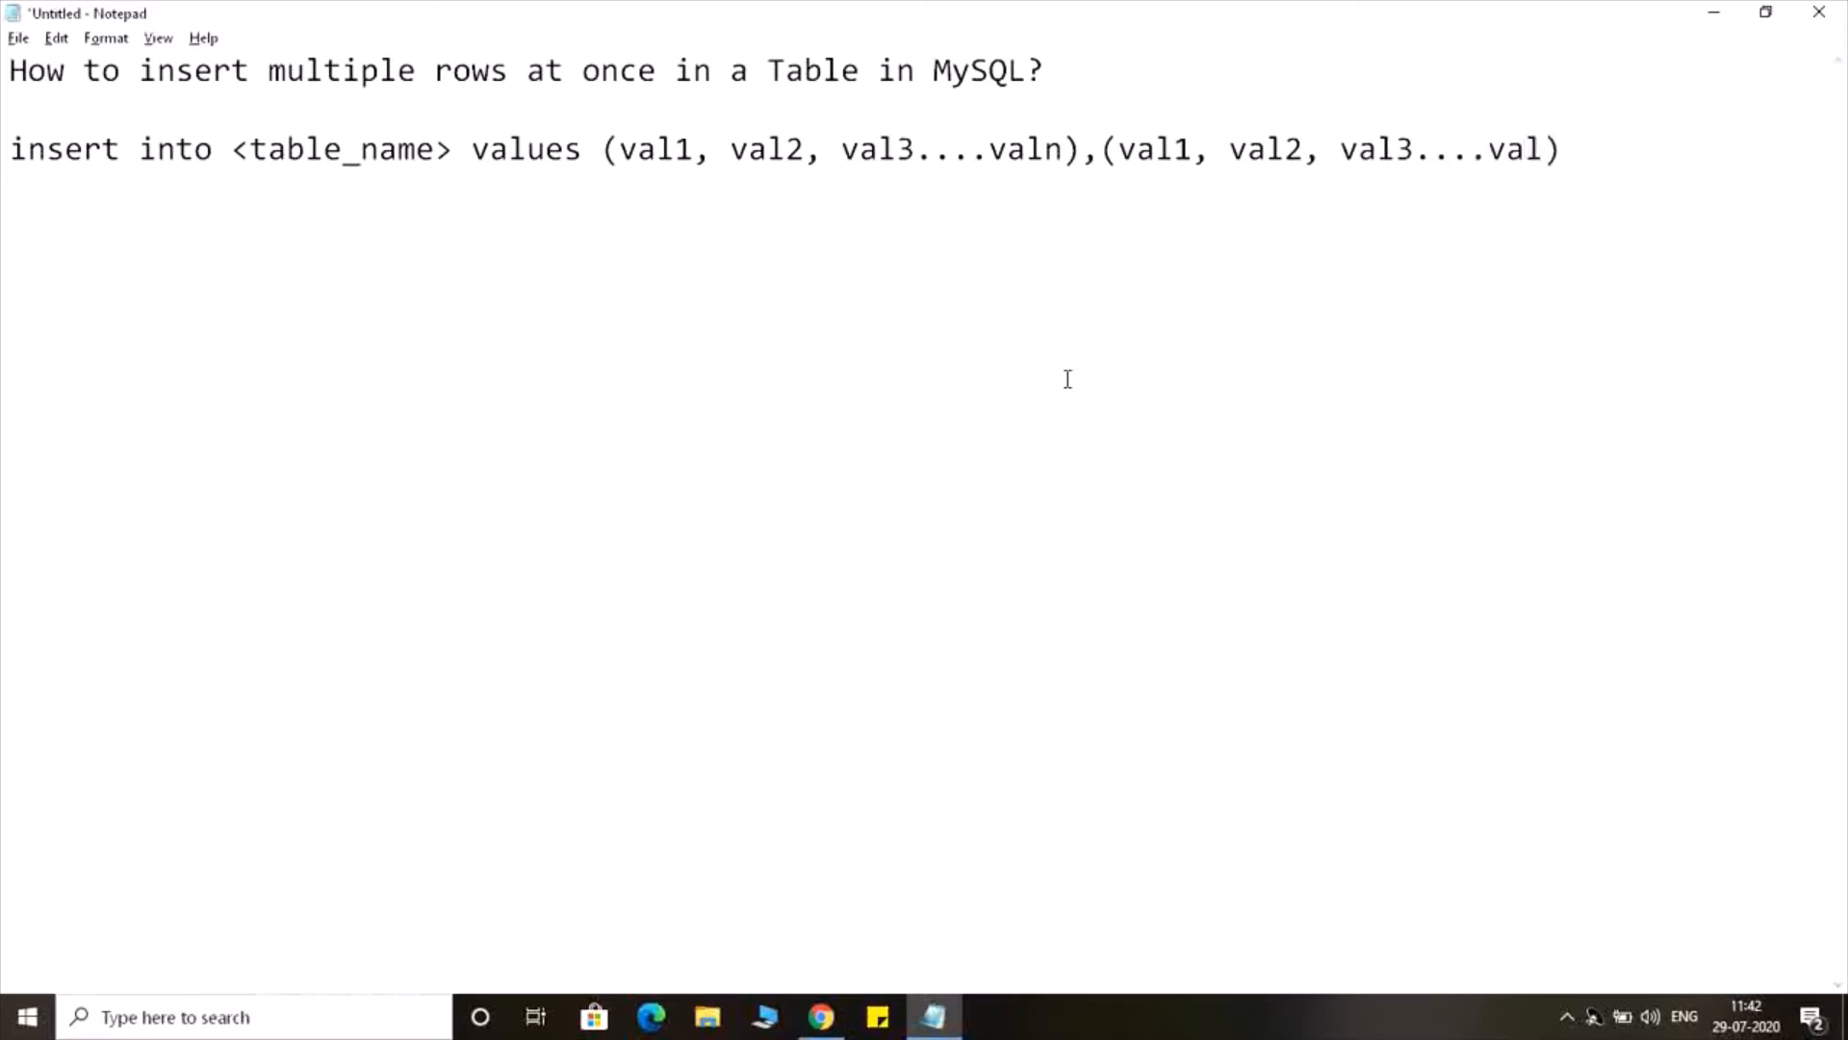
text(n)
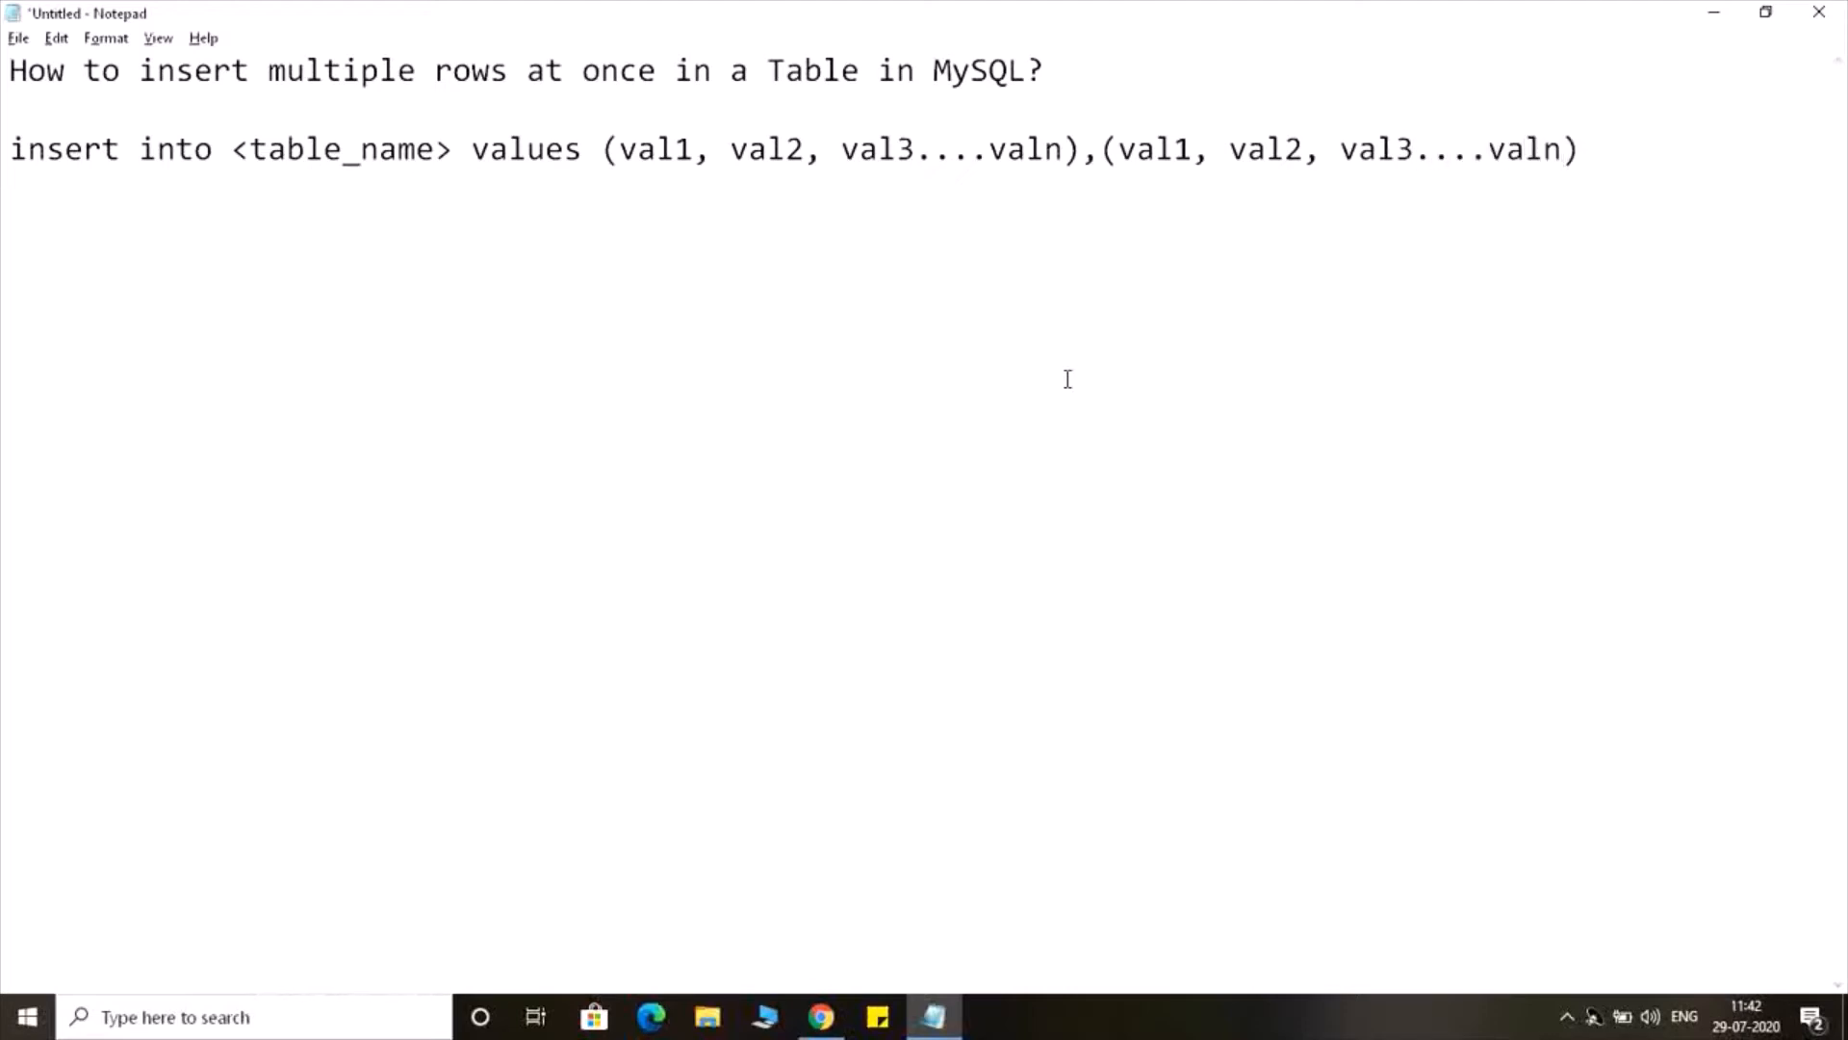
text(,)
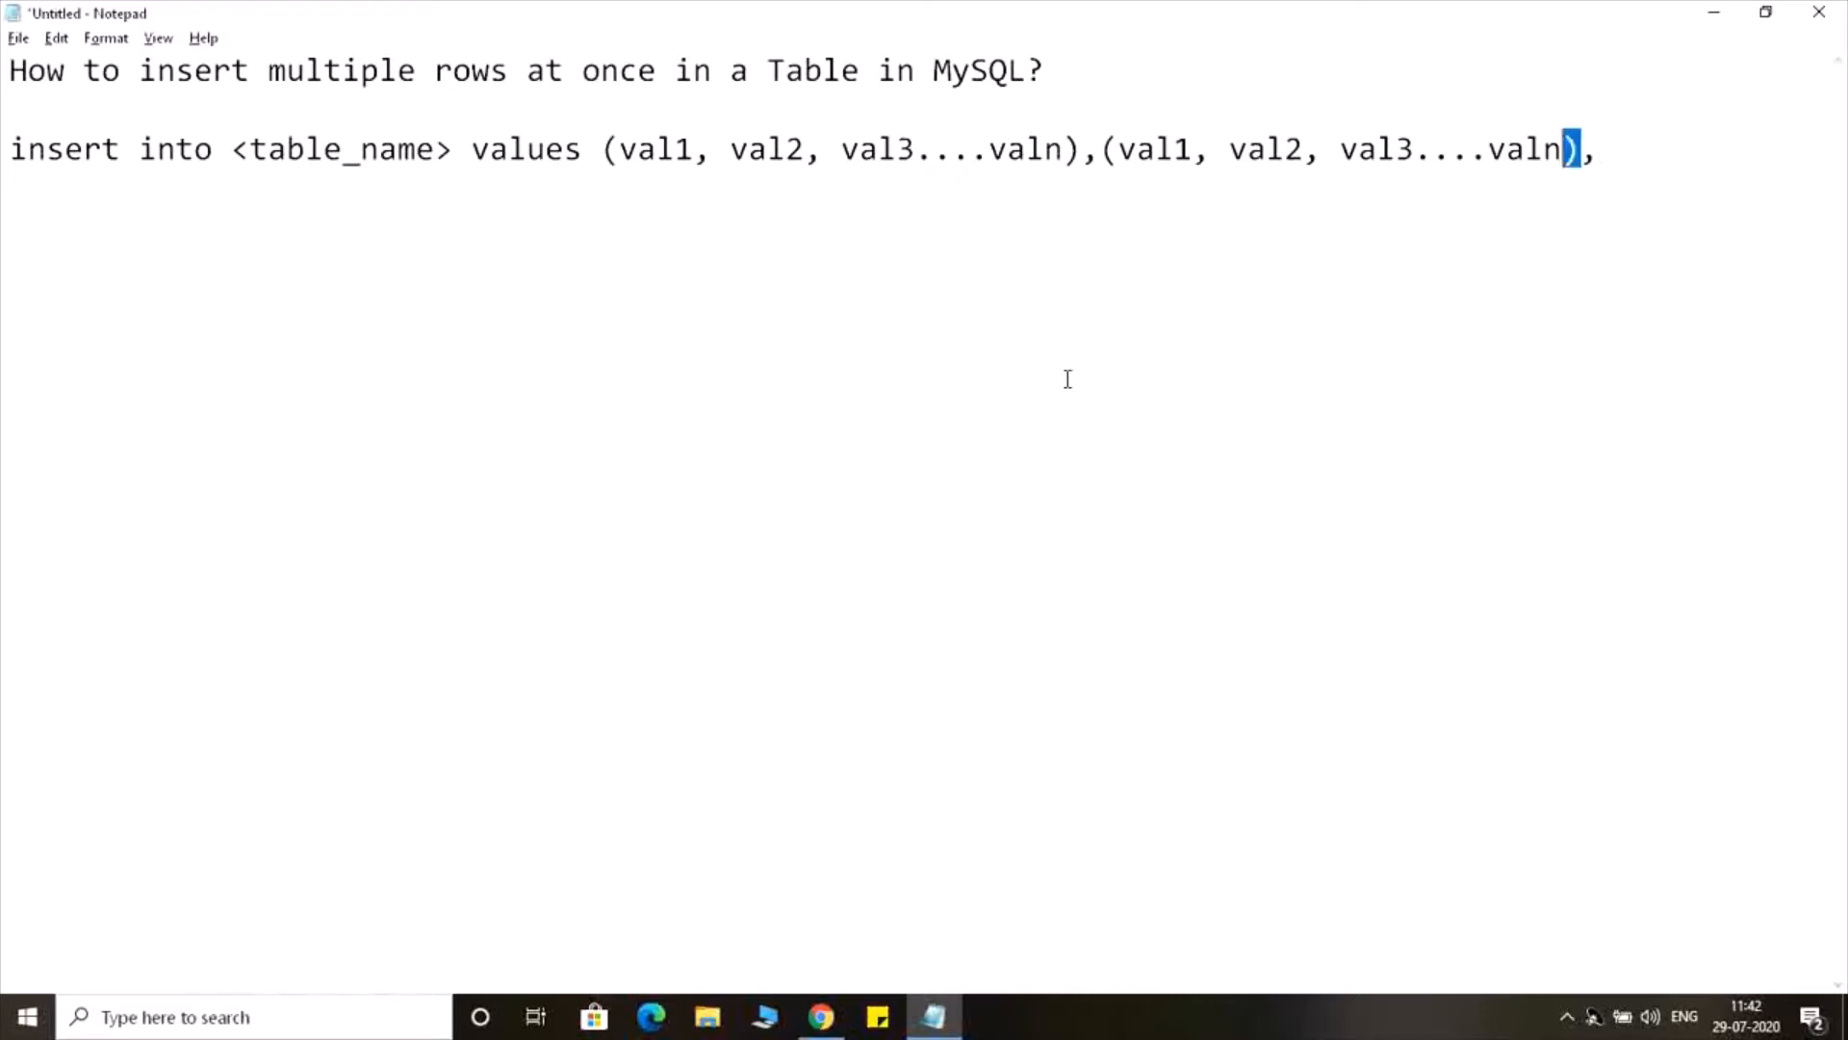
Add a third value group, then return to phpMyAdmin's department table
drag(1101, 150, 1579, 150)
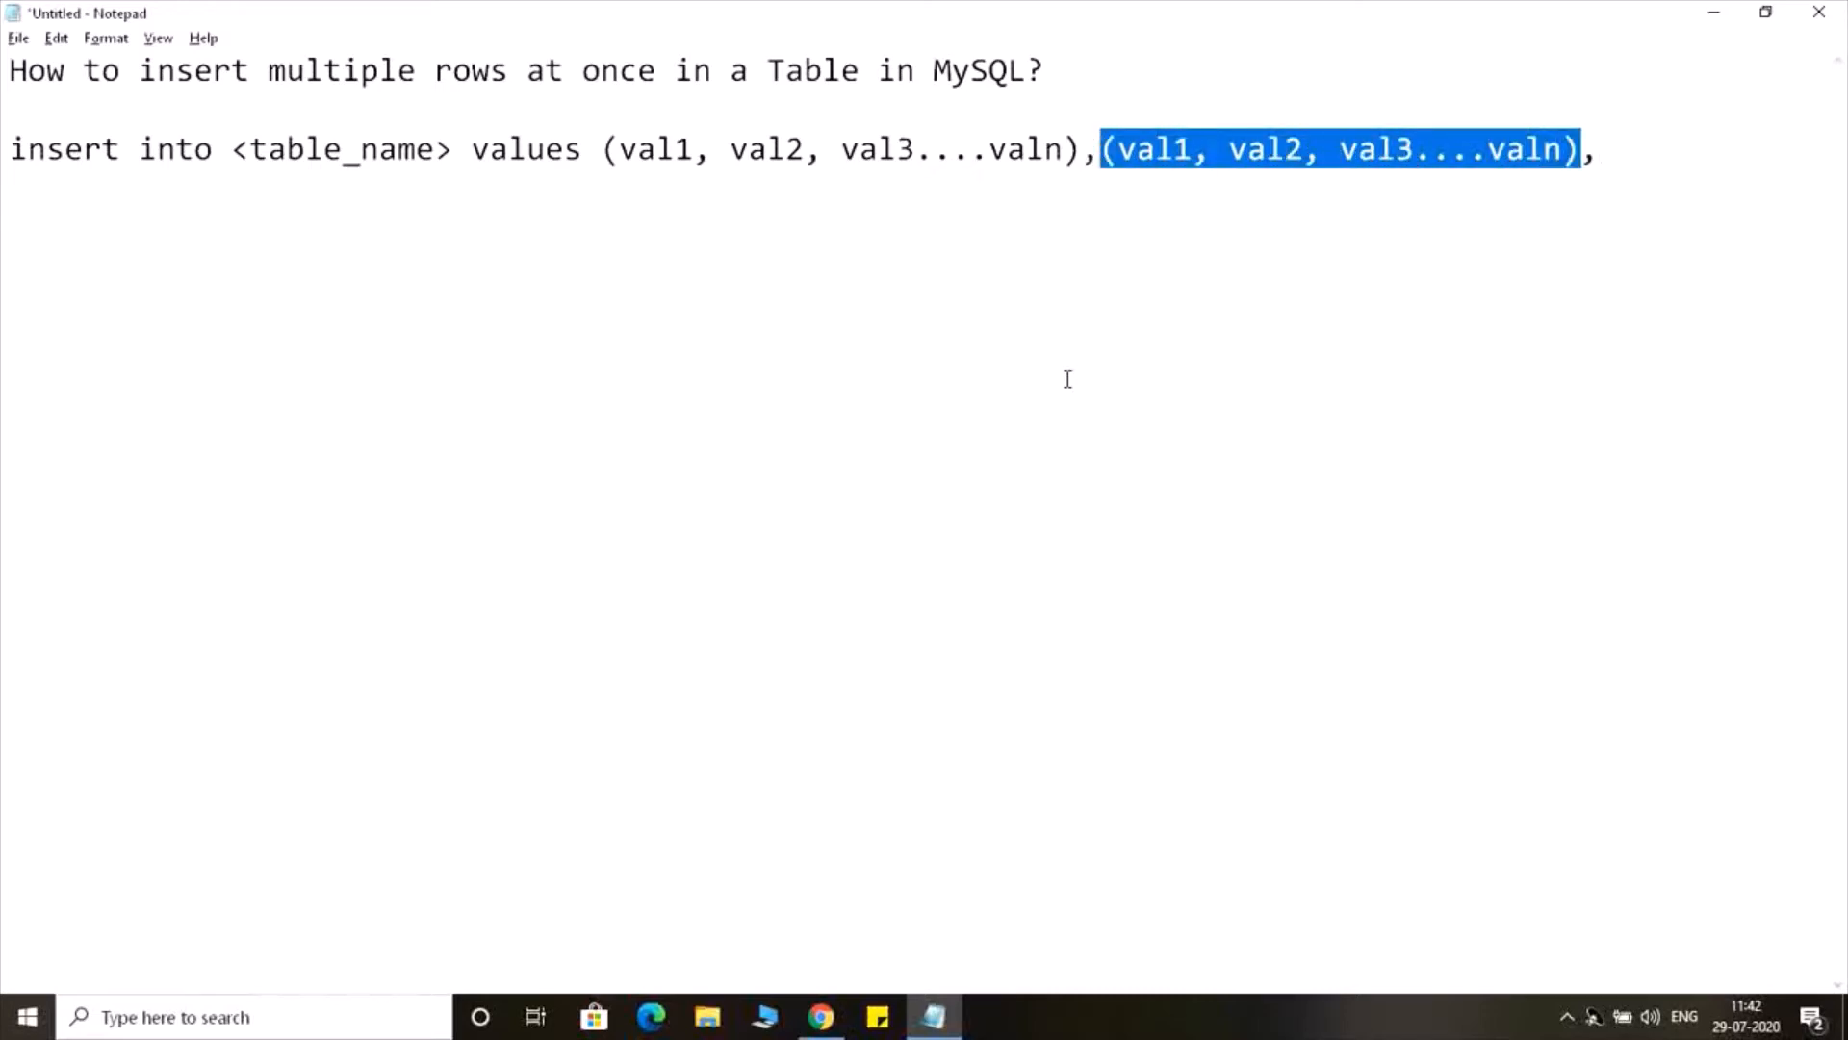
text(,(val1, val2, val3....valn))
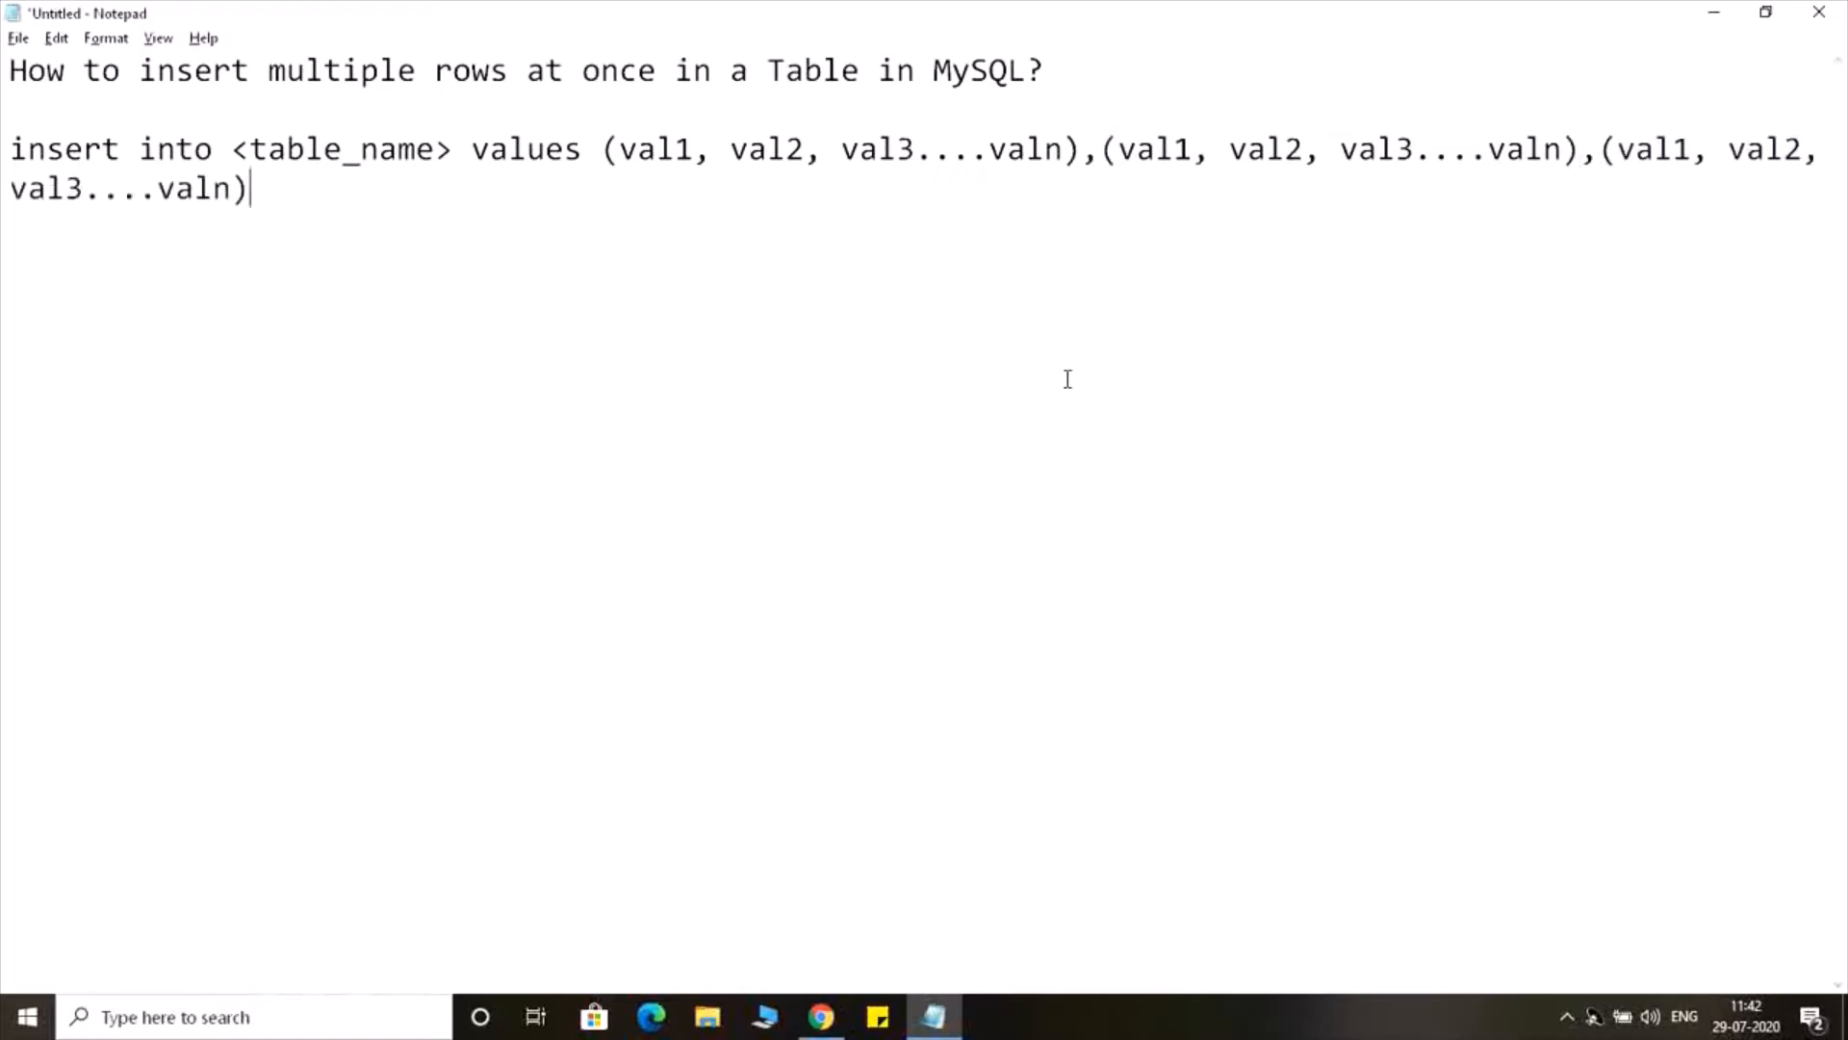
click(819, 1016)
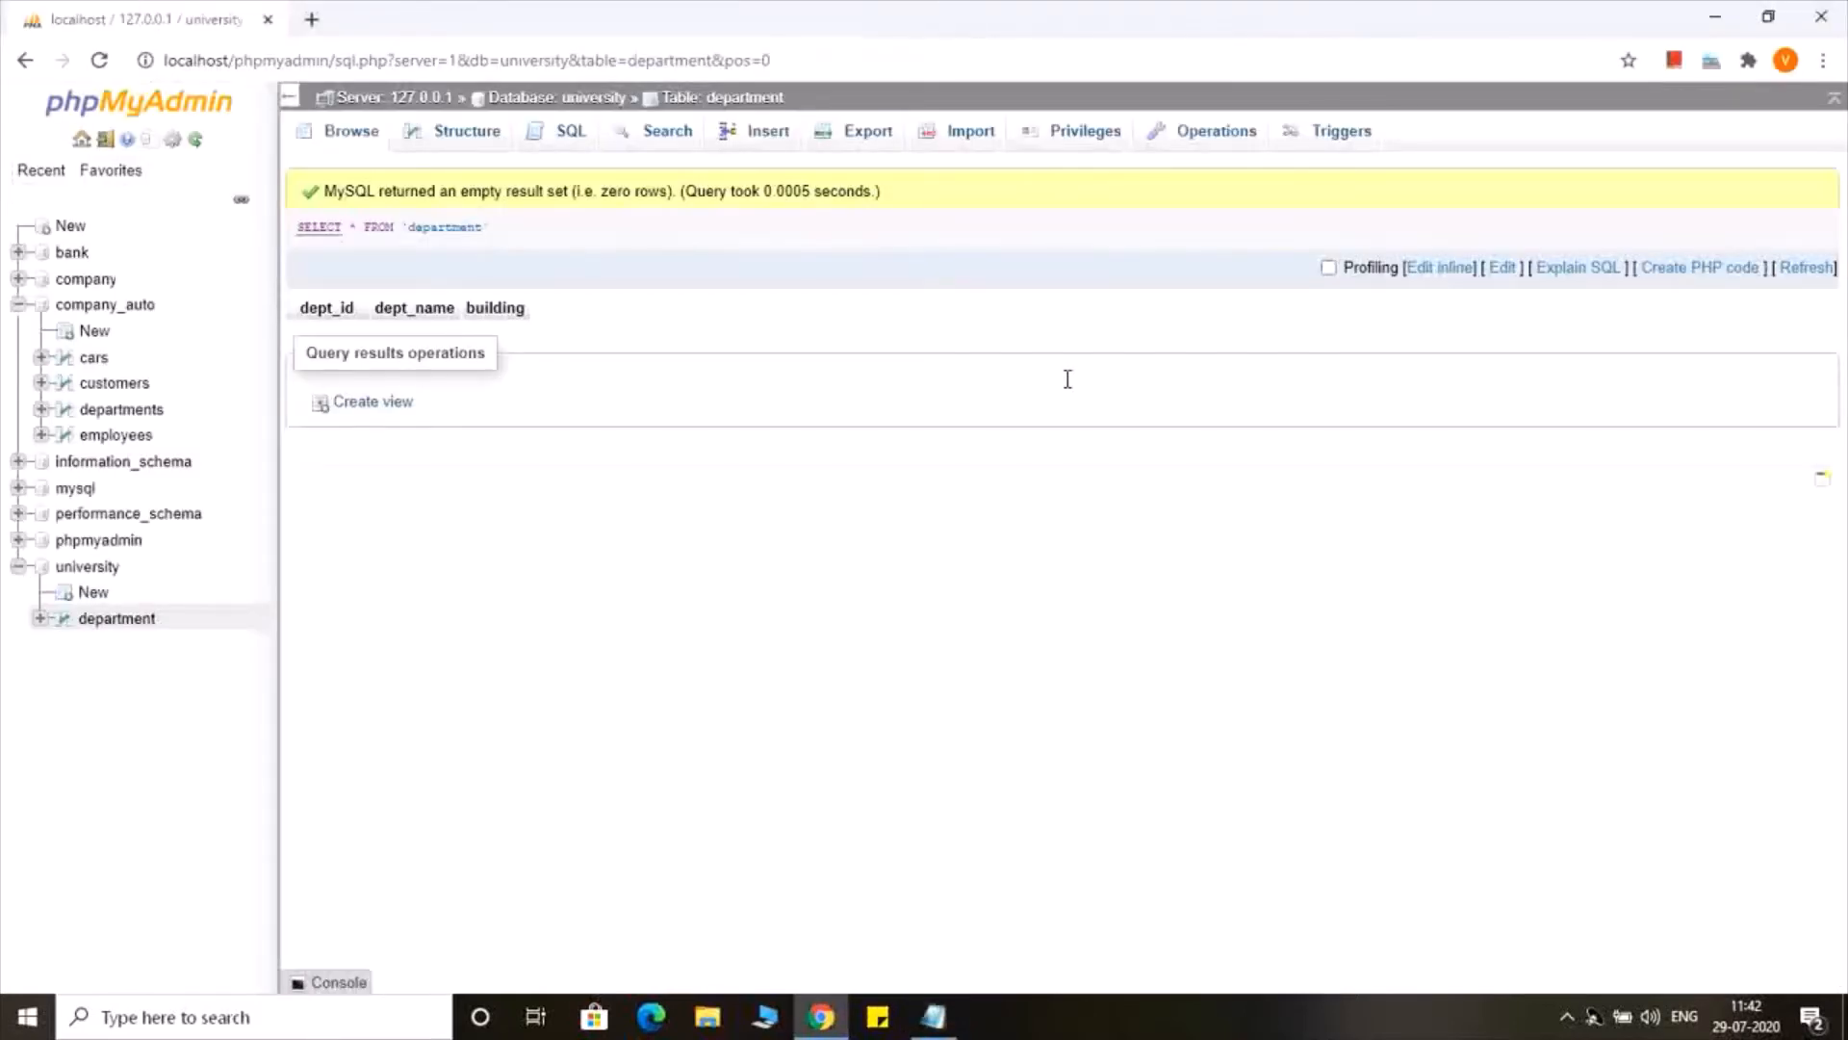
View the department table's structure, then open its SQL query editor
click(465, 131)
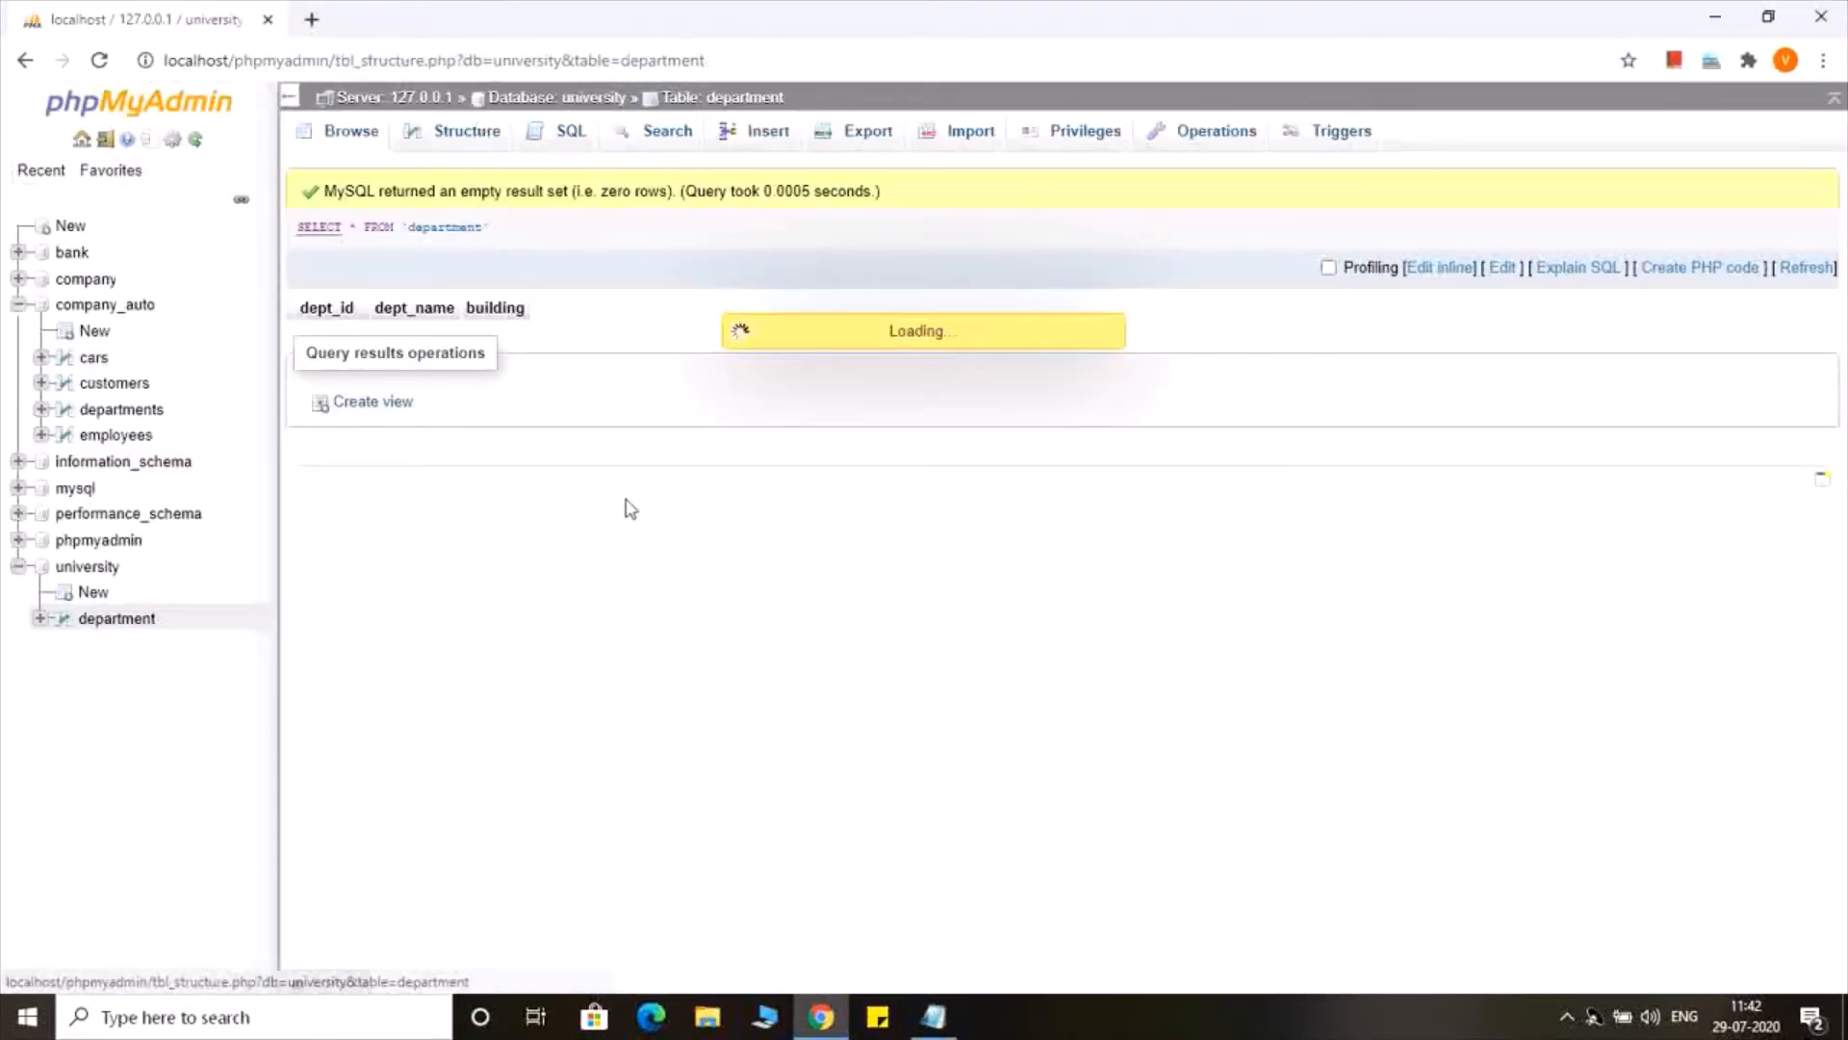
click(467, 131)
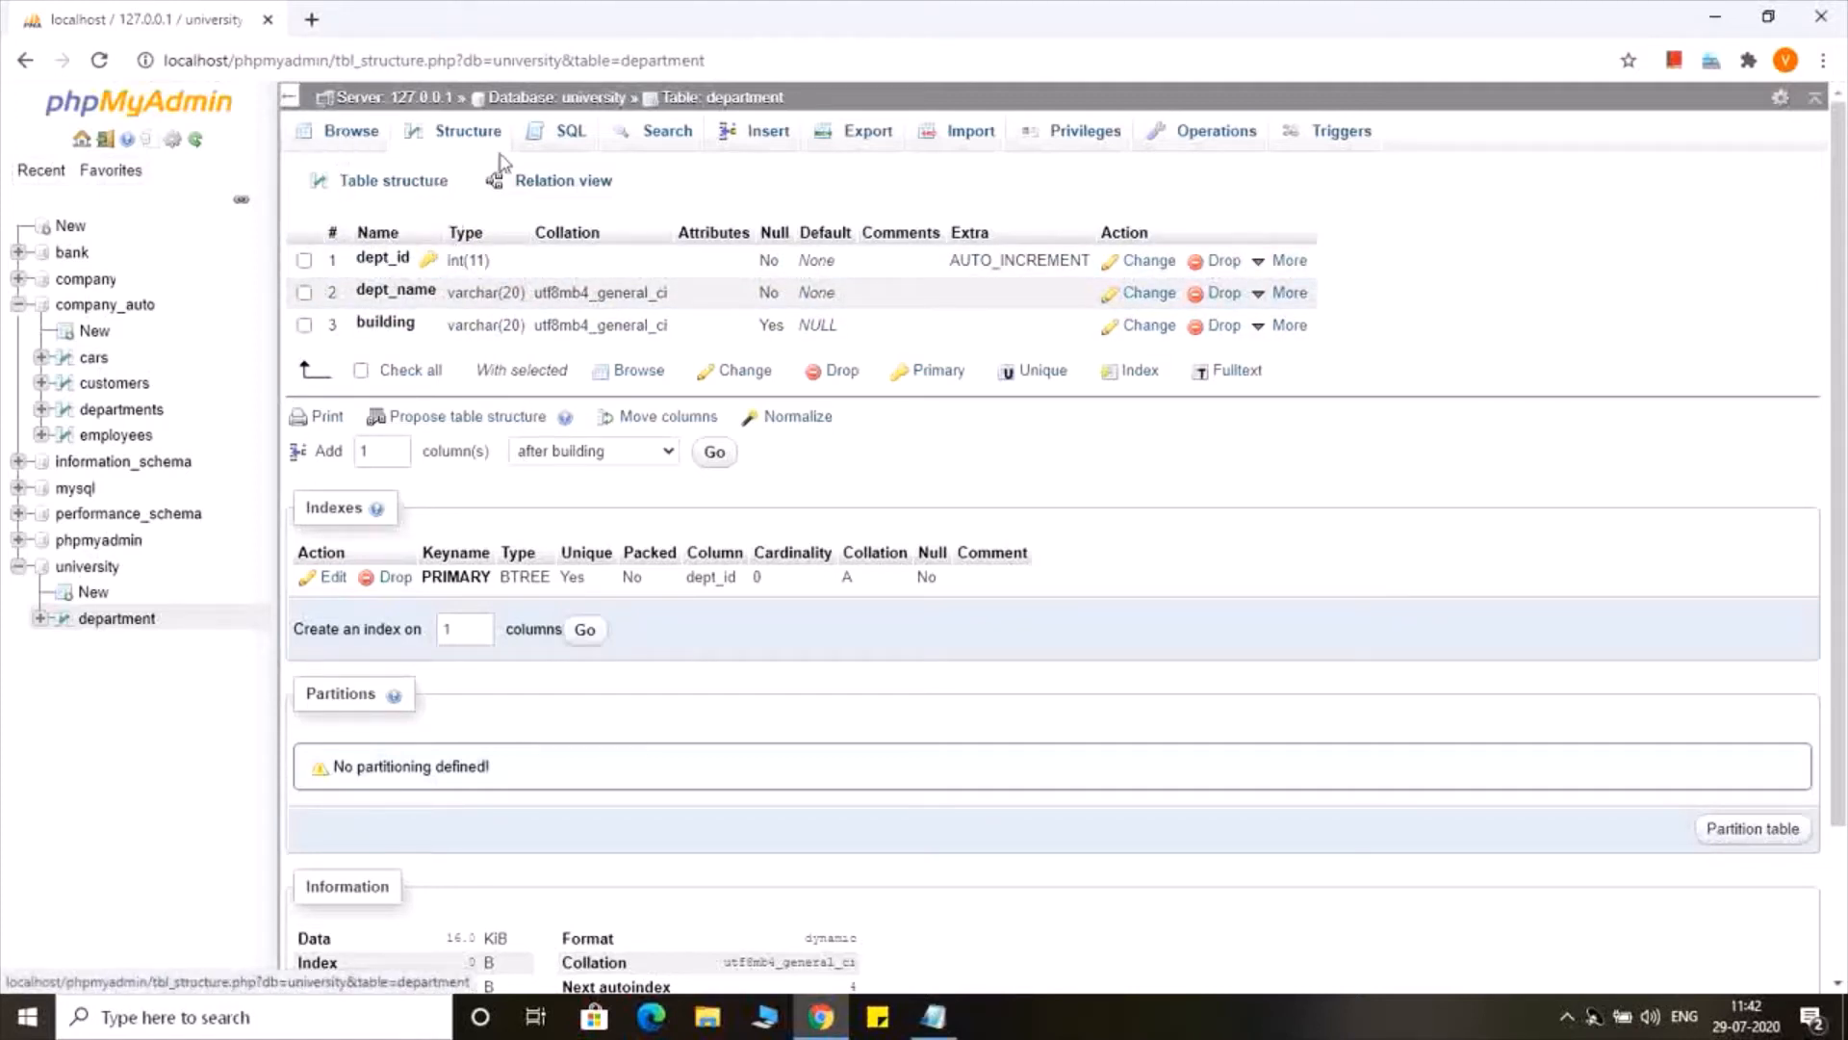
click(571, 131)
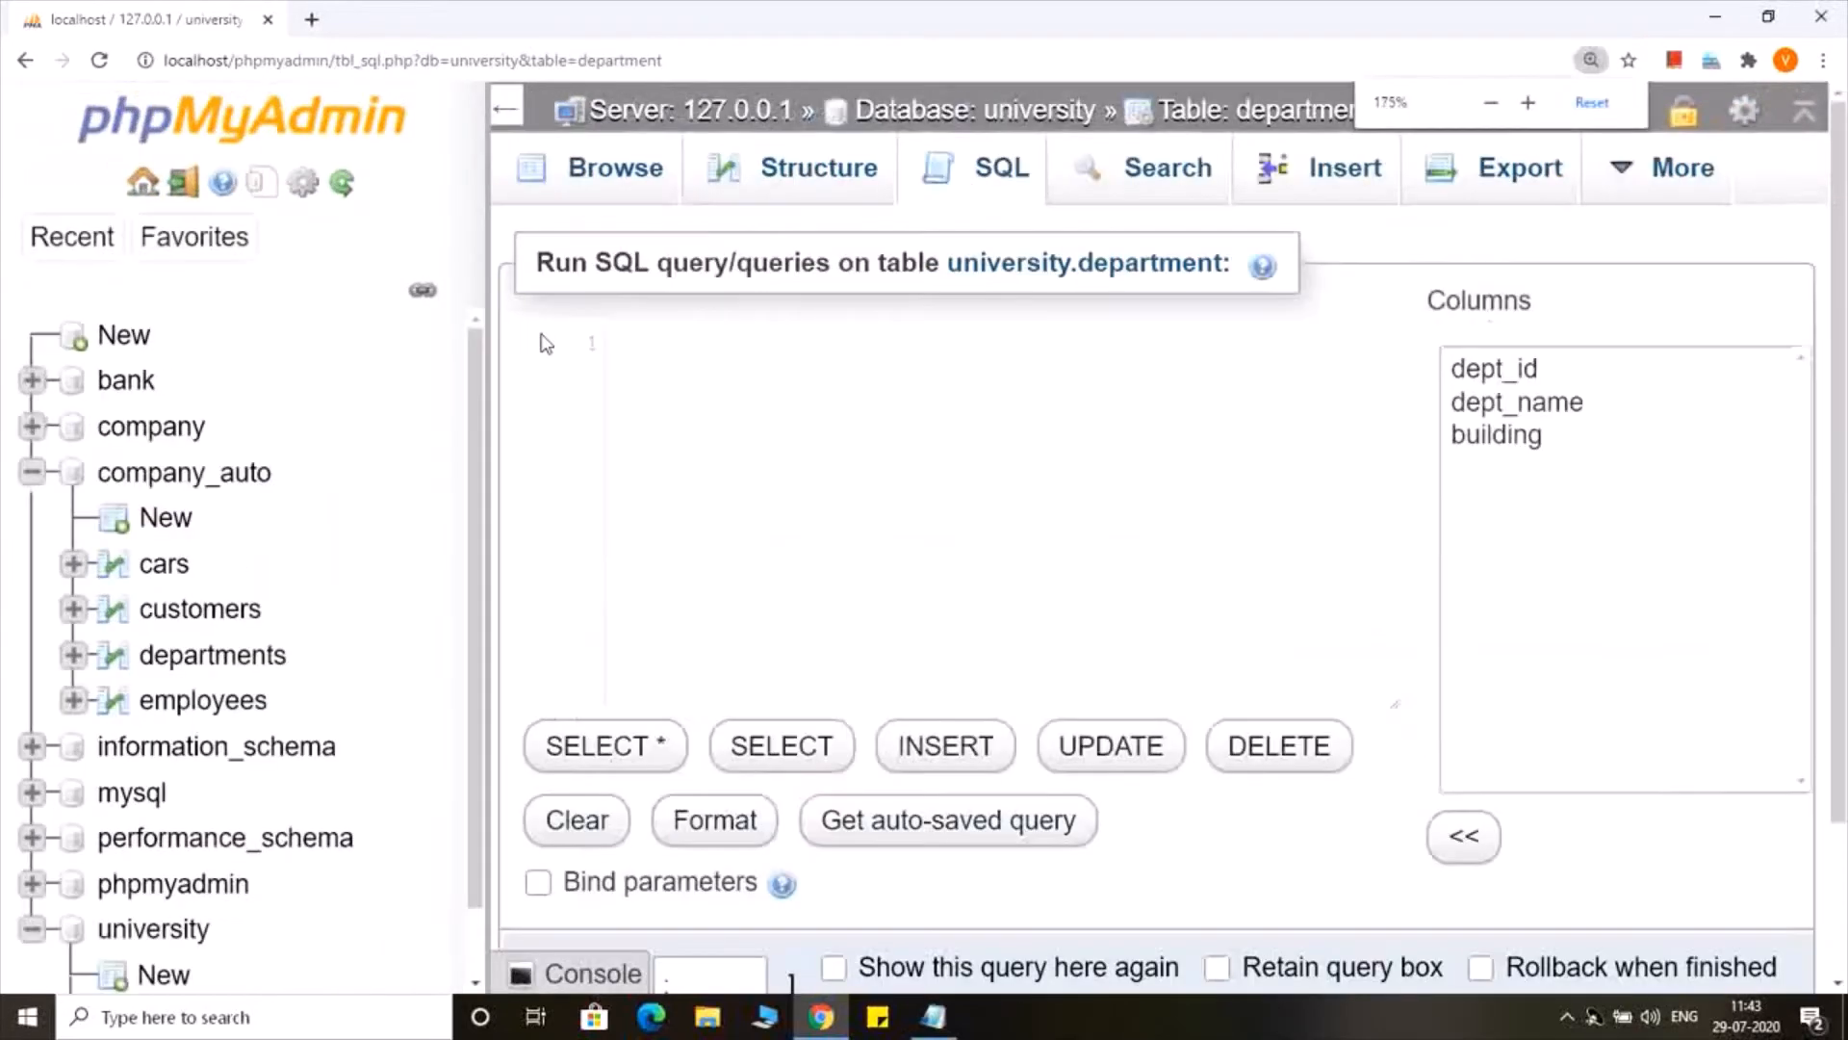
Type INSERT into department values with the first row (1,"Computer","B Block")
text(inse)
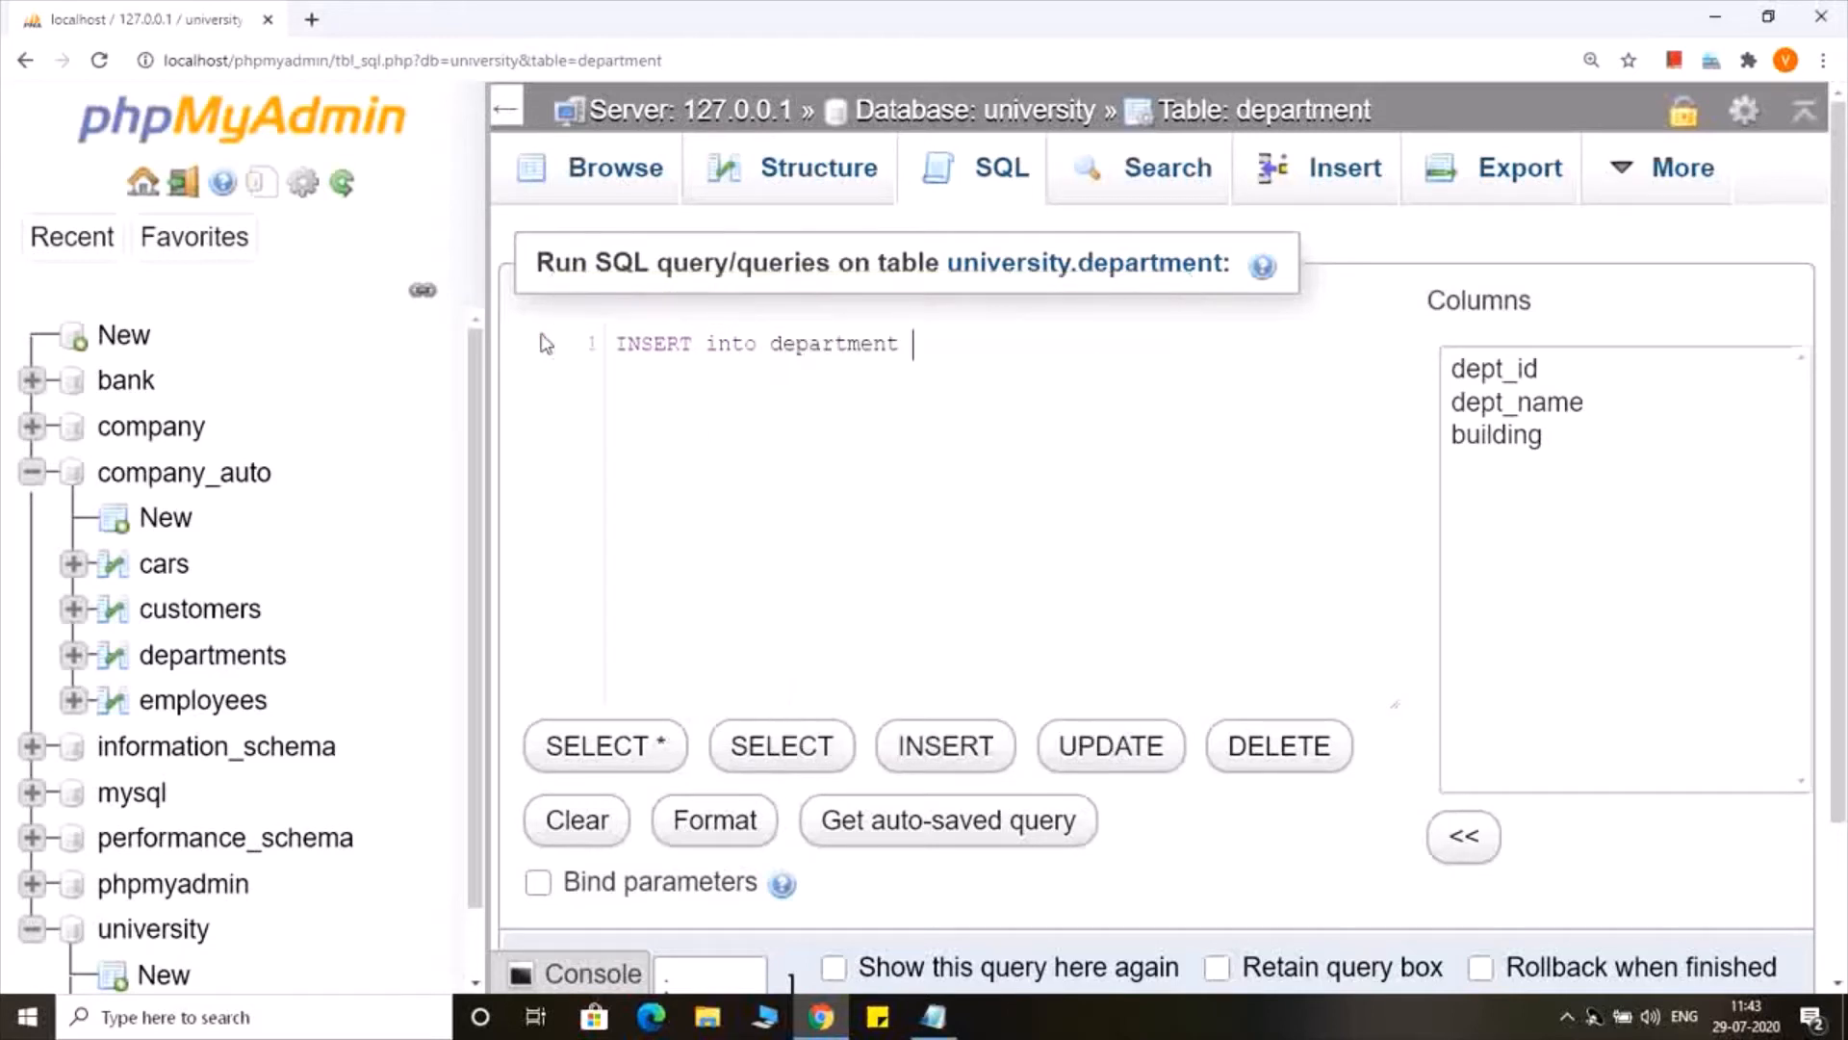
text(values)
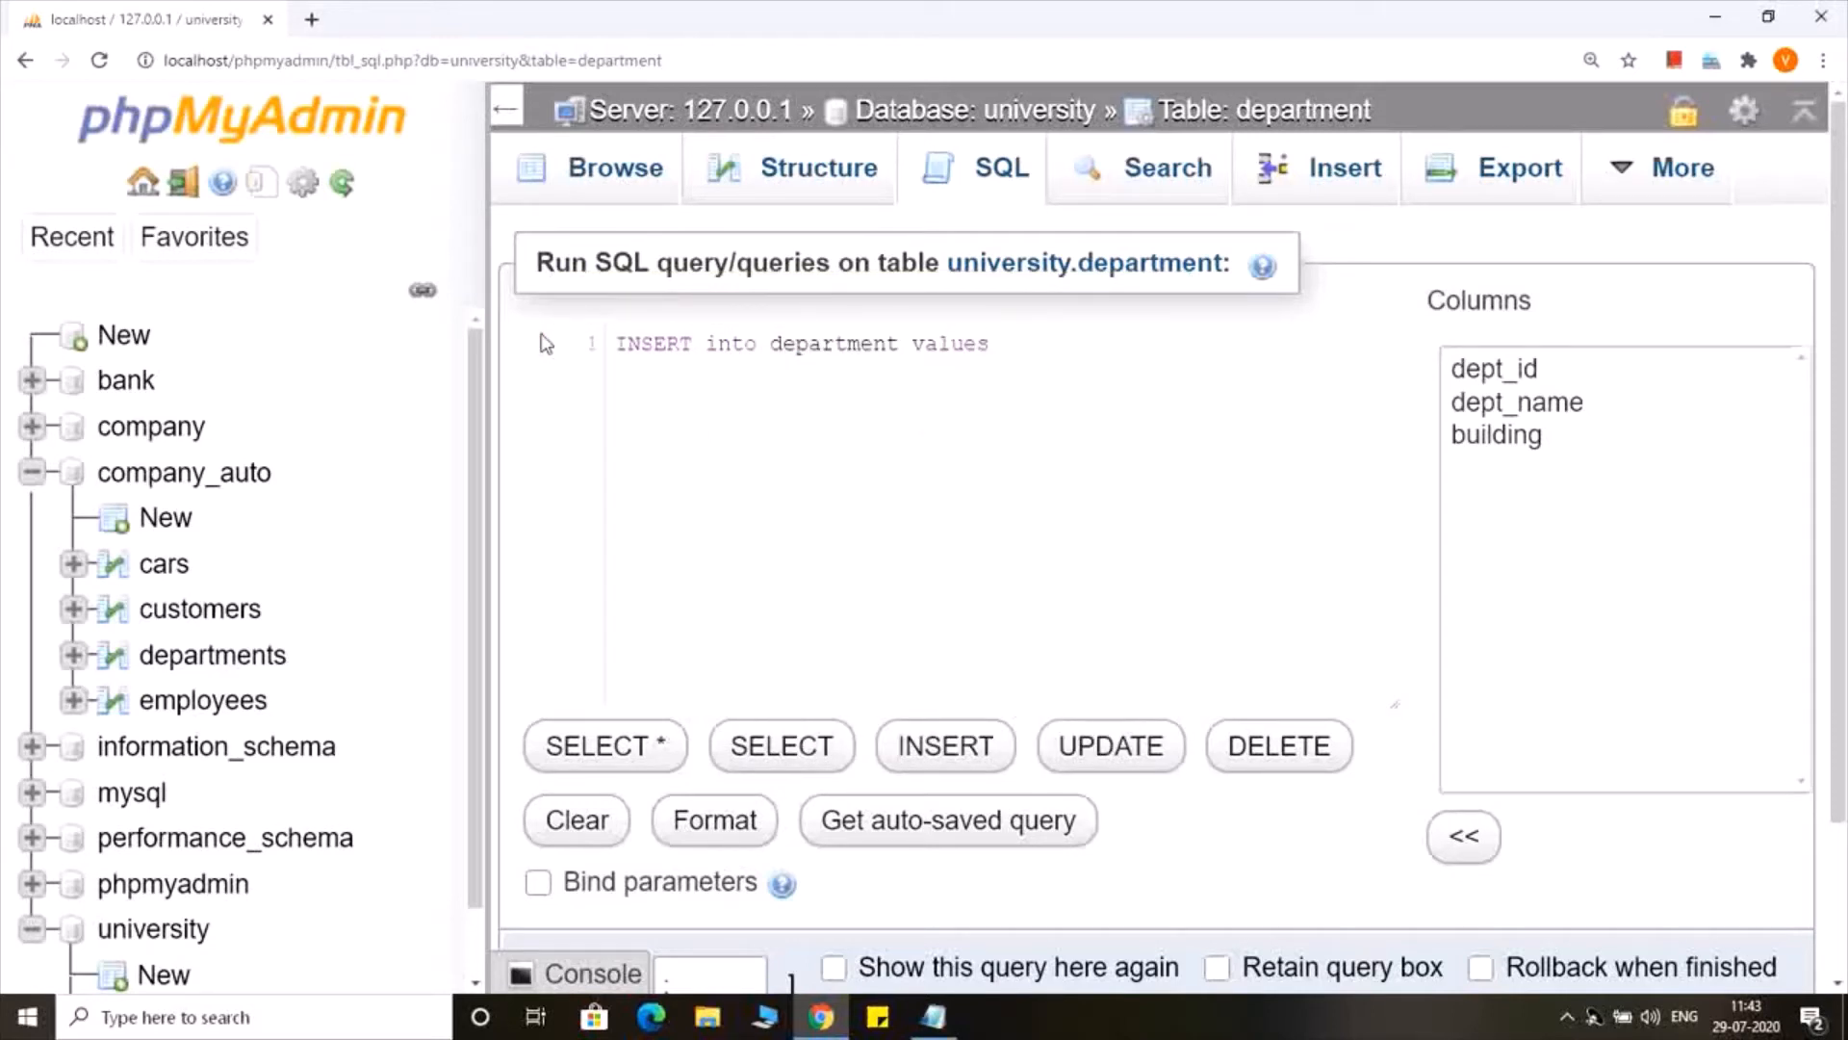
text(())
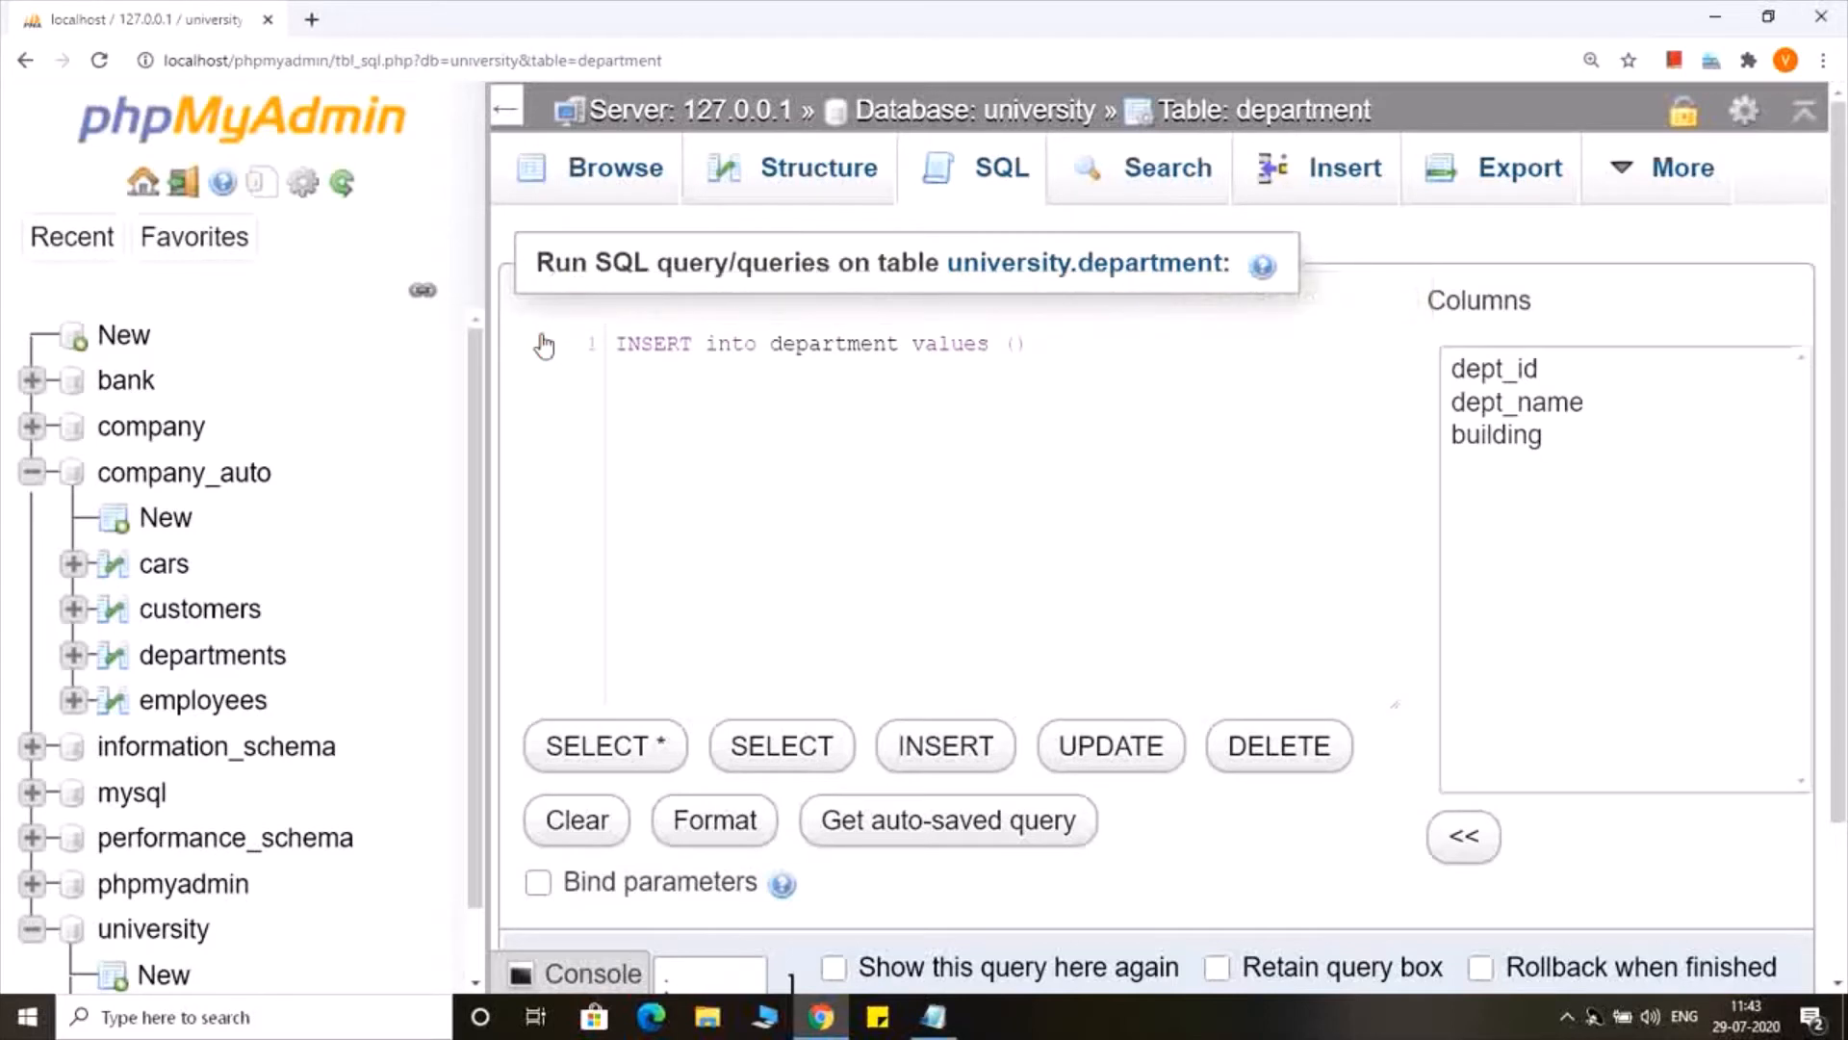
text(1,)
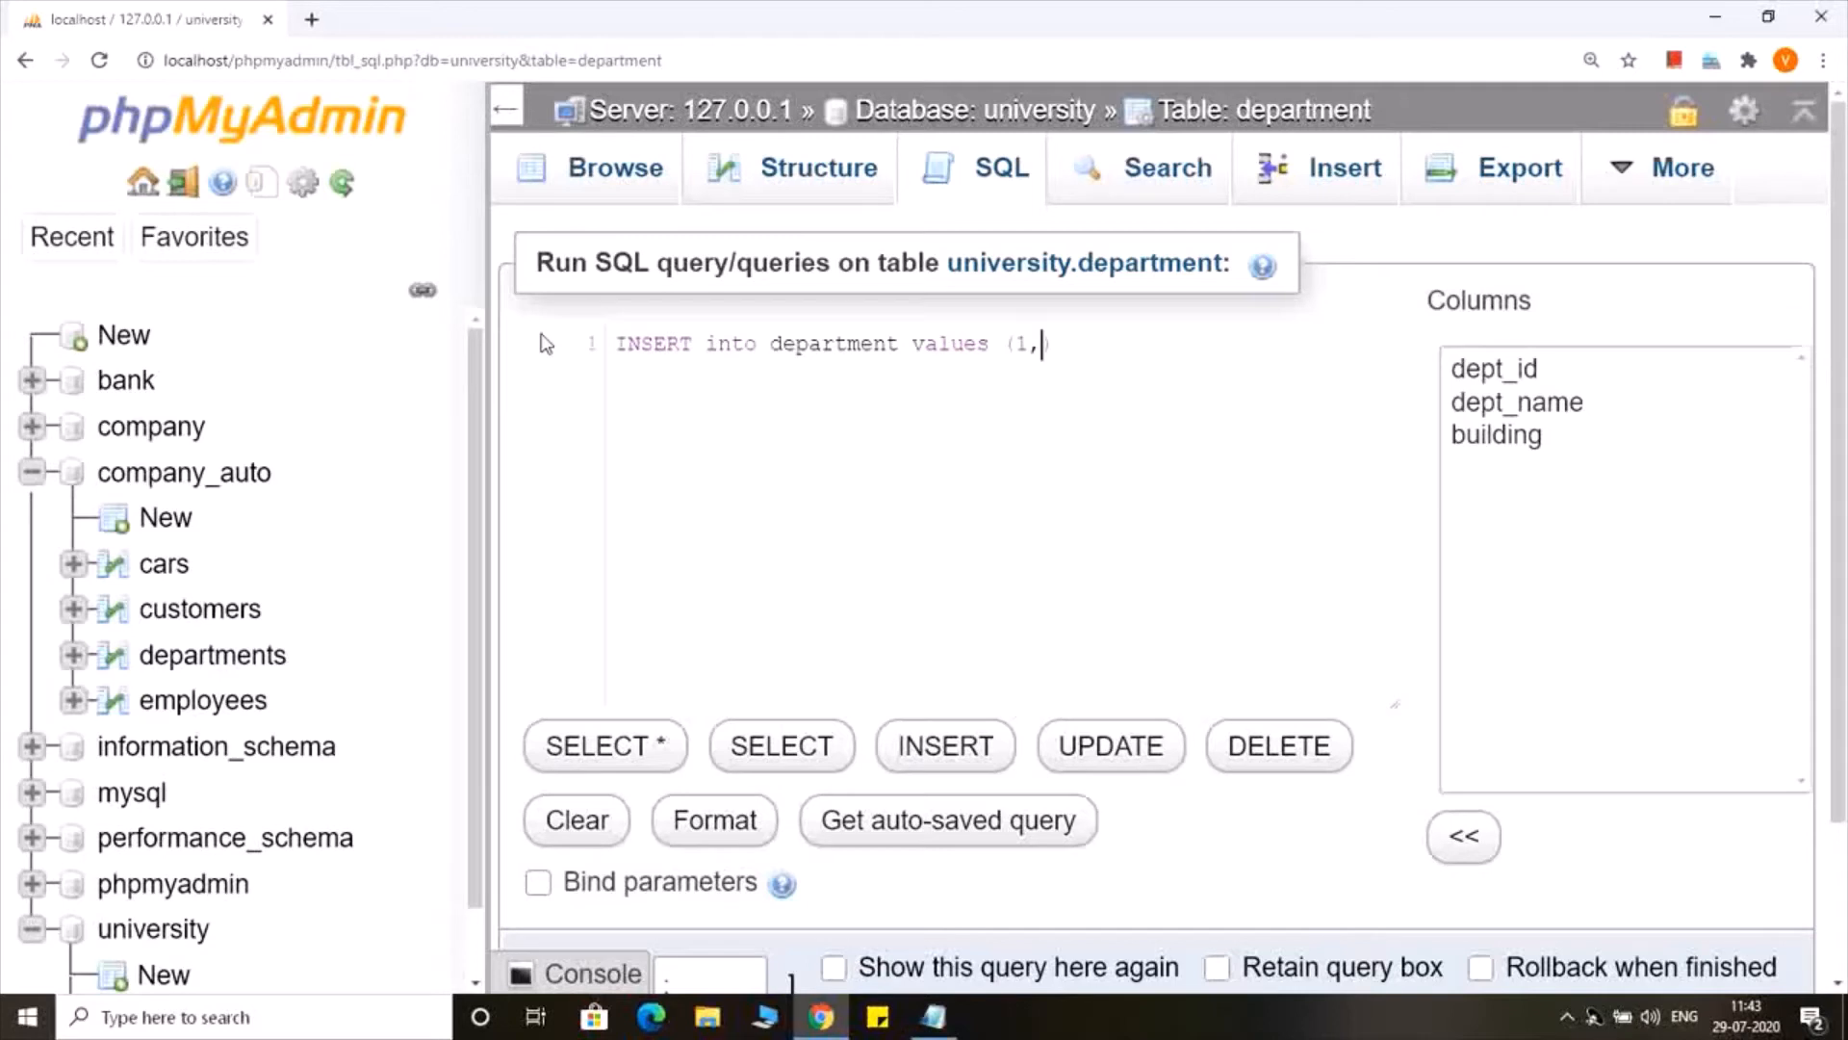
text(")
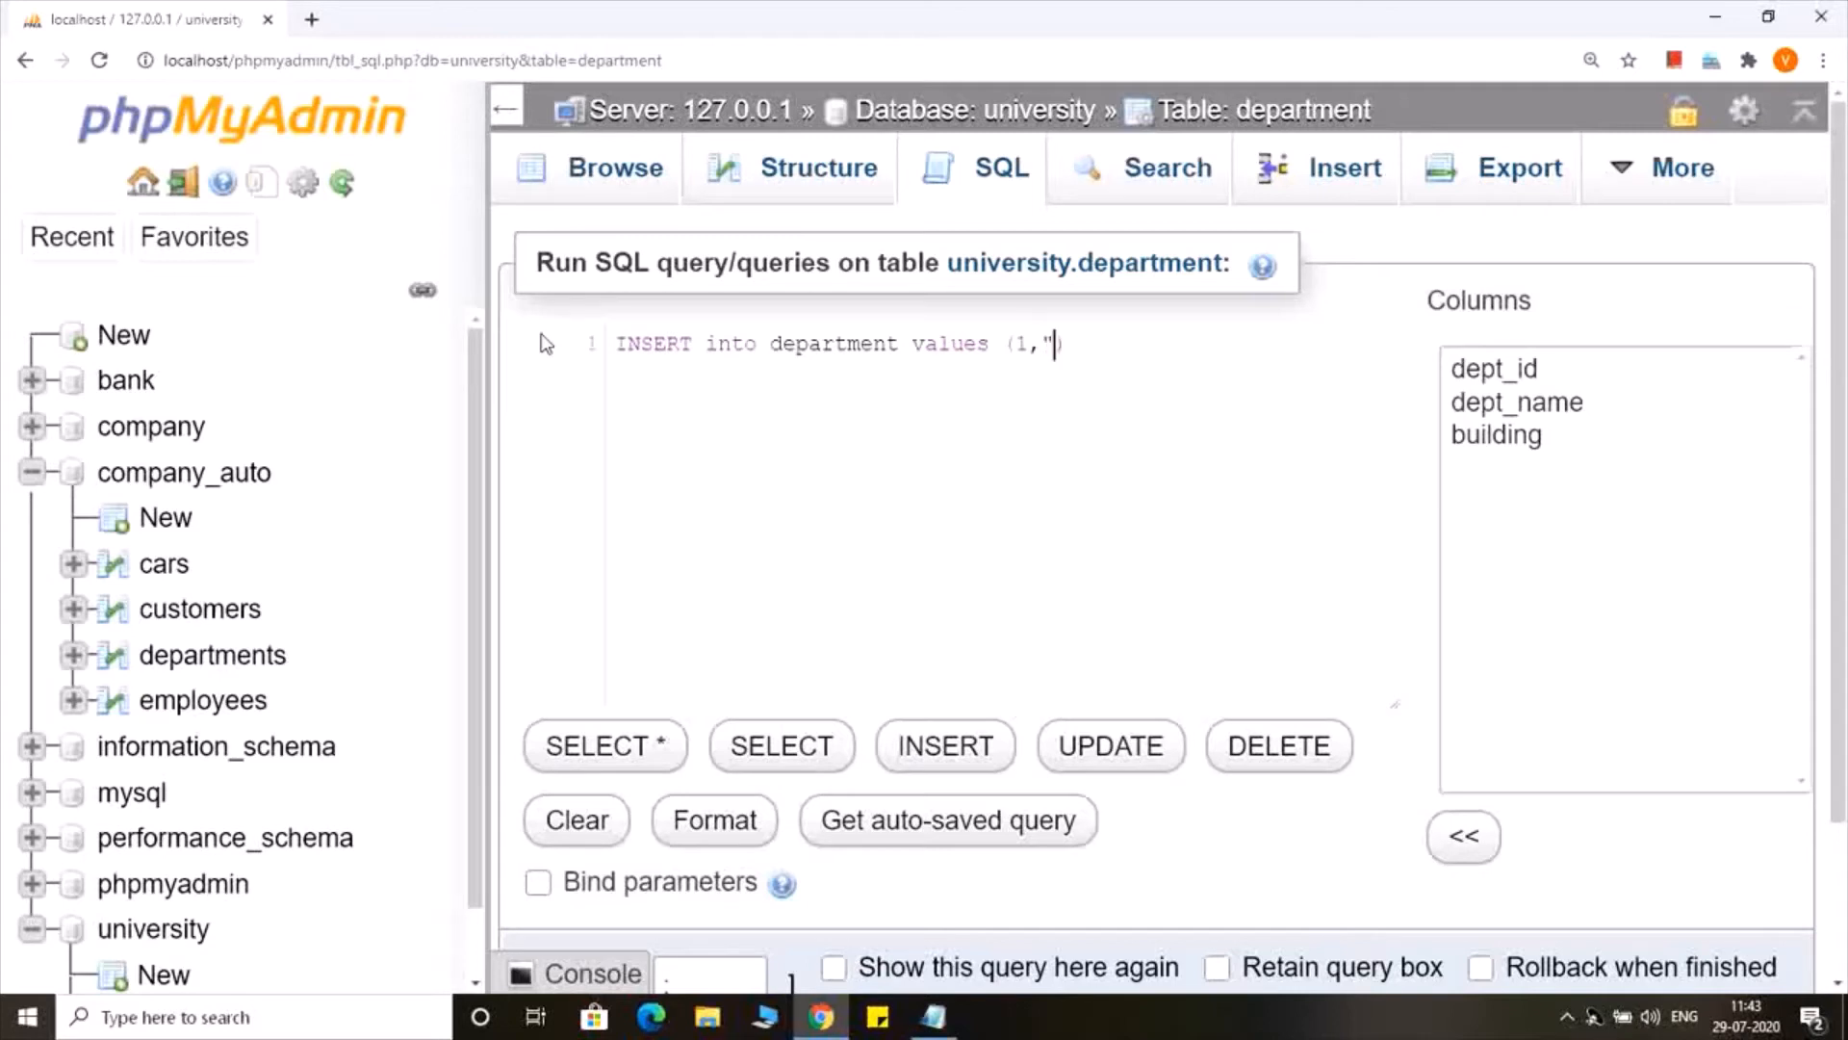
text(Comp)
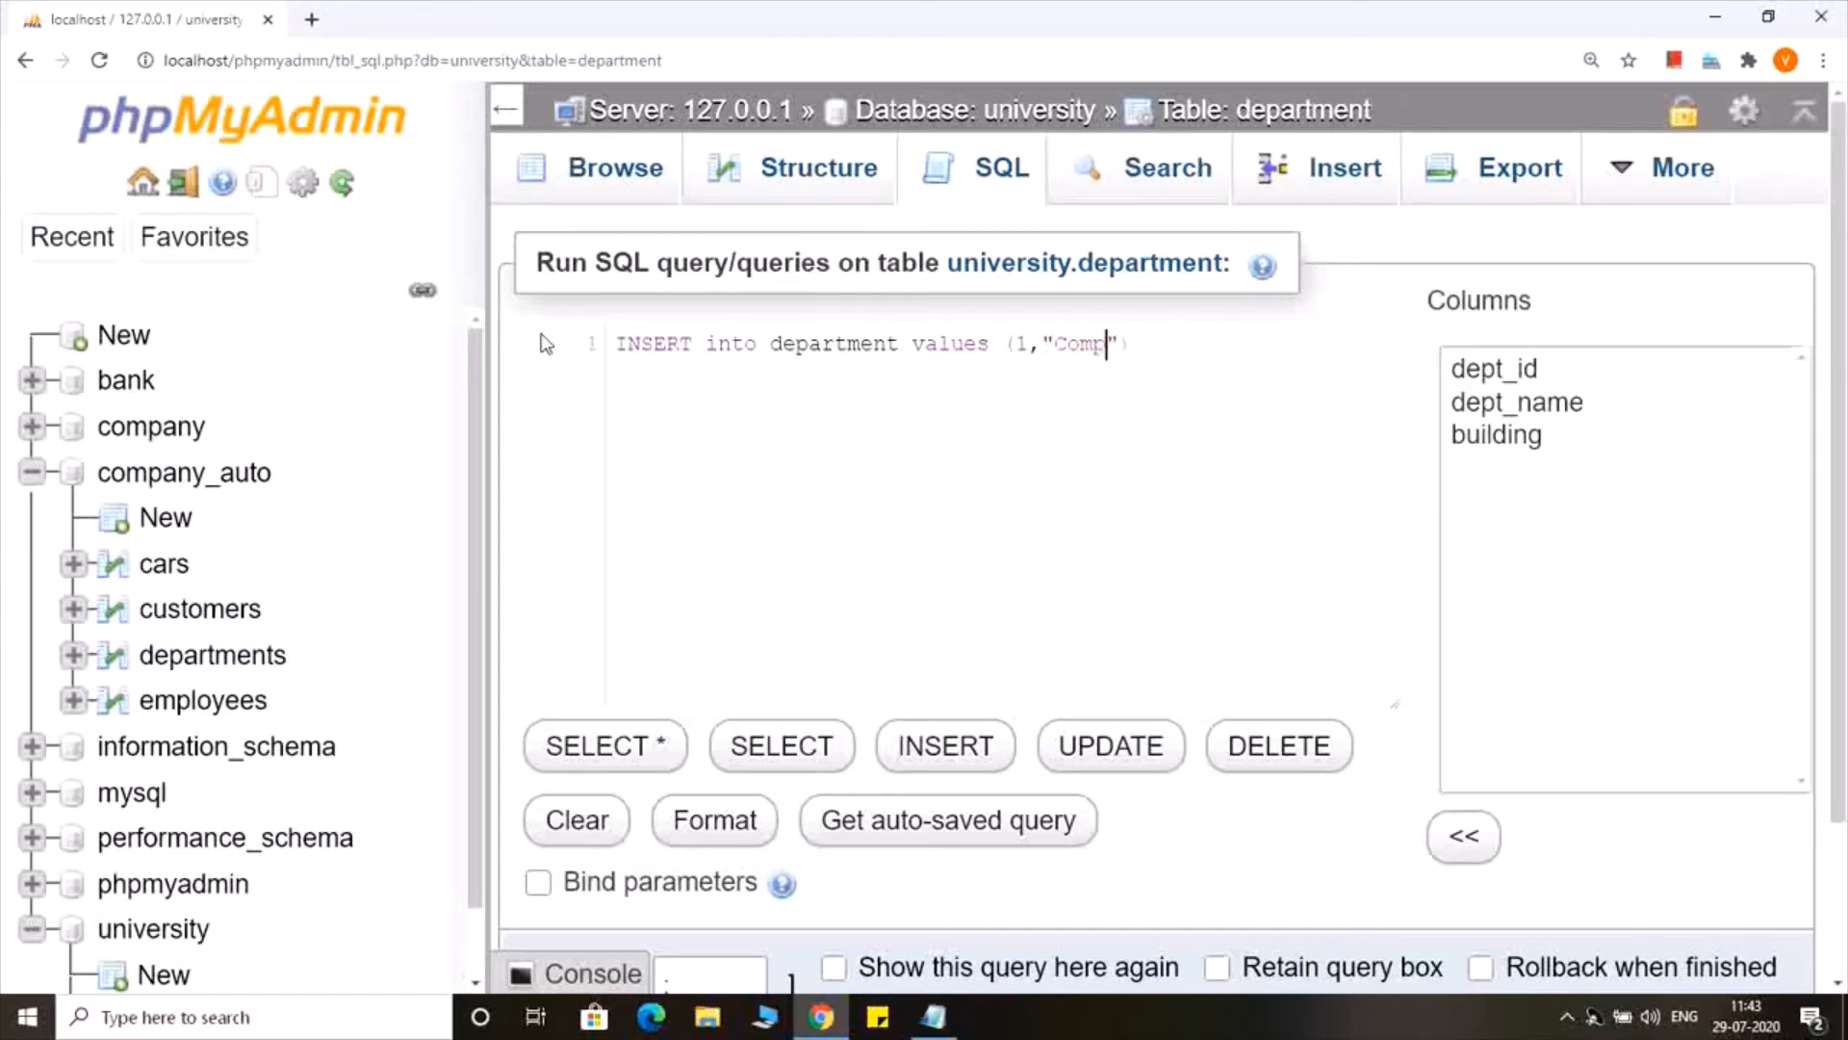
text(uter",)
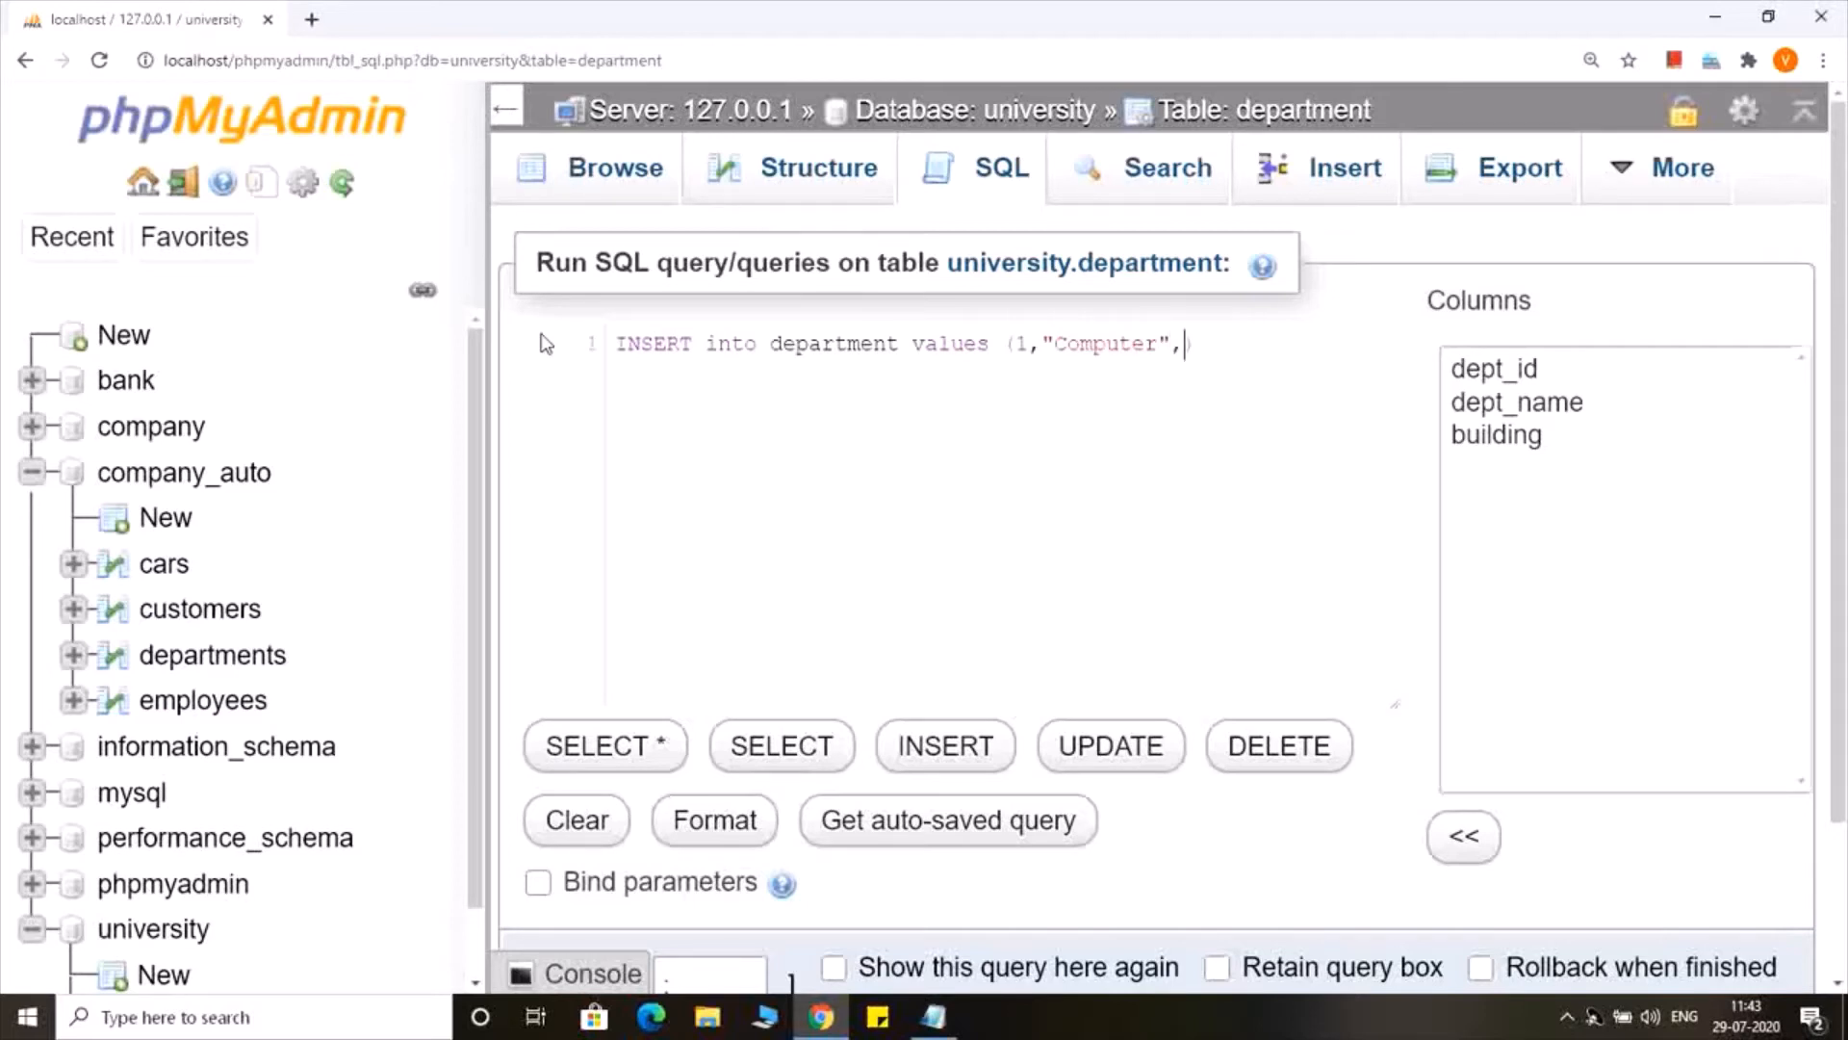
text(""))
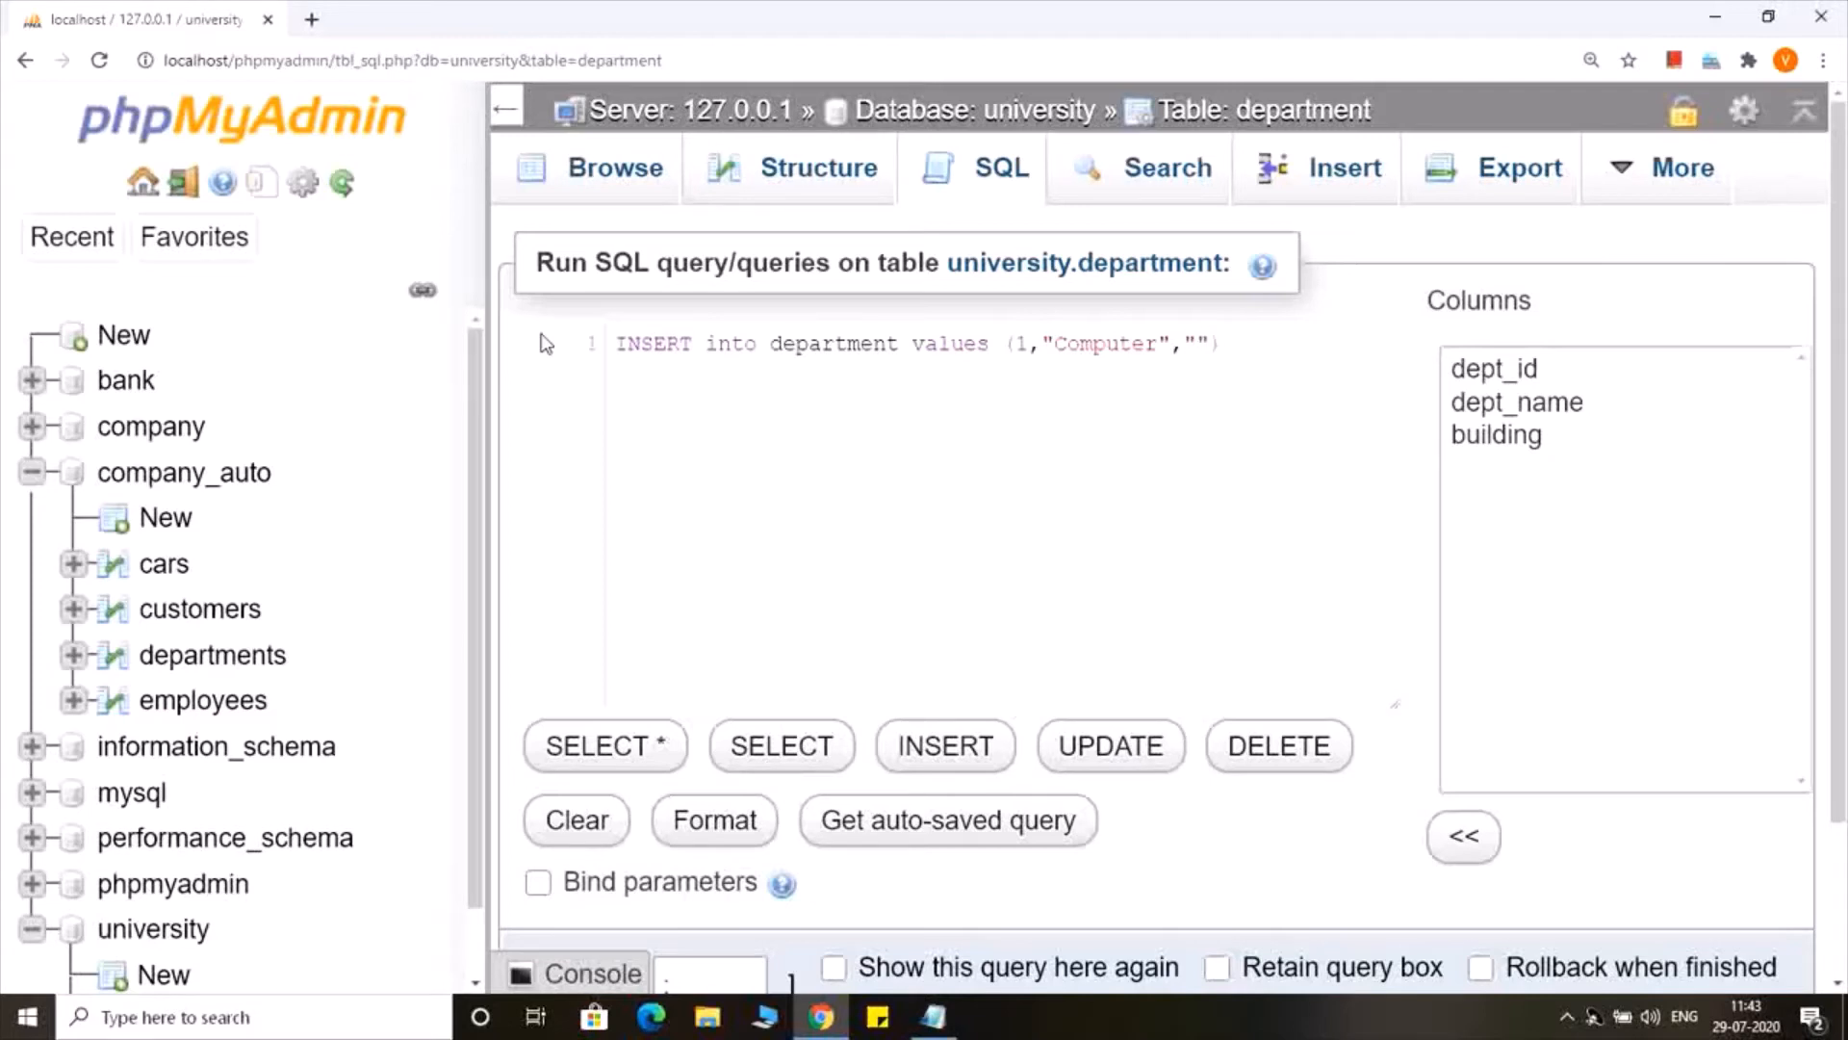
text(B Bloc)
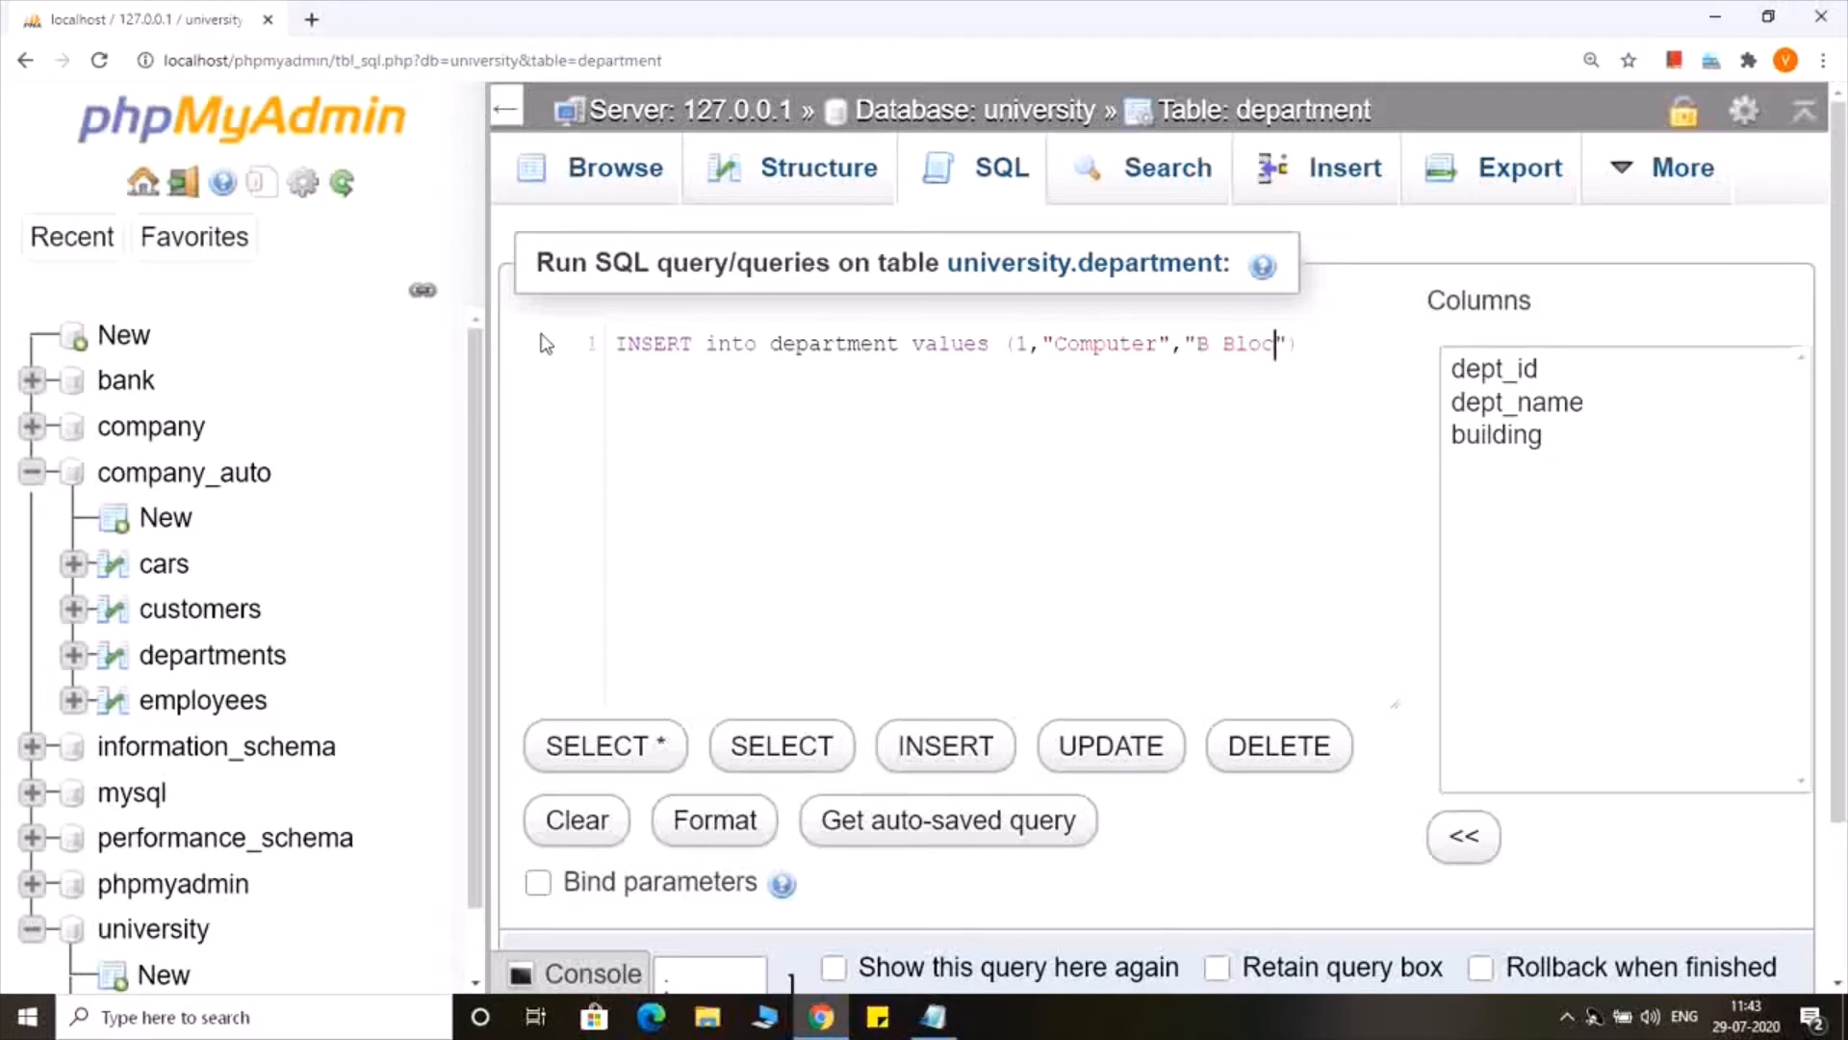
text(k),)
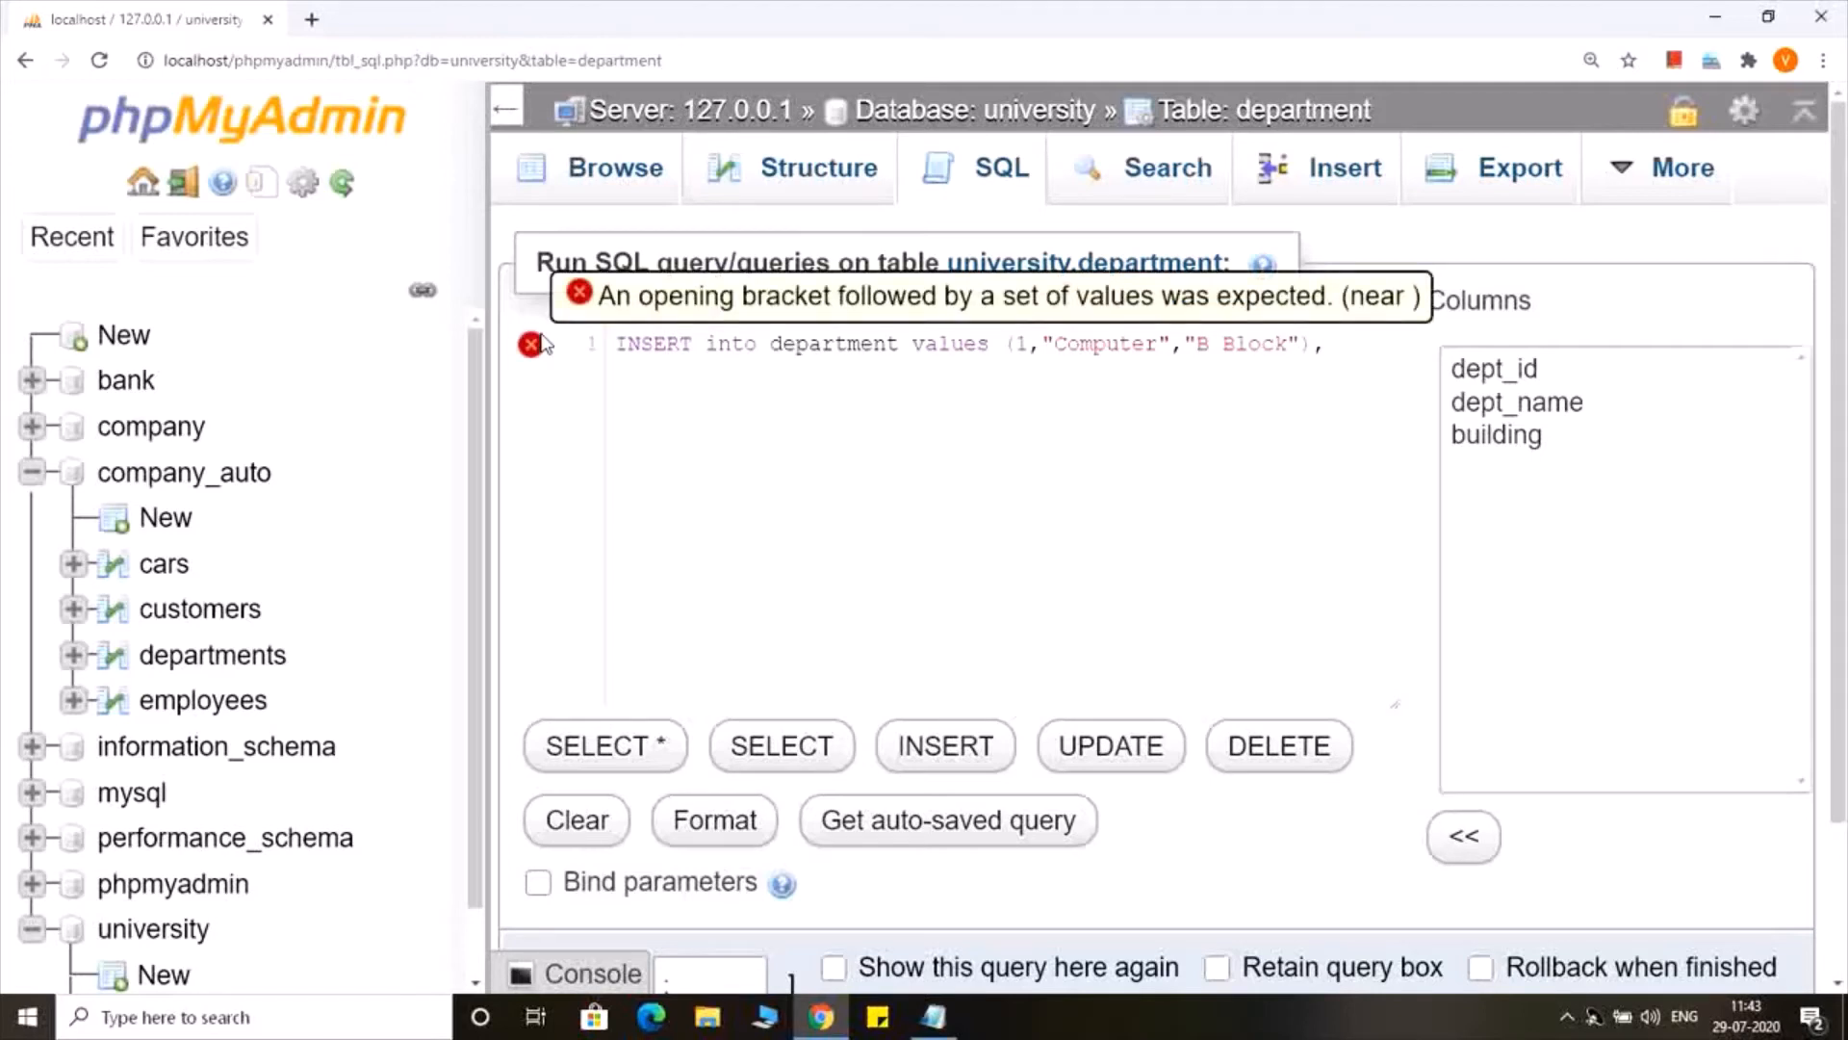
Add the second row (2,"Civil","C Block") to the query
text(())
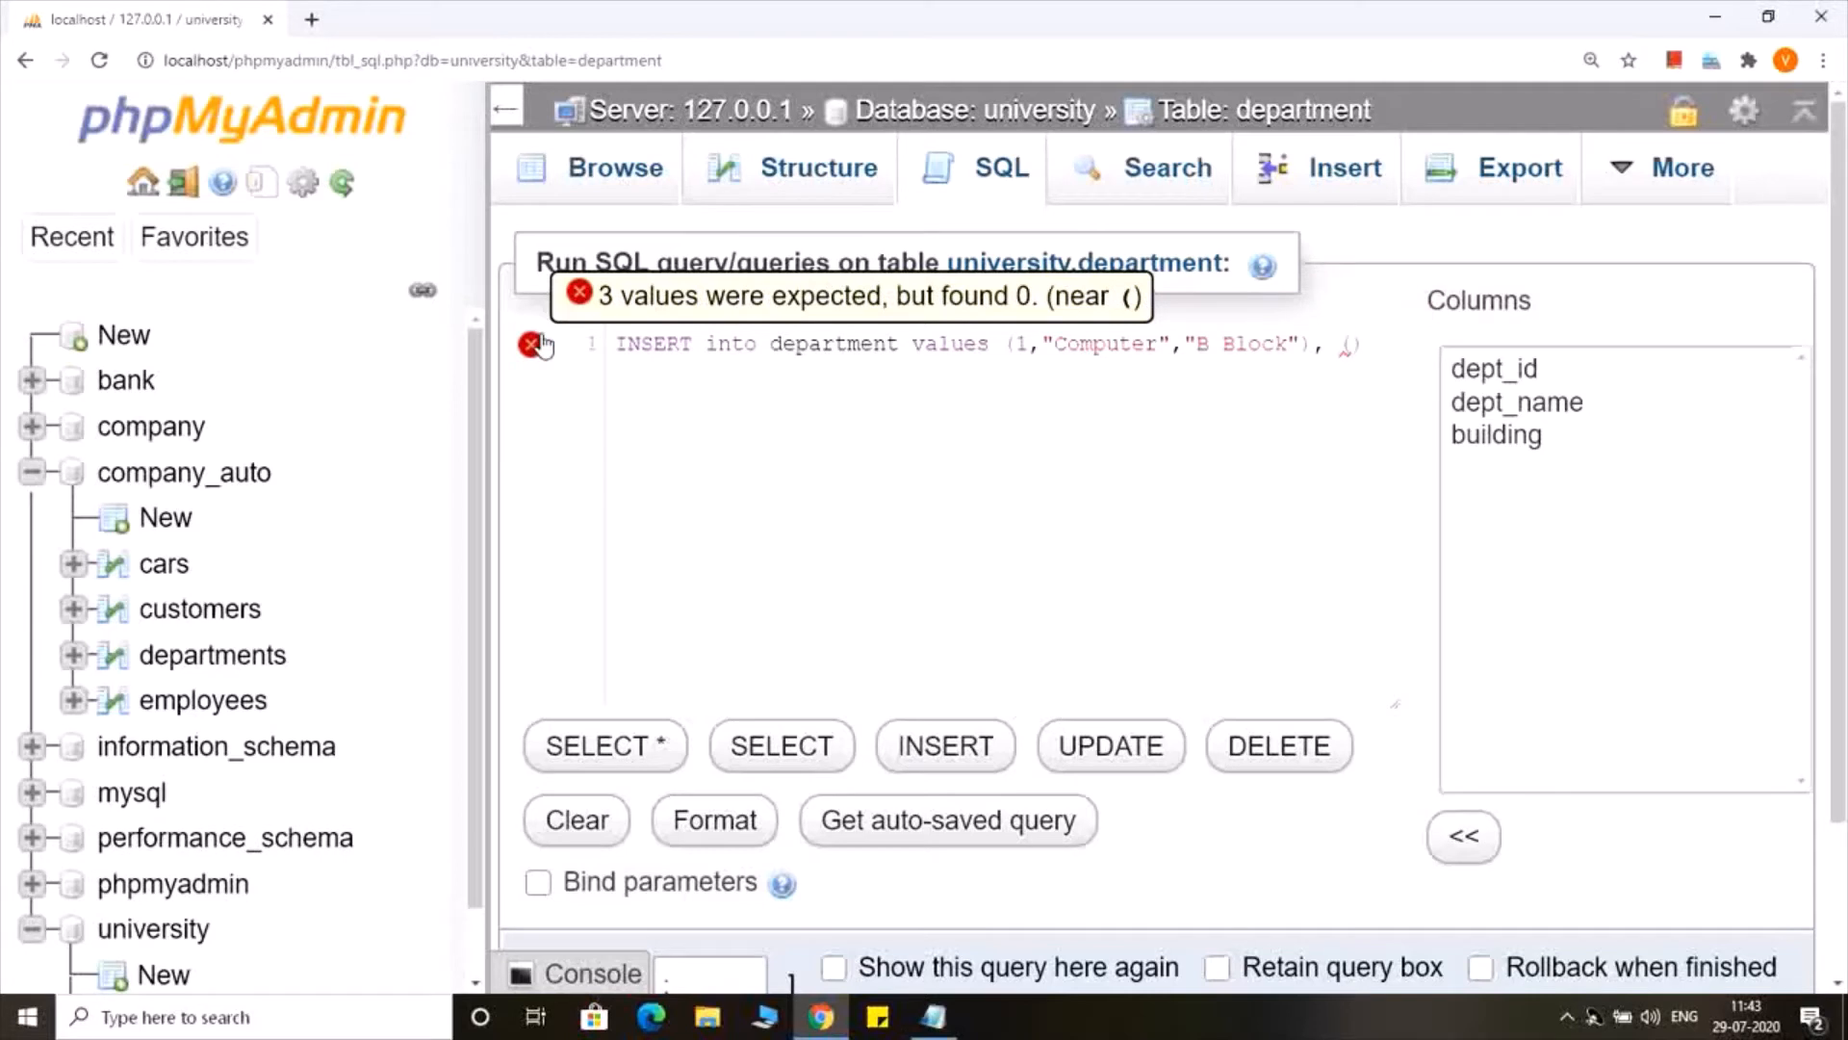
text(2)
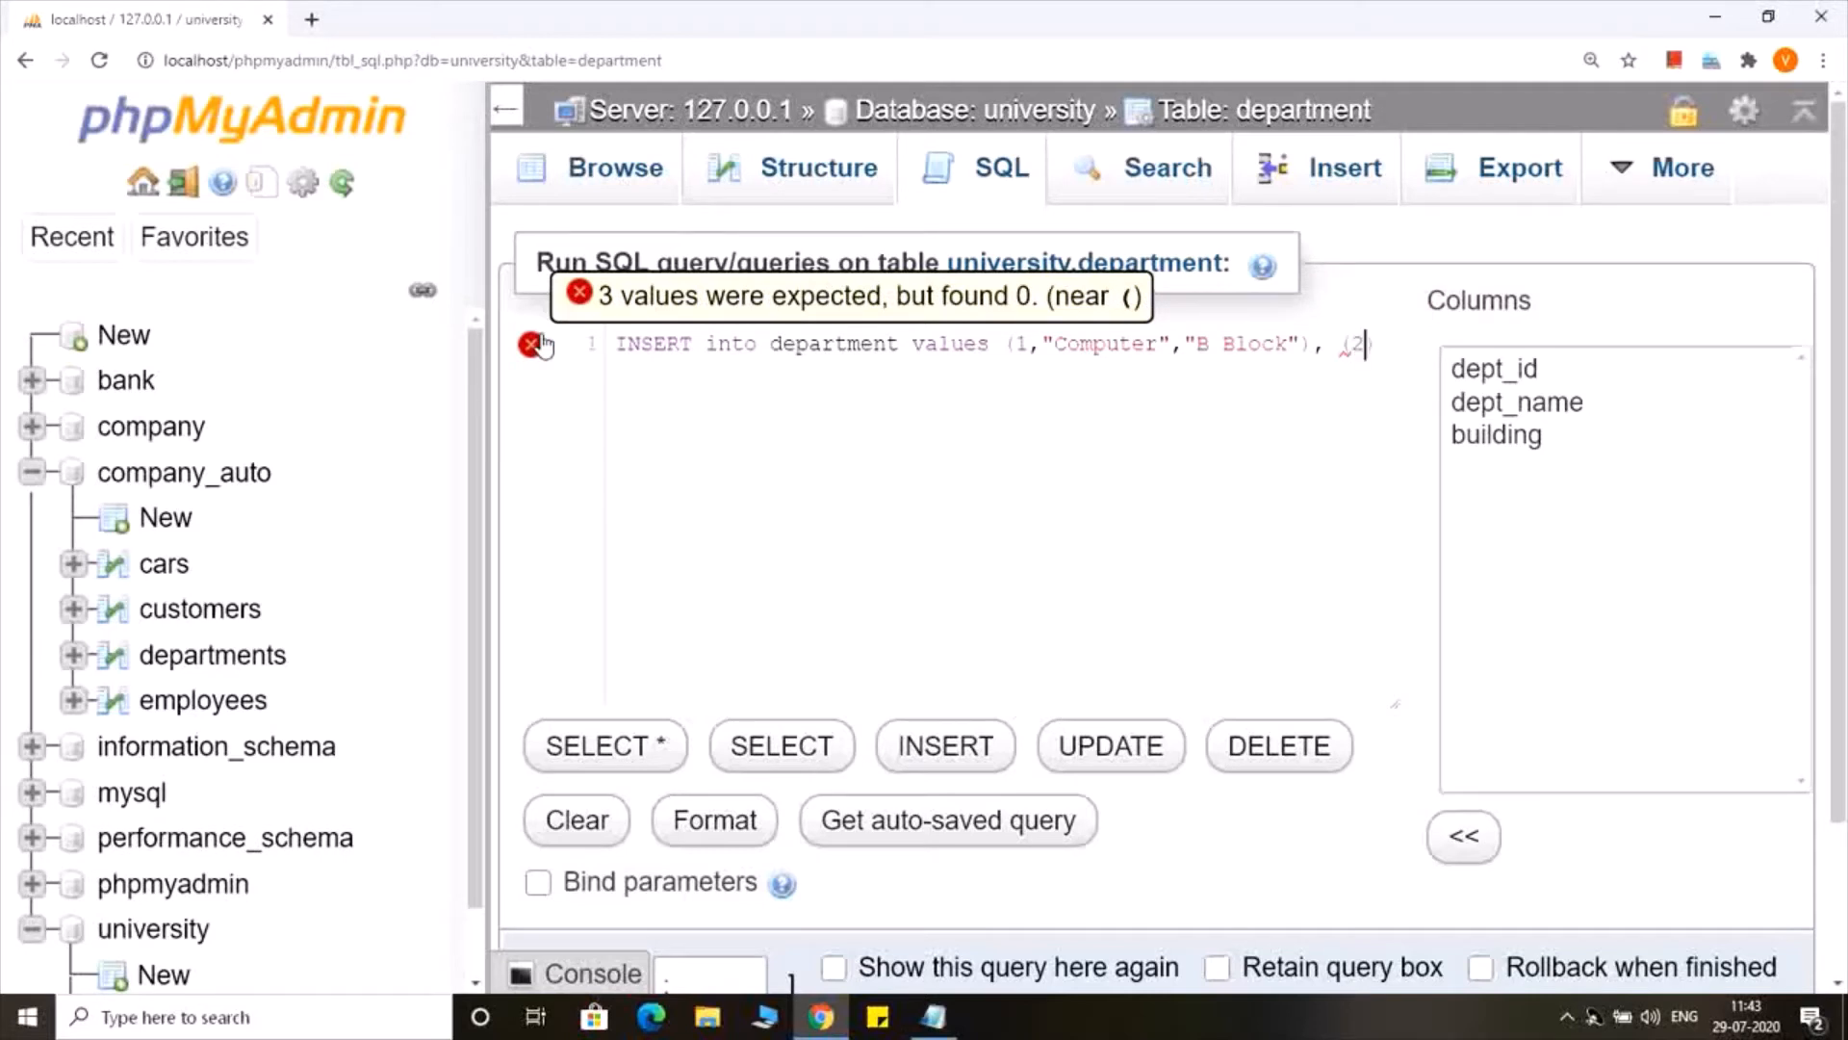
text(",)
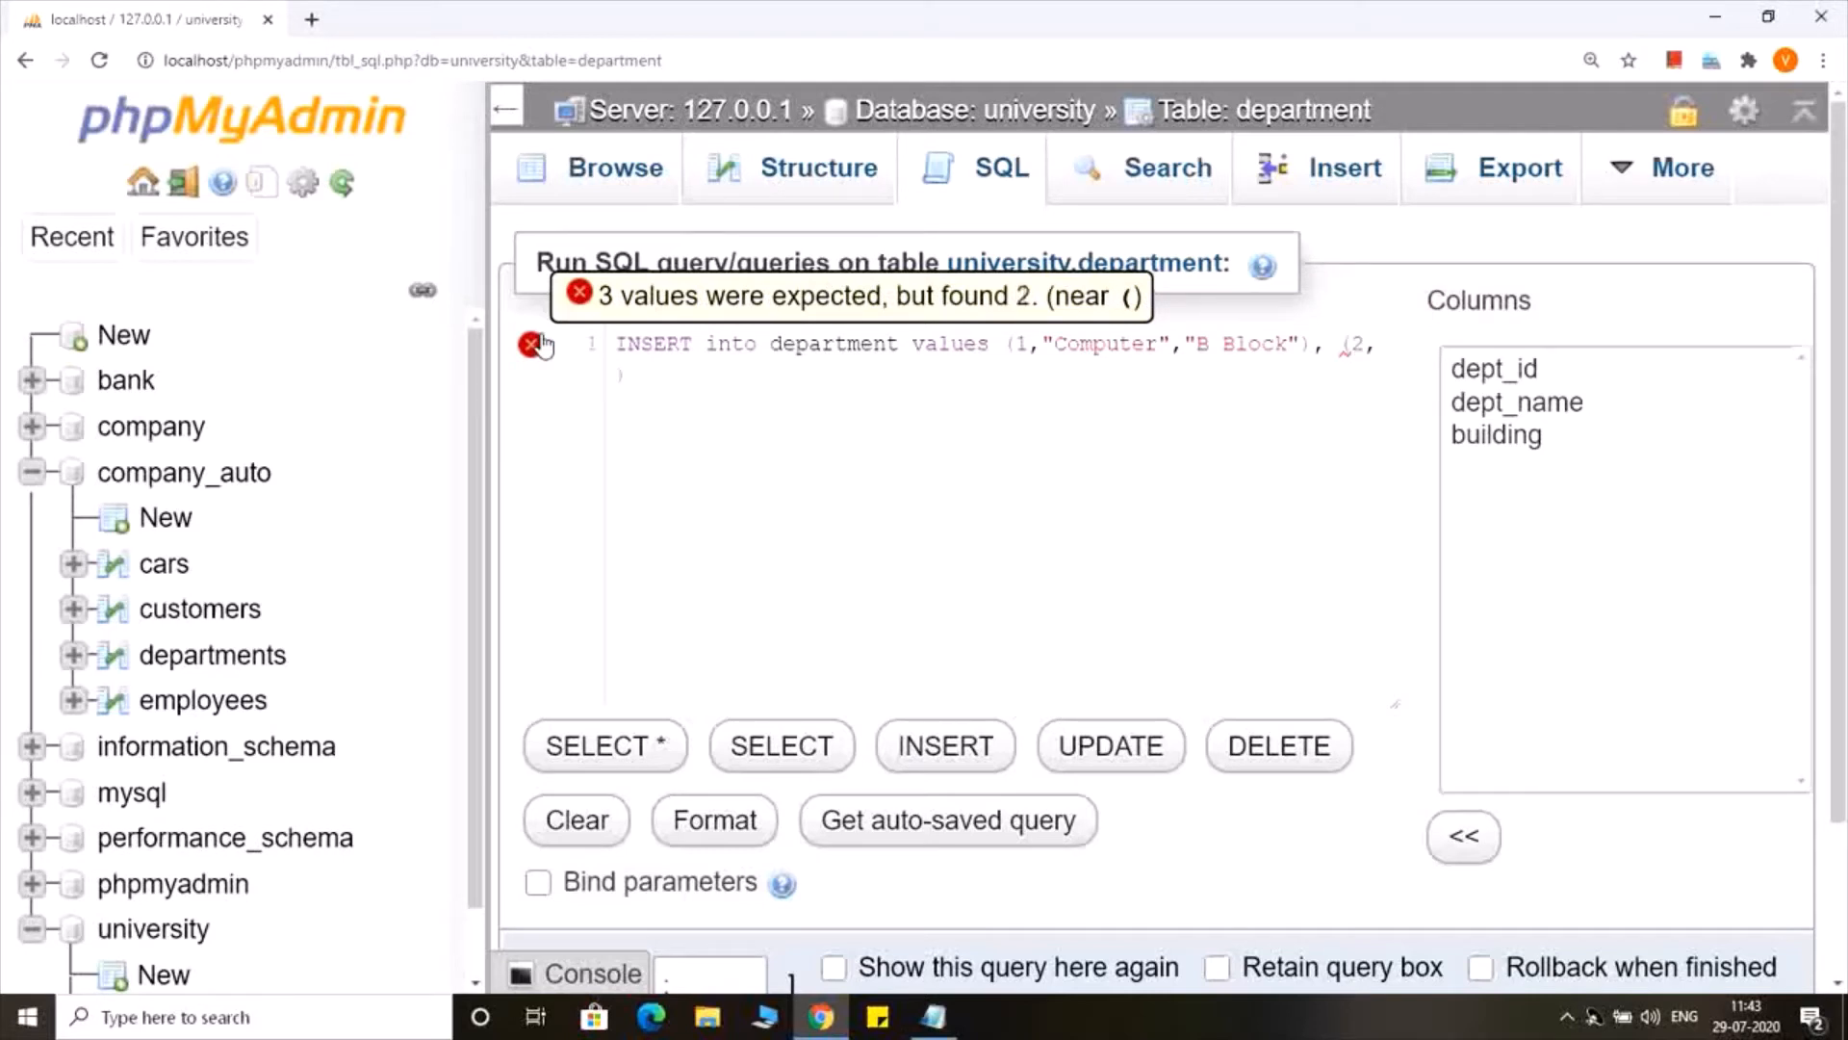
text("")
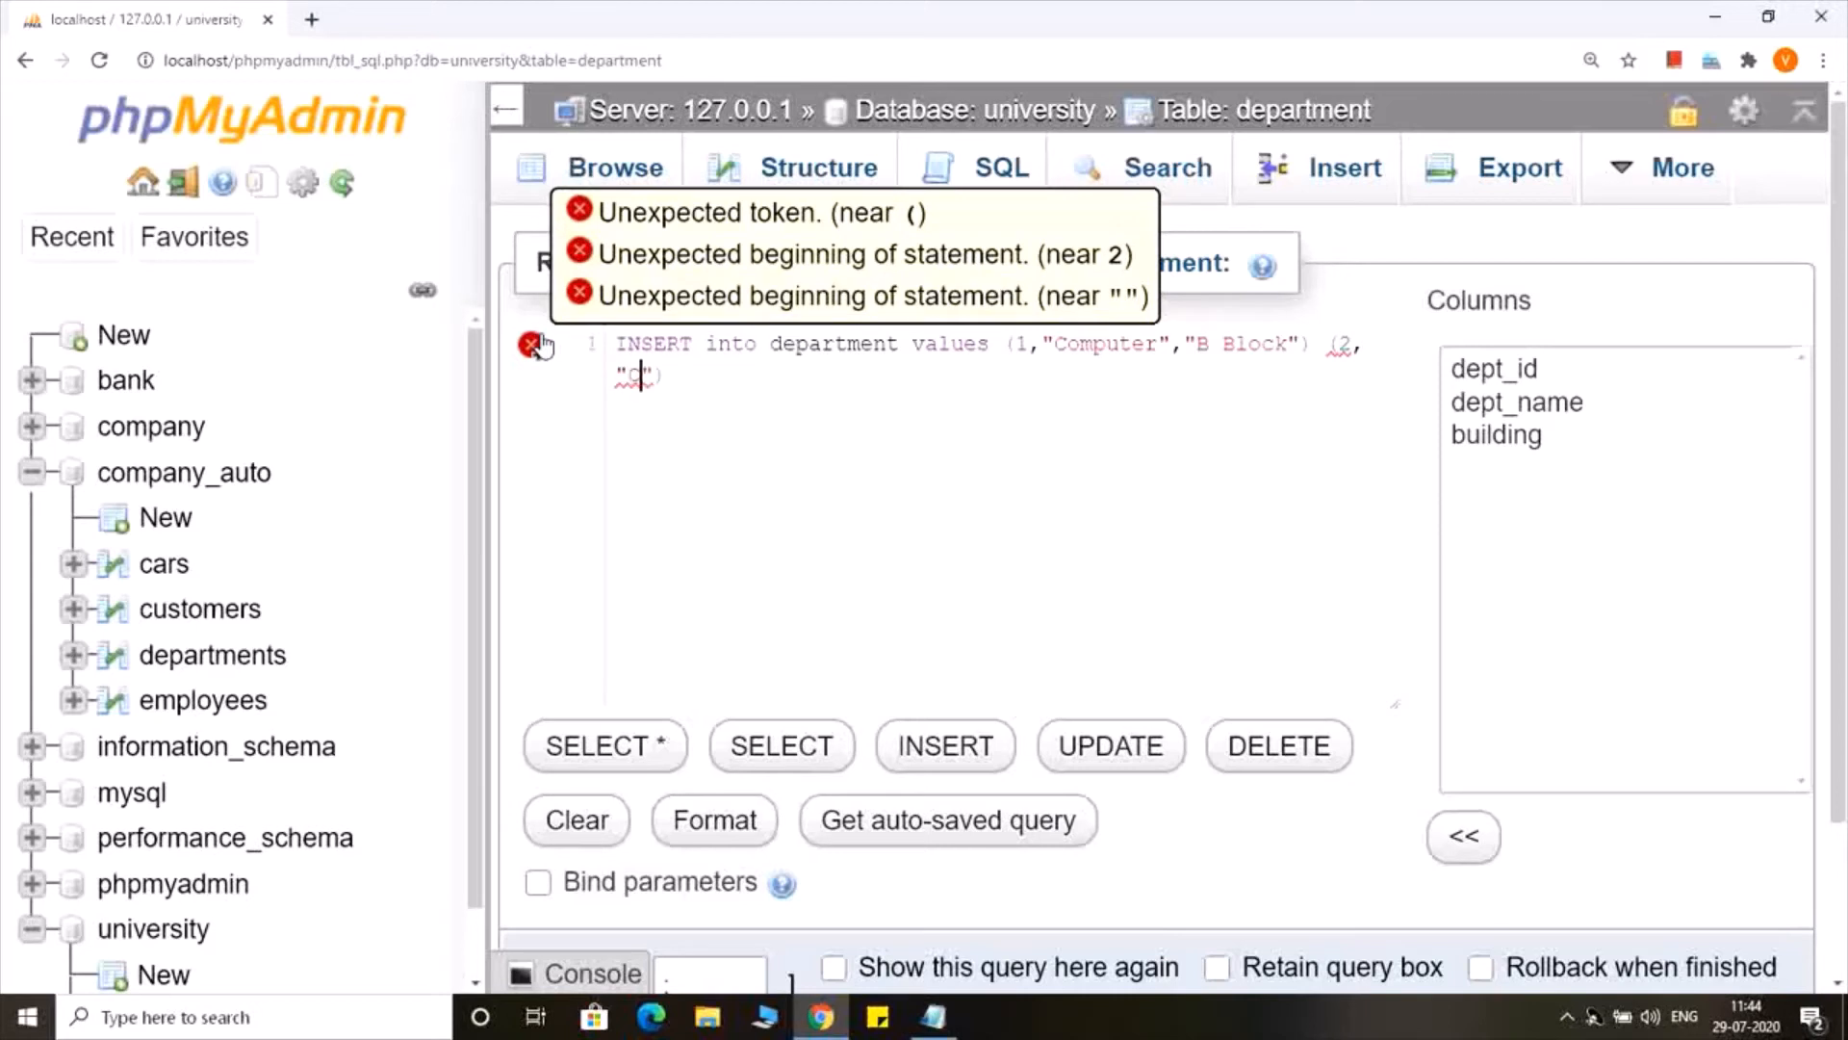
text(Civil)
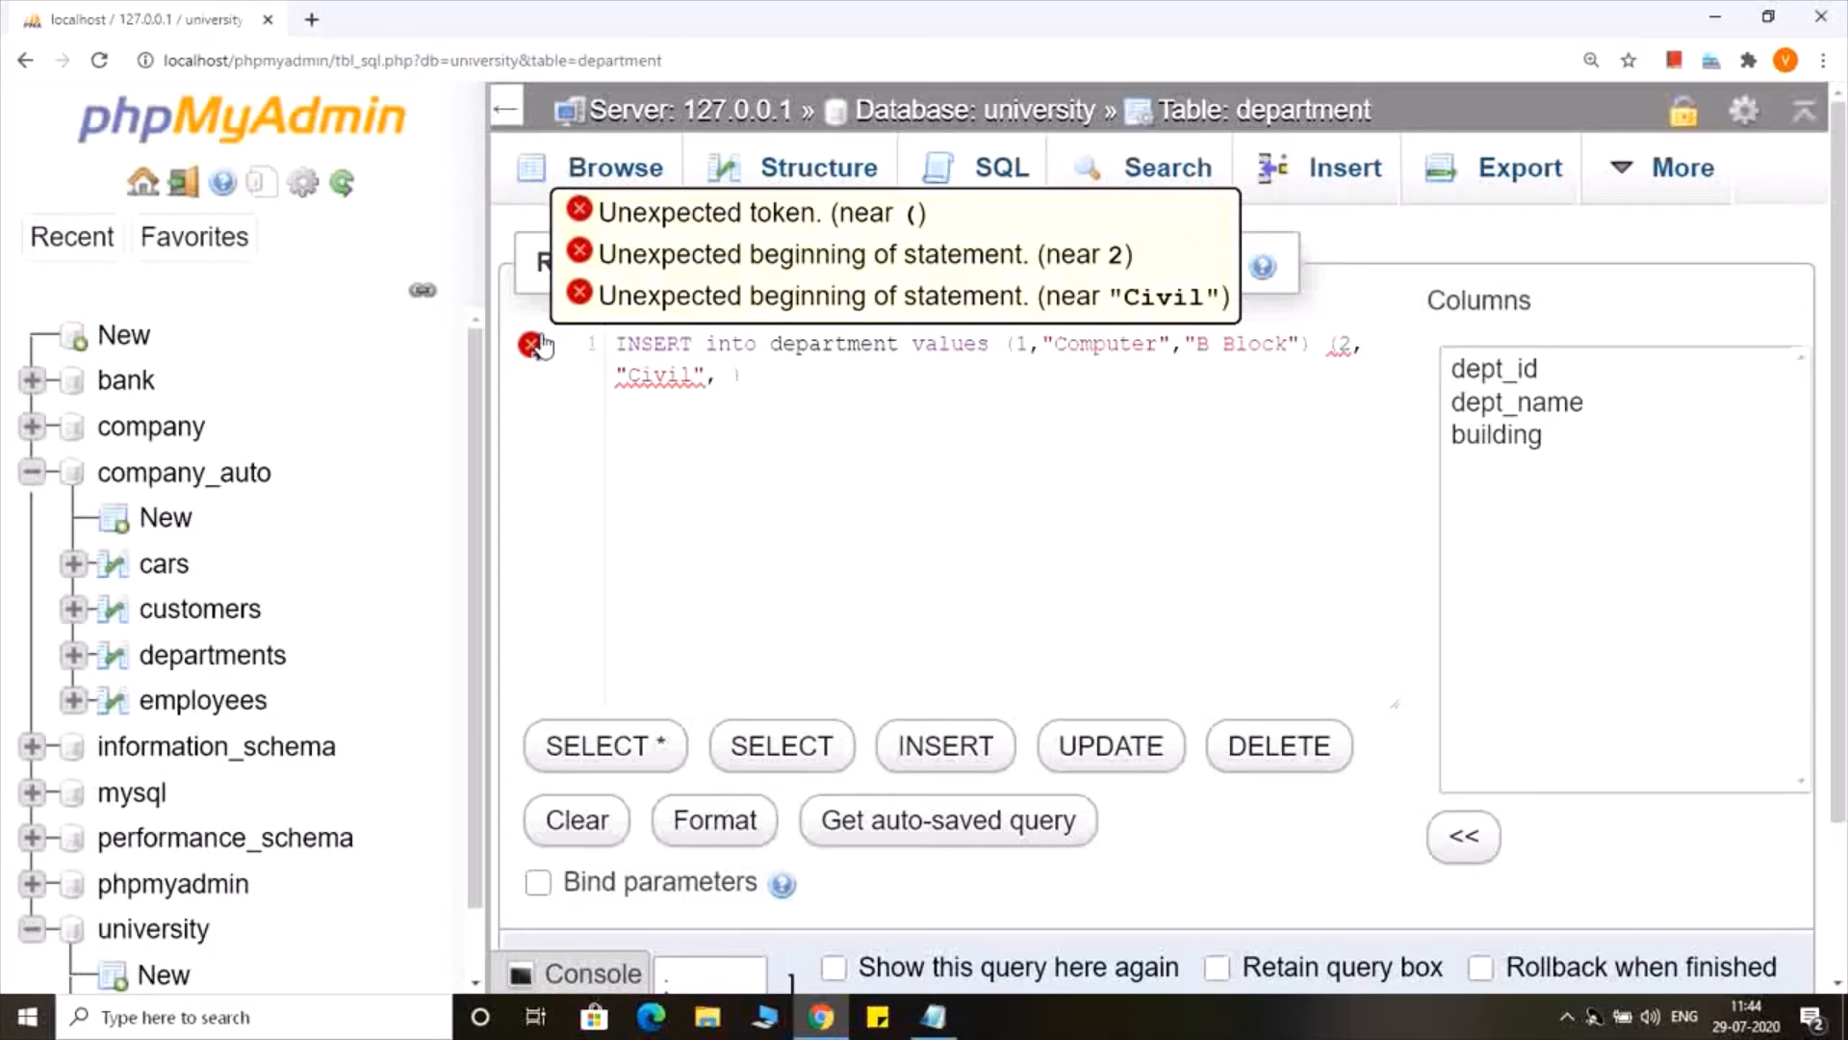
text("")
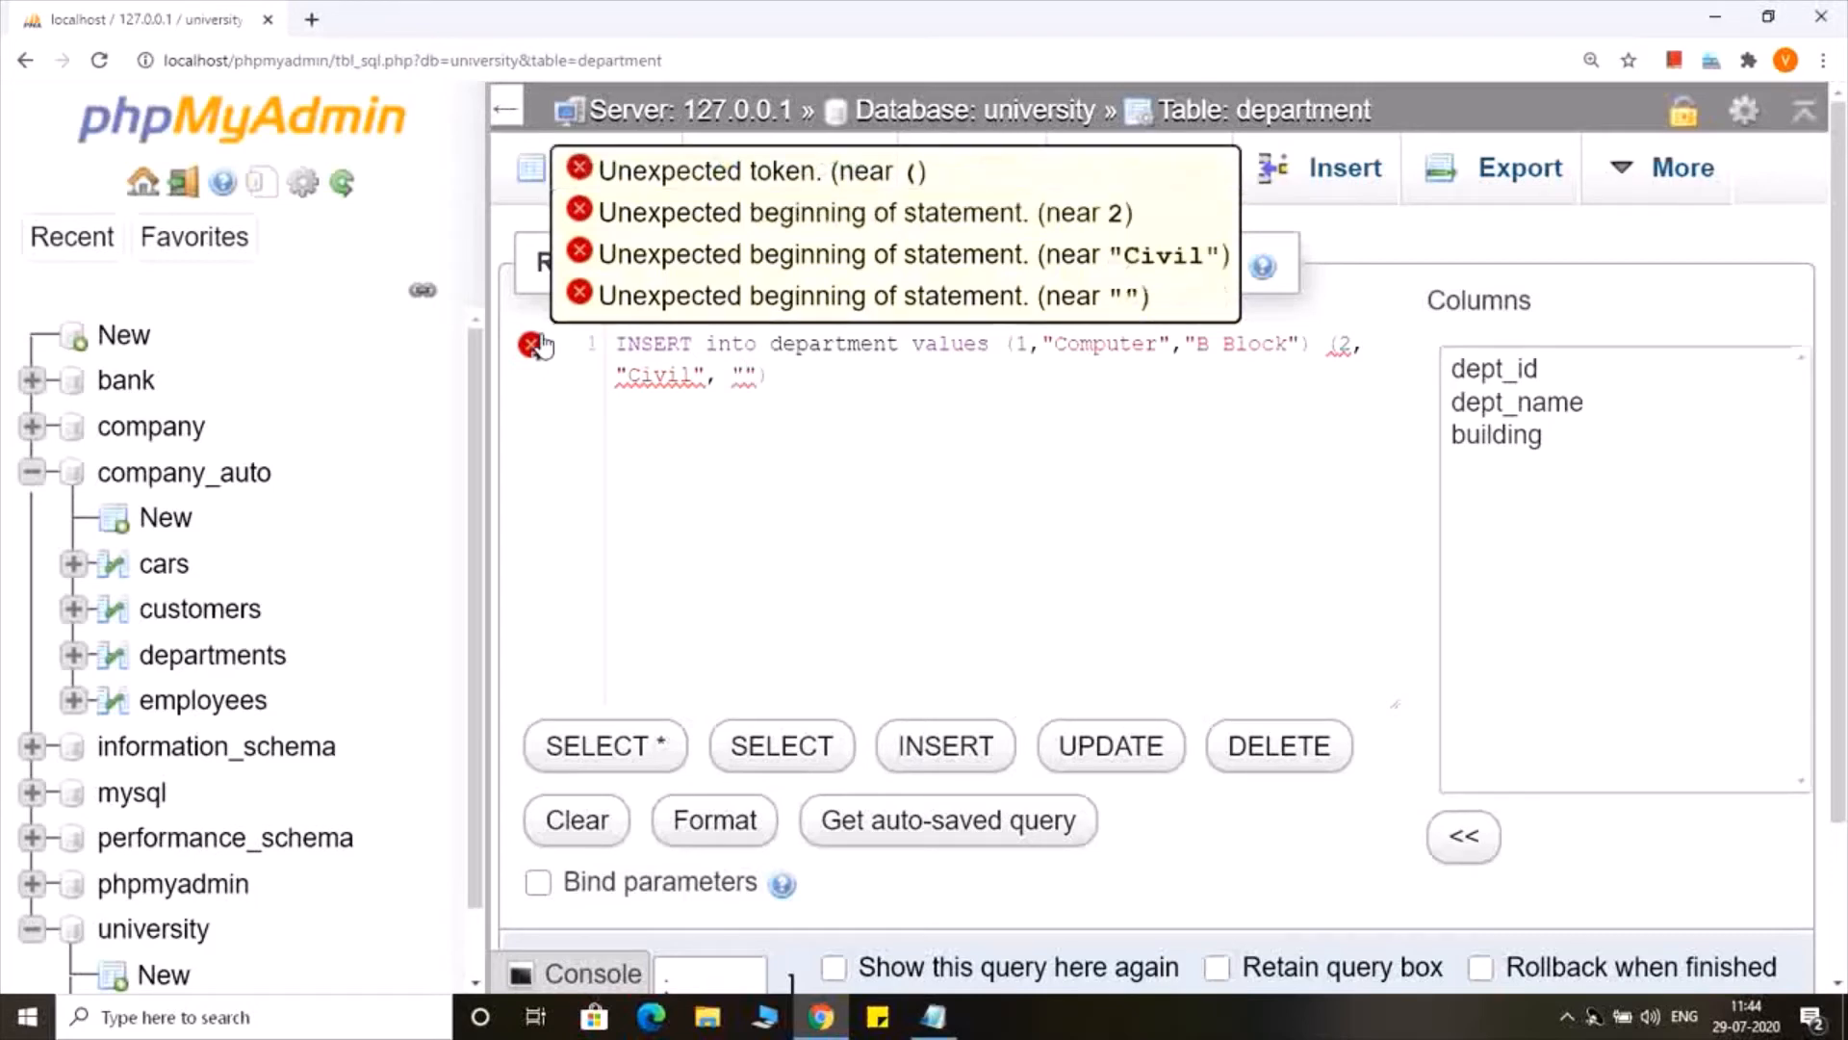
text(C Block)
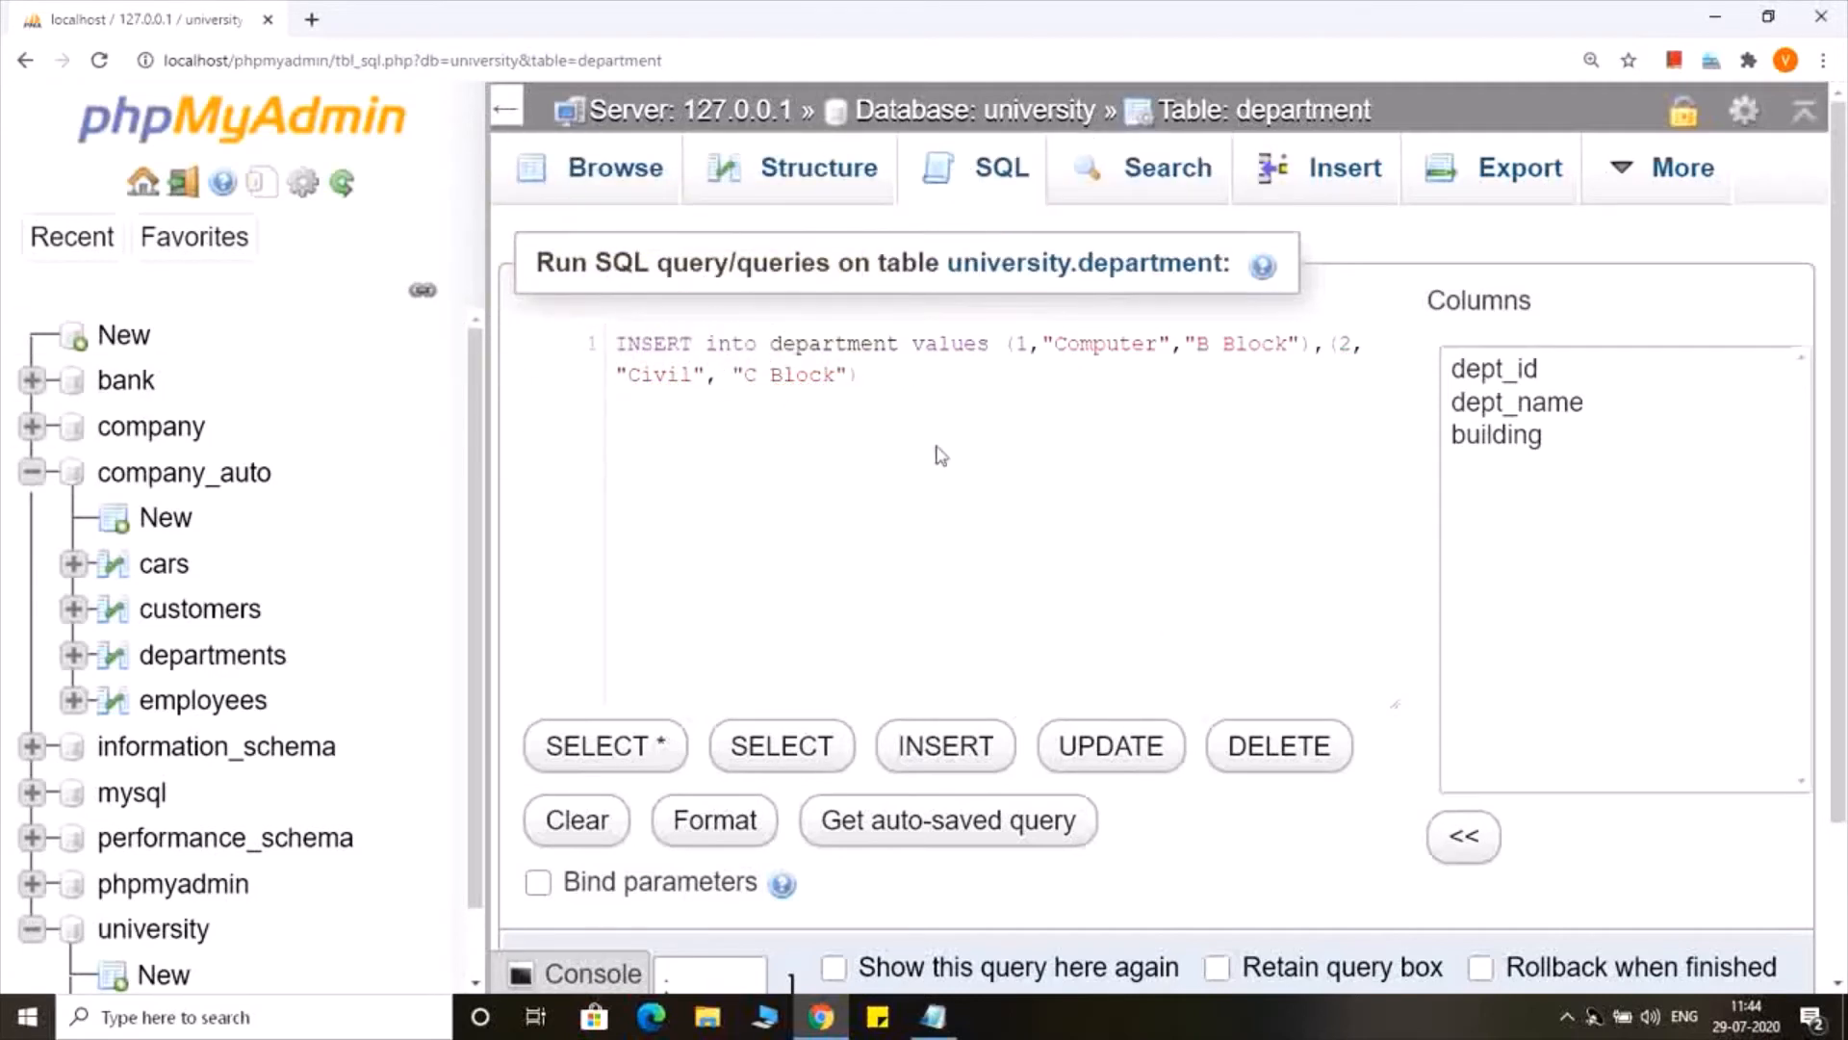
Start a third row (3,"Elecrical", leaving its building value empty
click(857, 375)
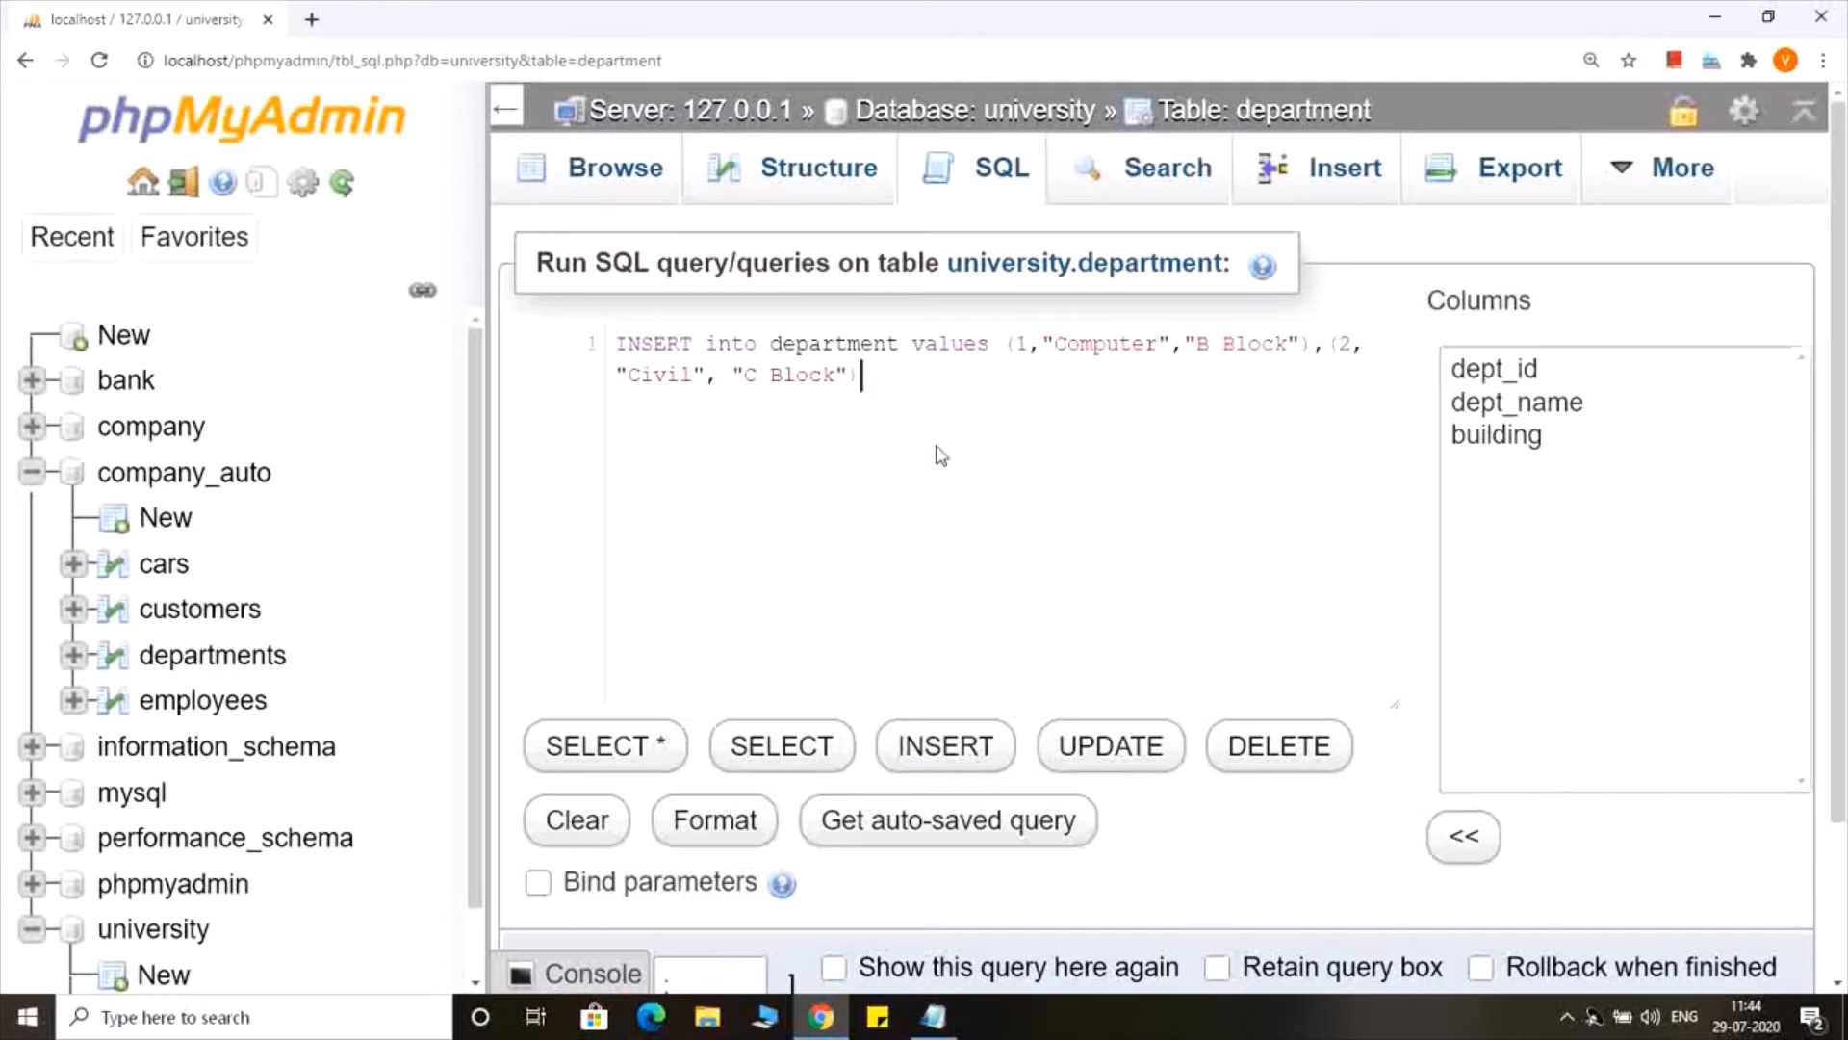
text(,)
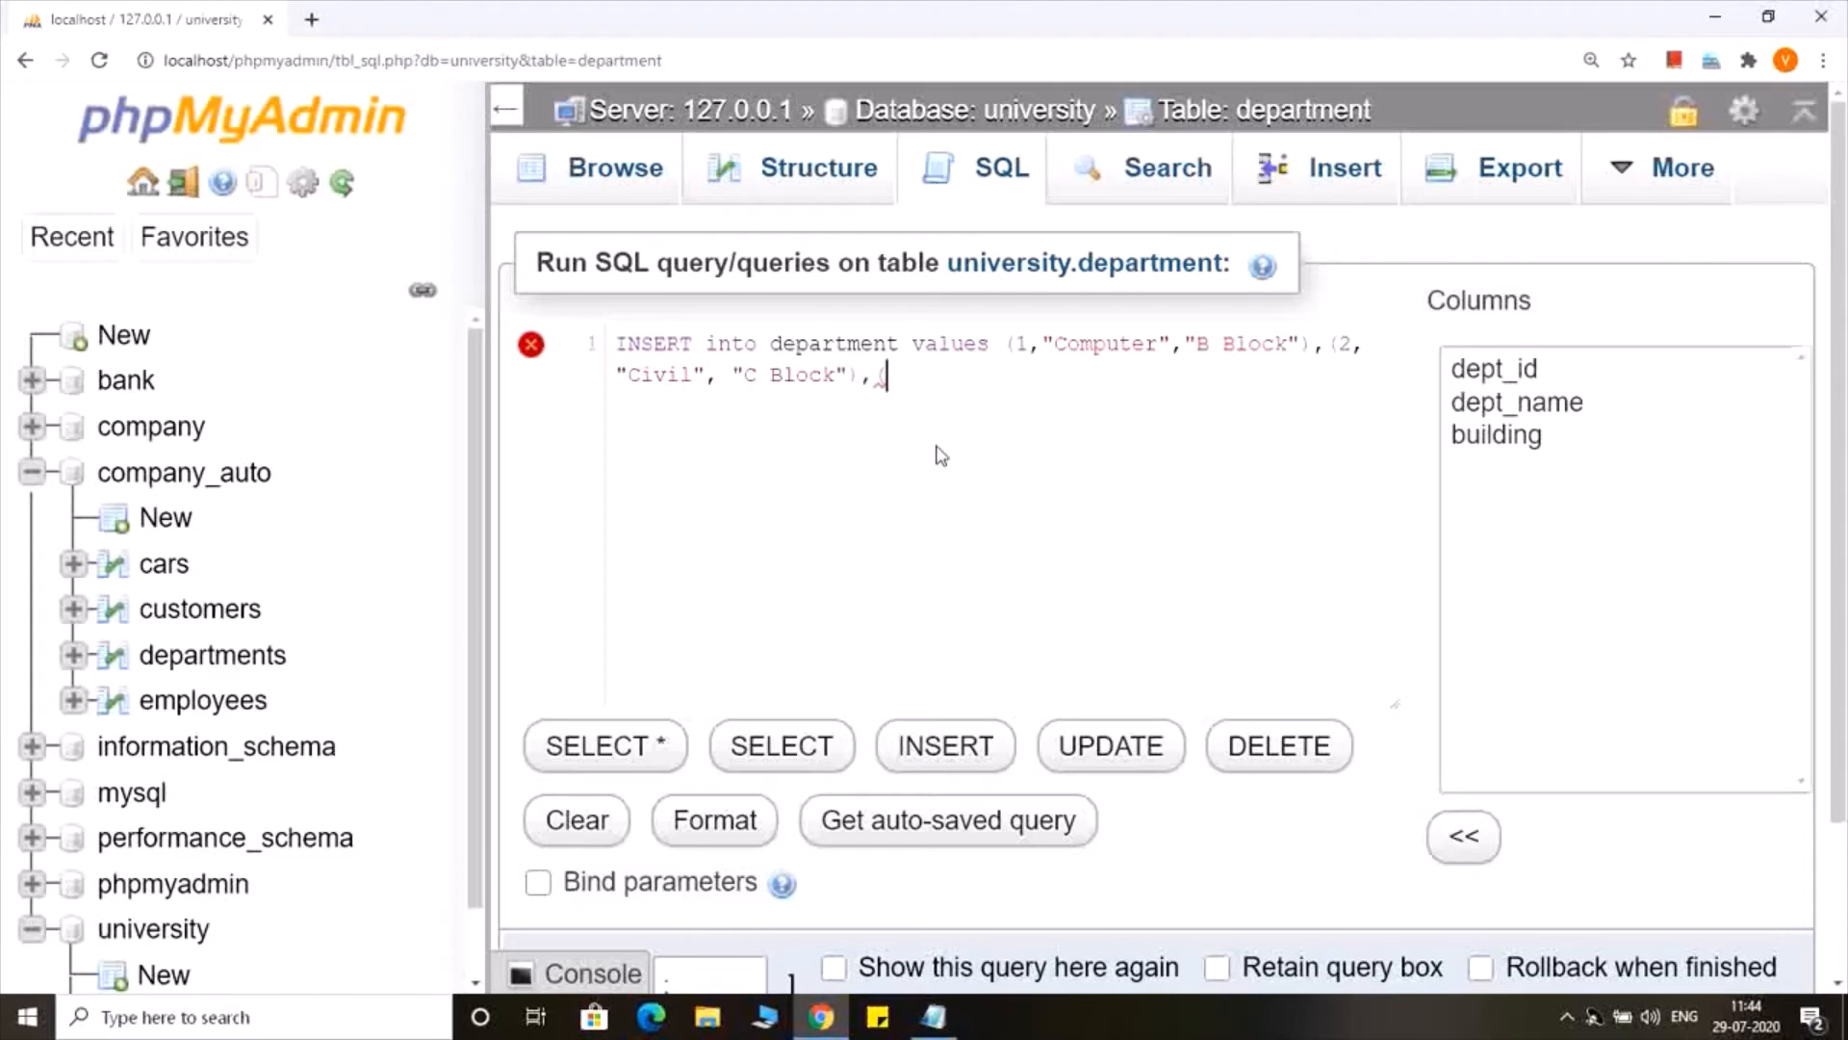
text((3)
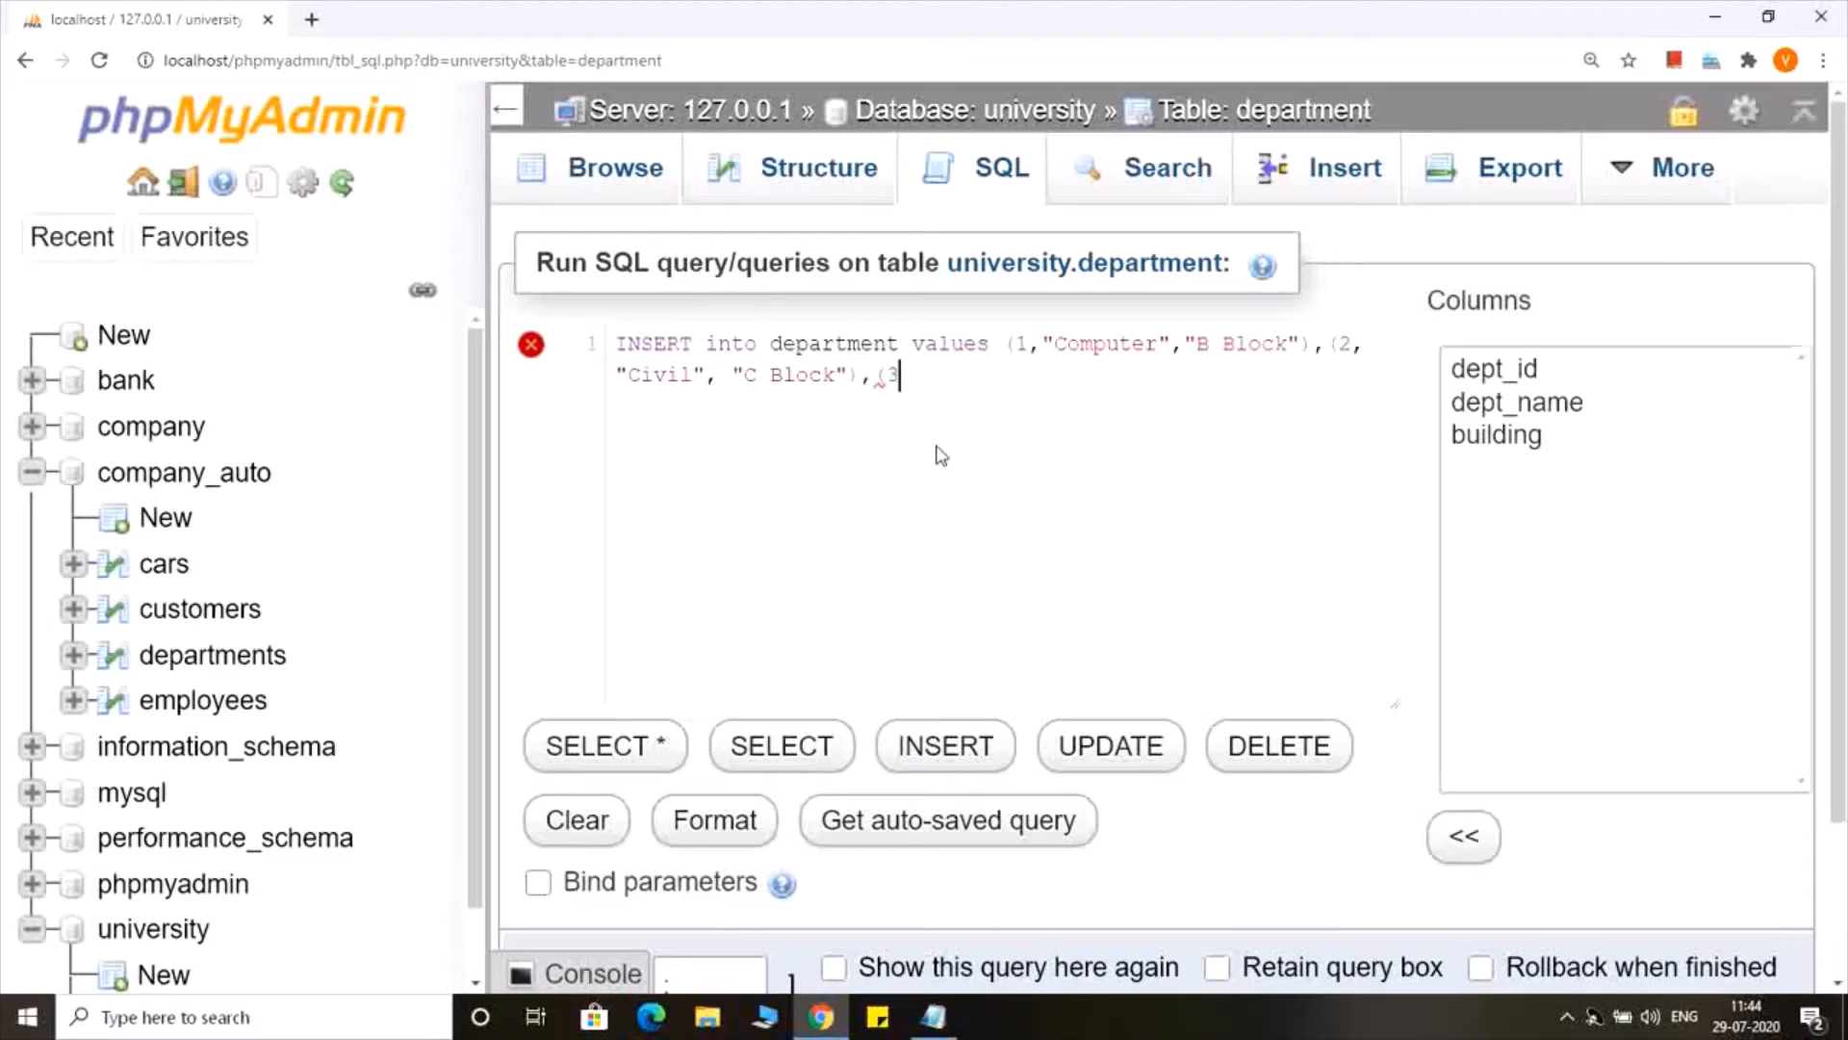
text(")
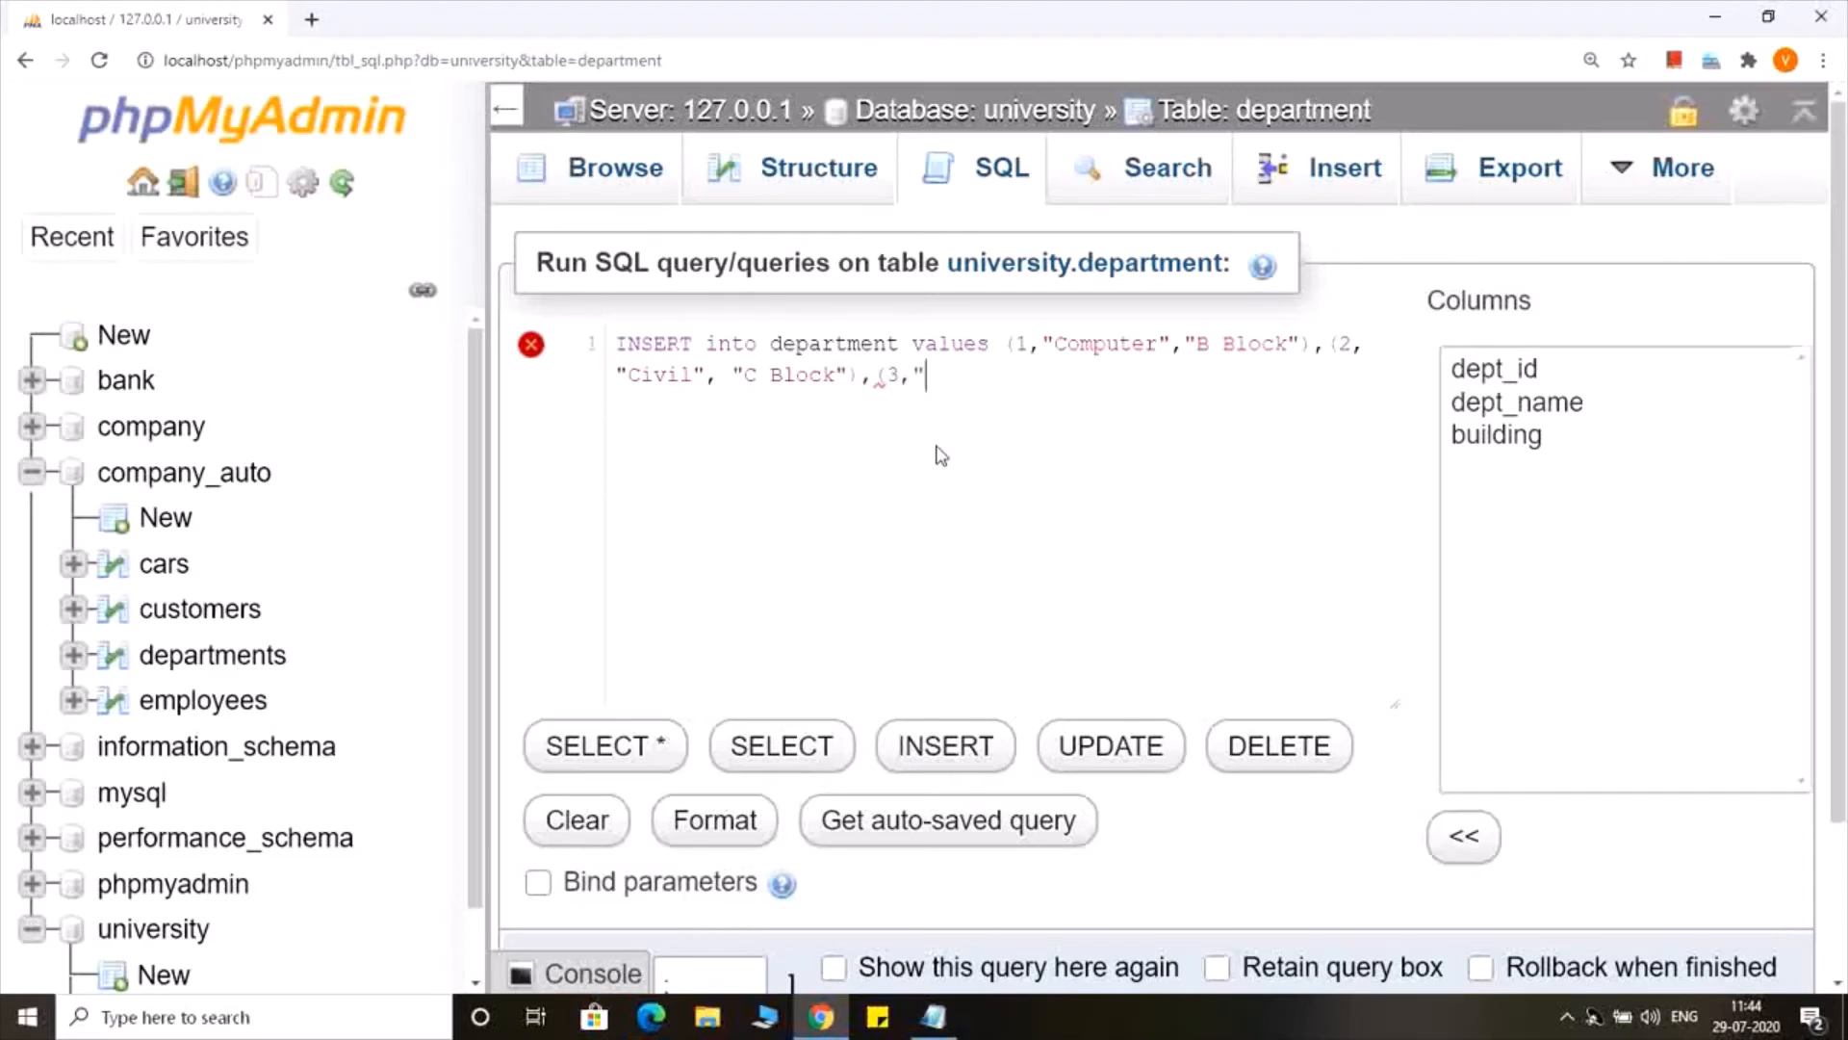
text(Eclec)
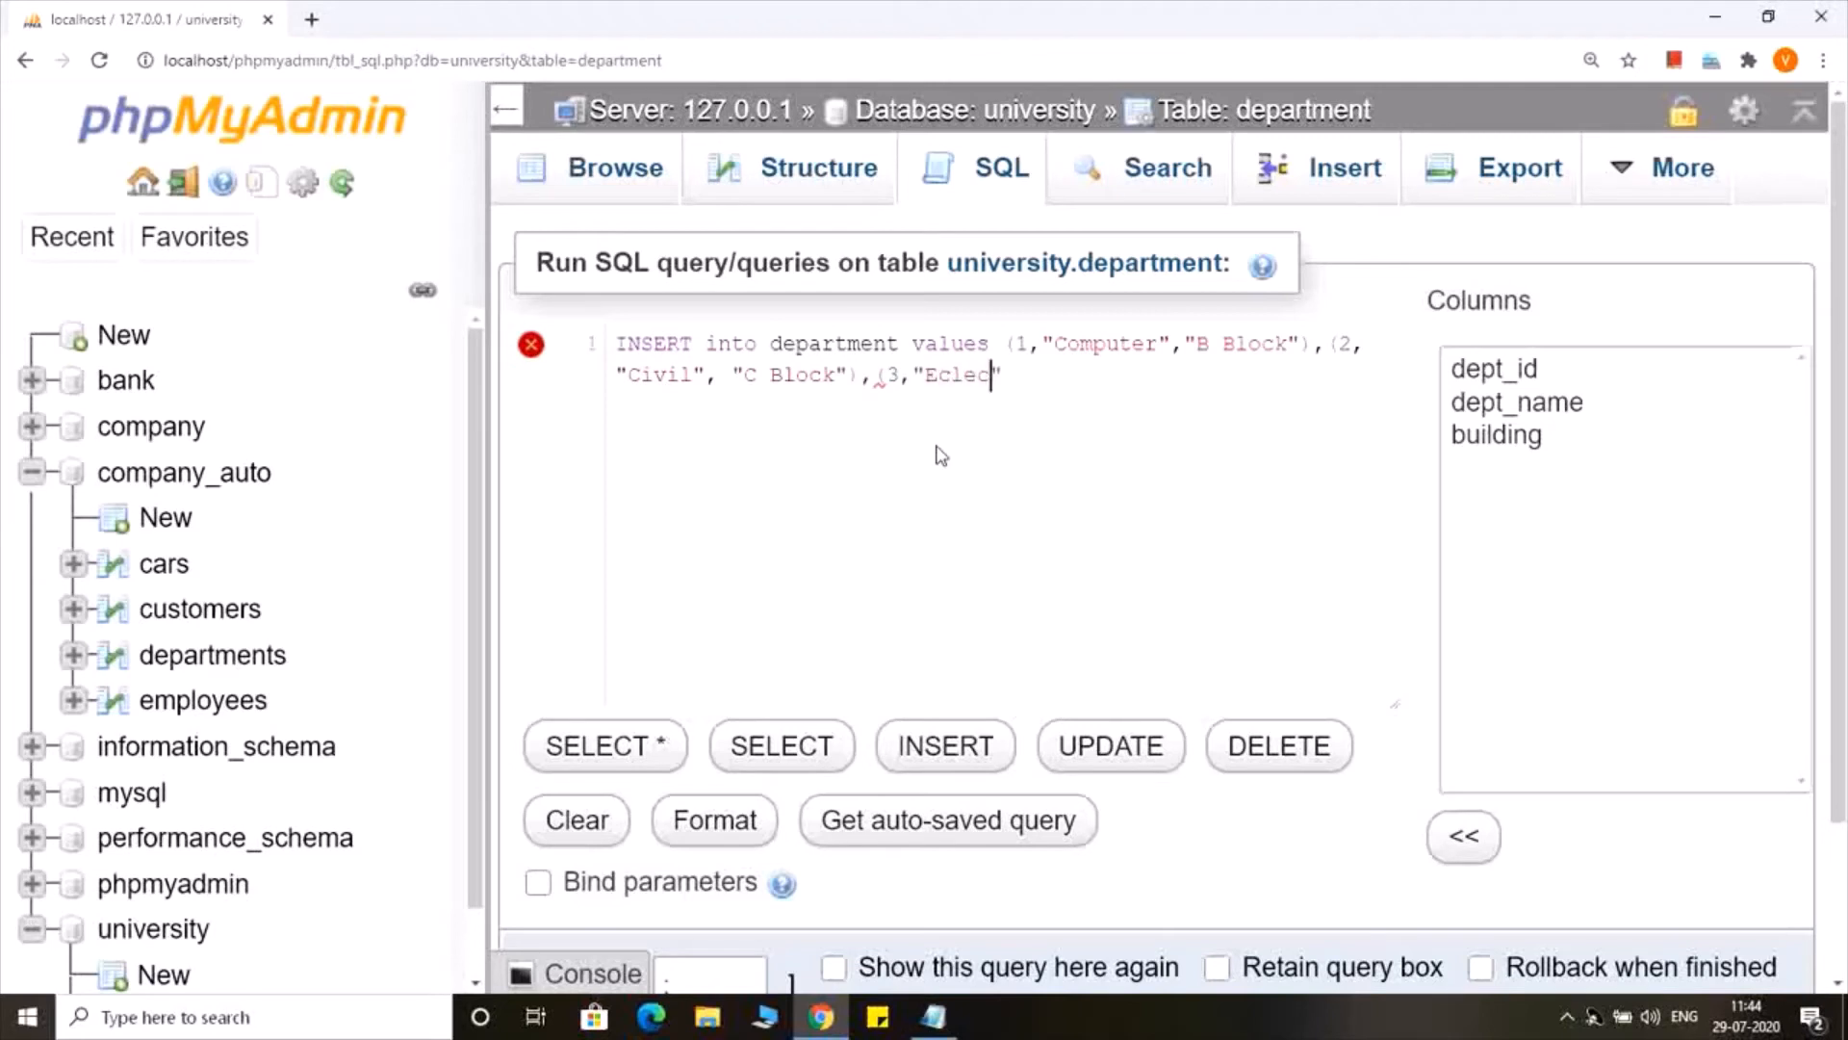
key(Backspace)
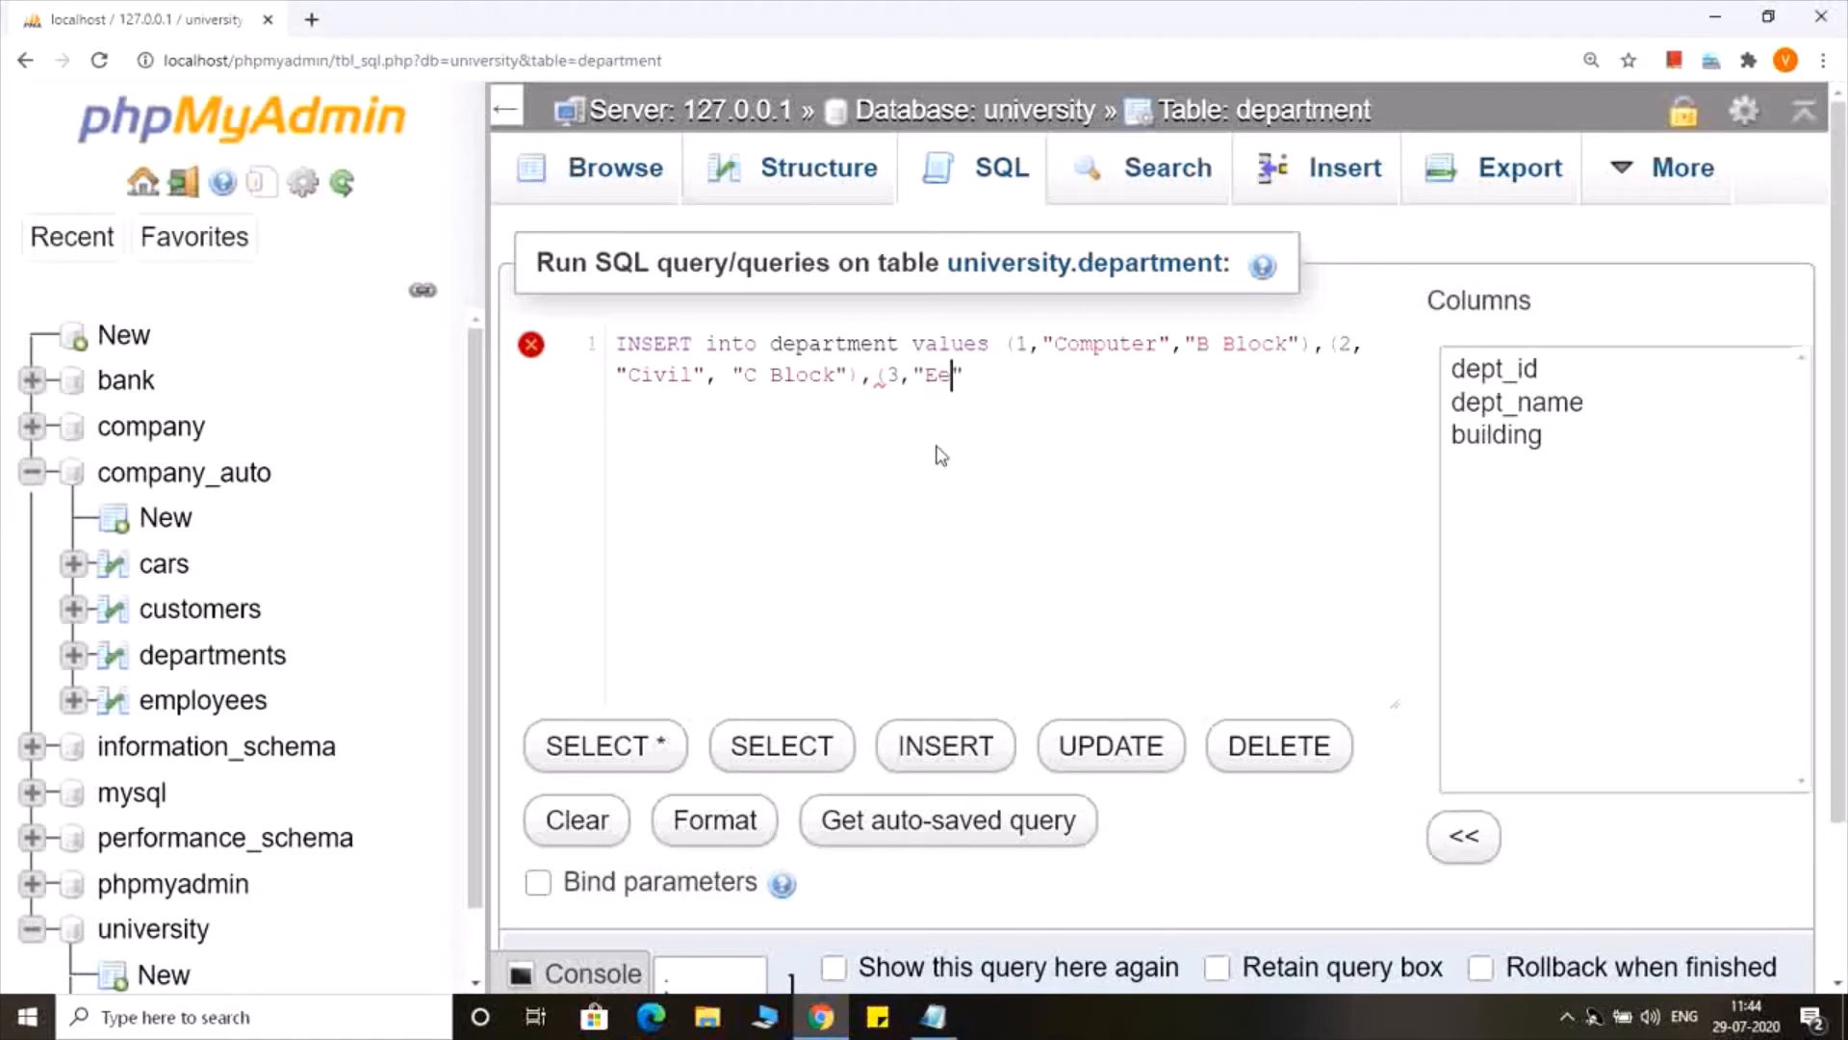
text(lec)
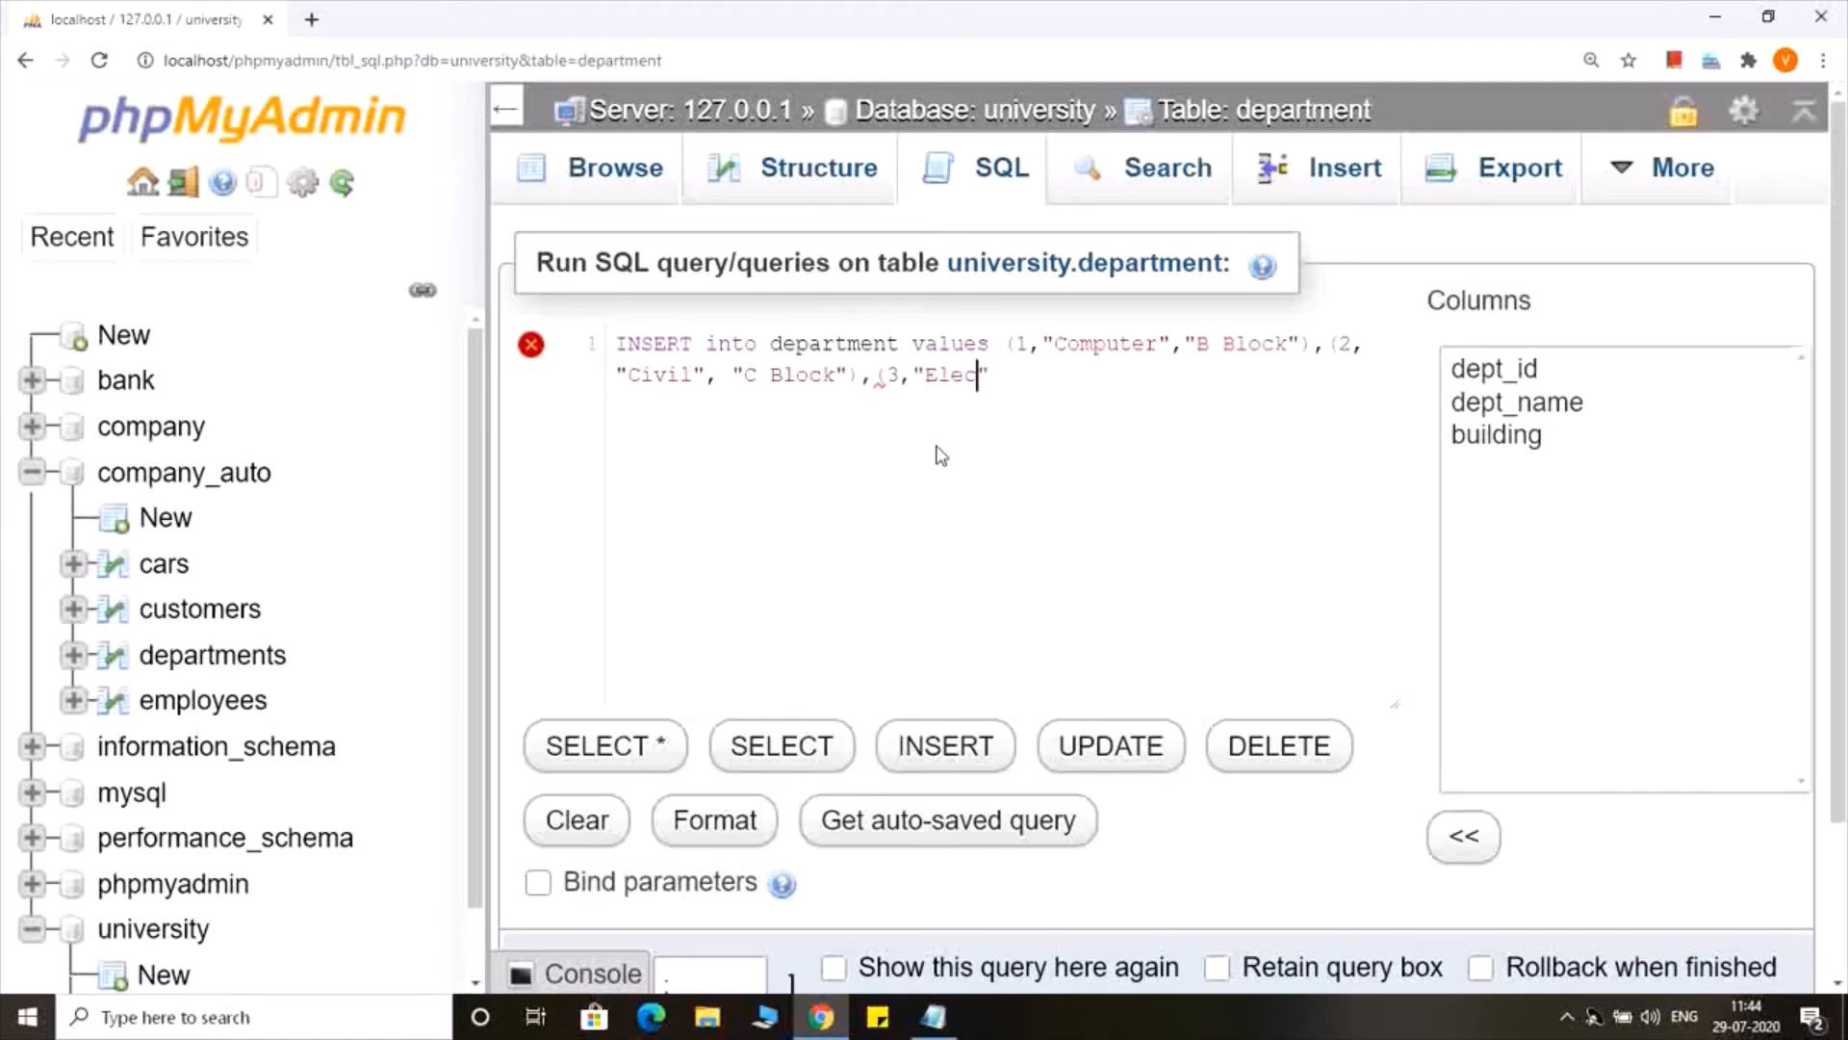
text(rical")
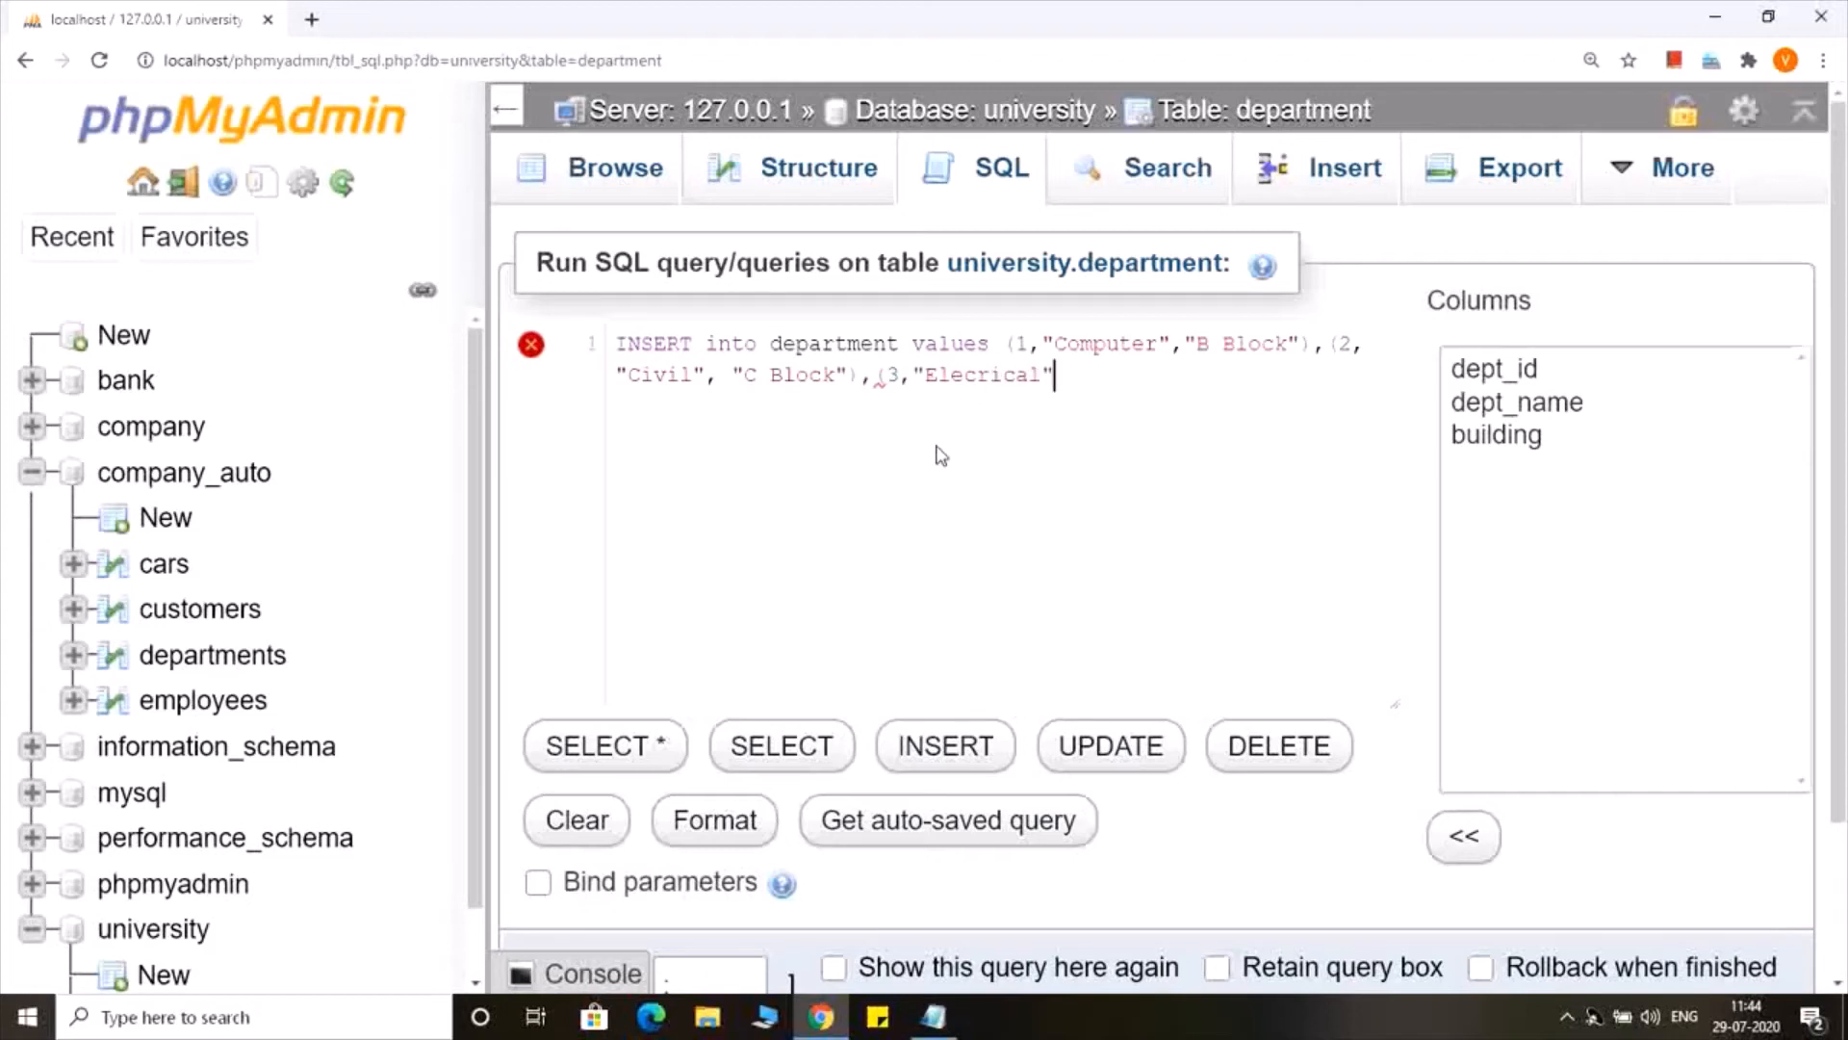
text(",)
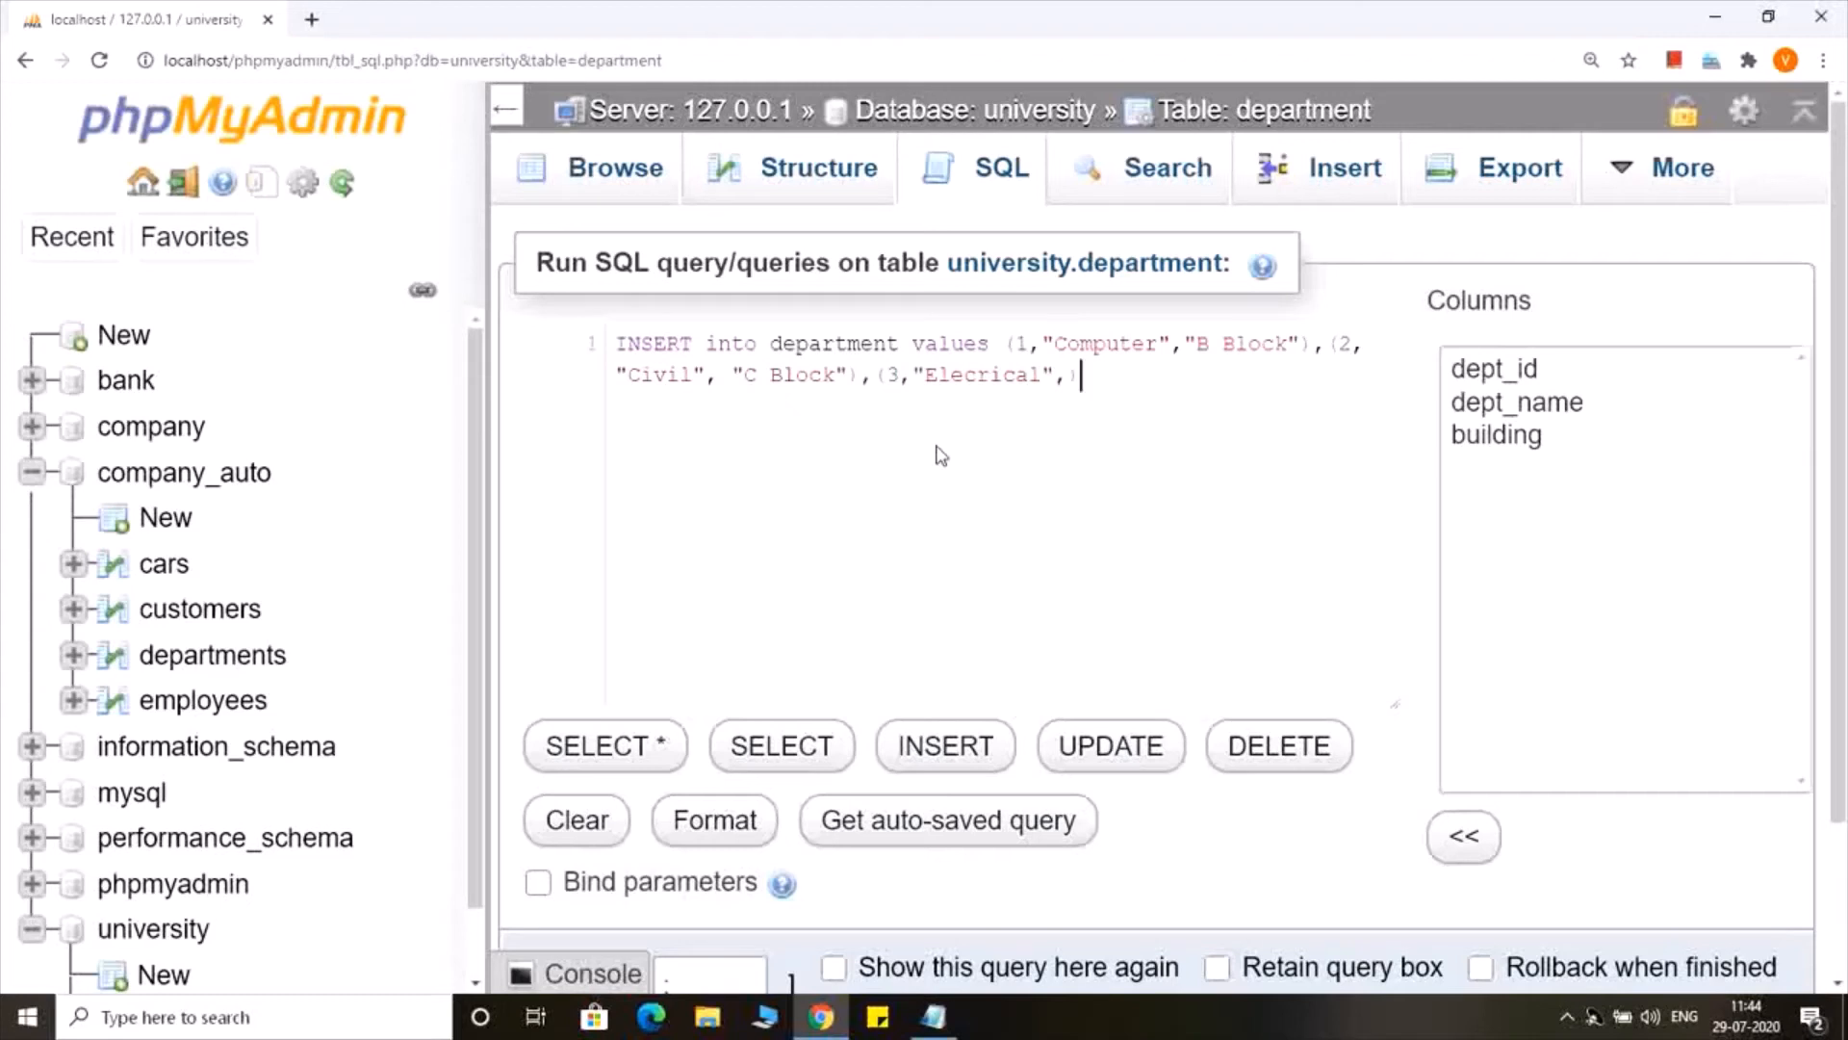
text())
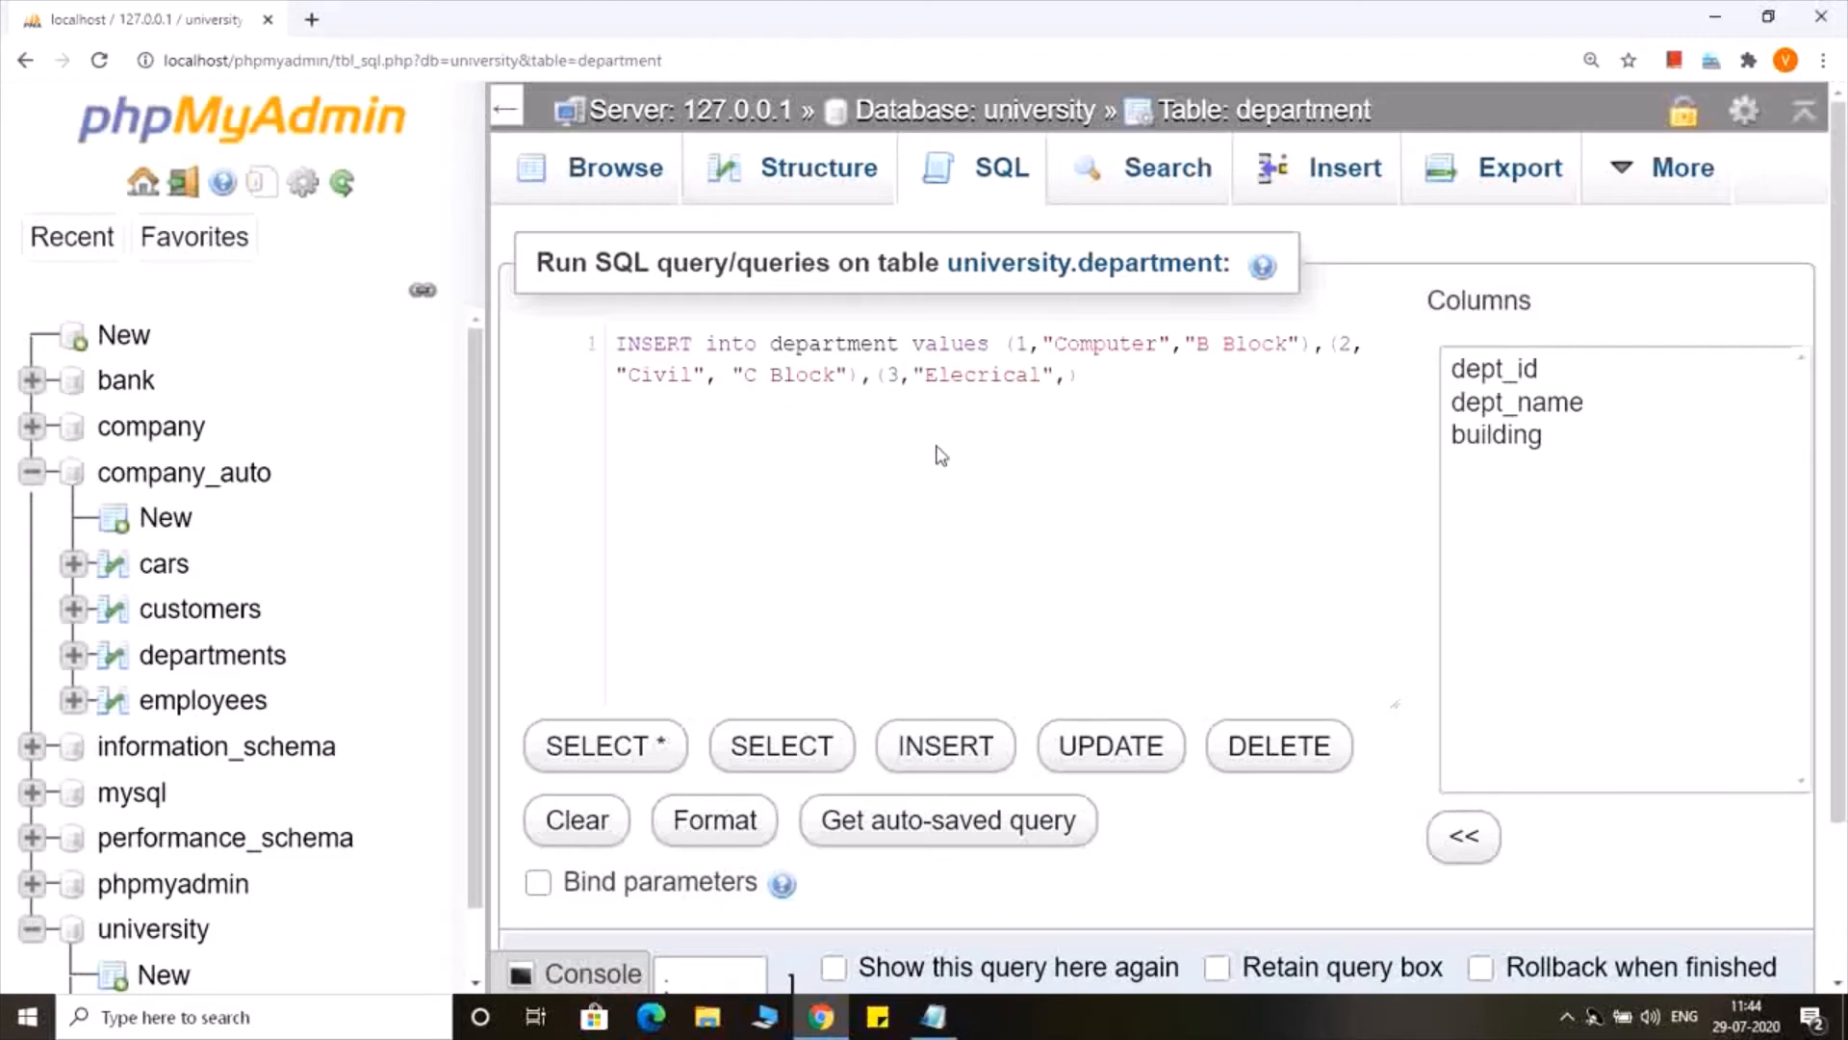
mouse_move(1175, 432)
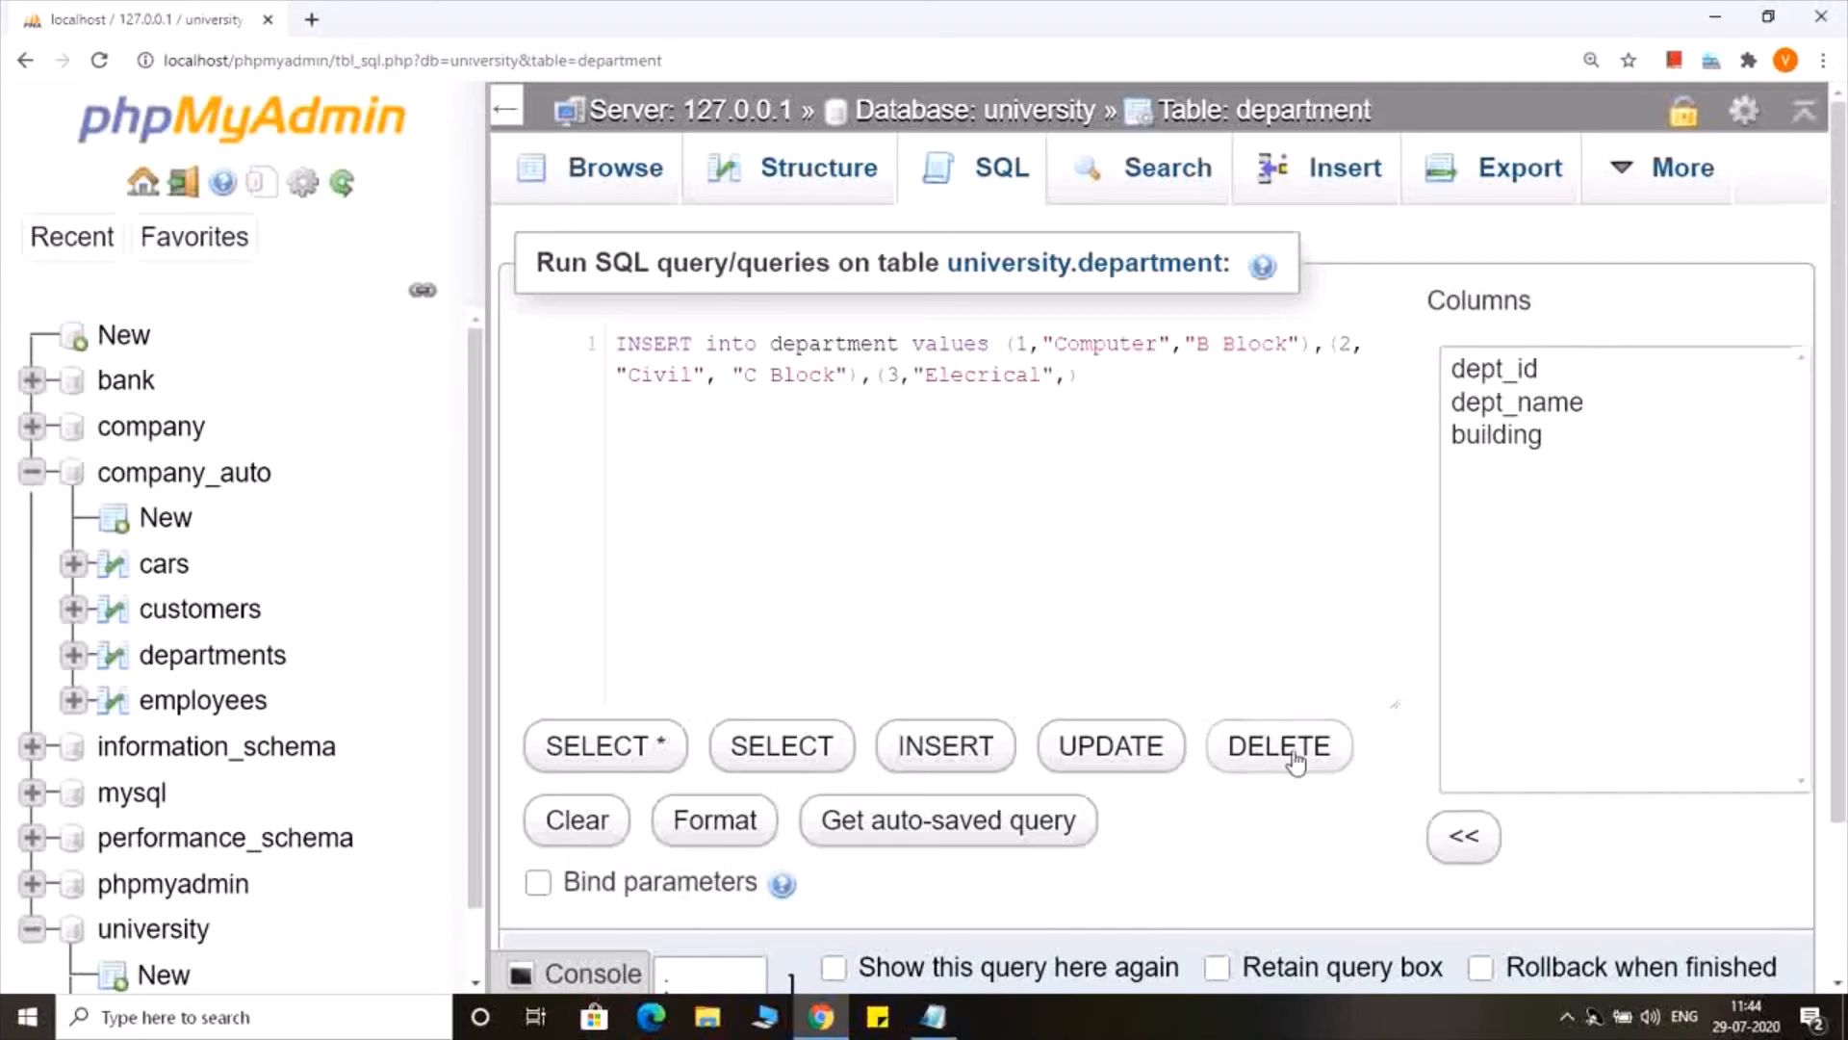
scroll(down, 3)
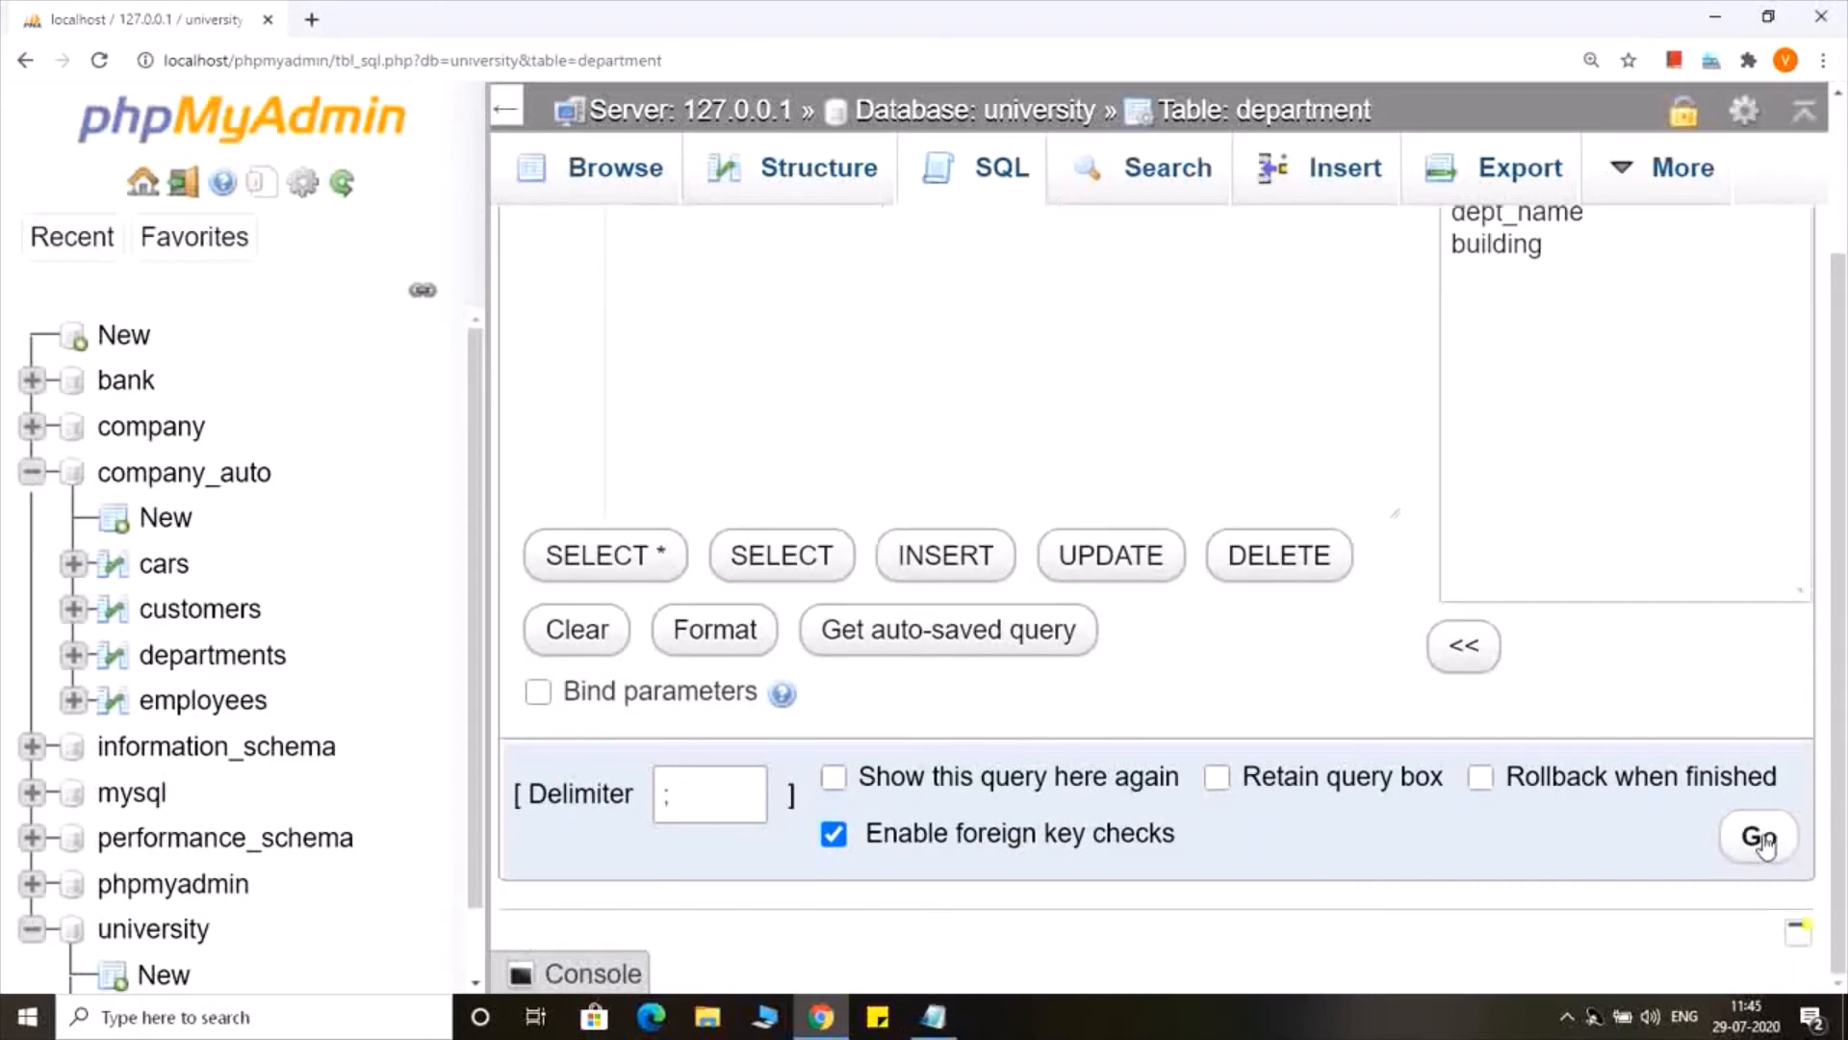
click(1758, 837)
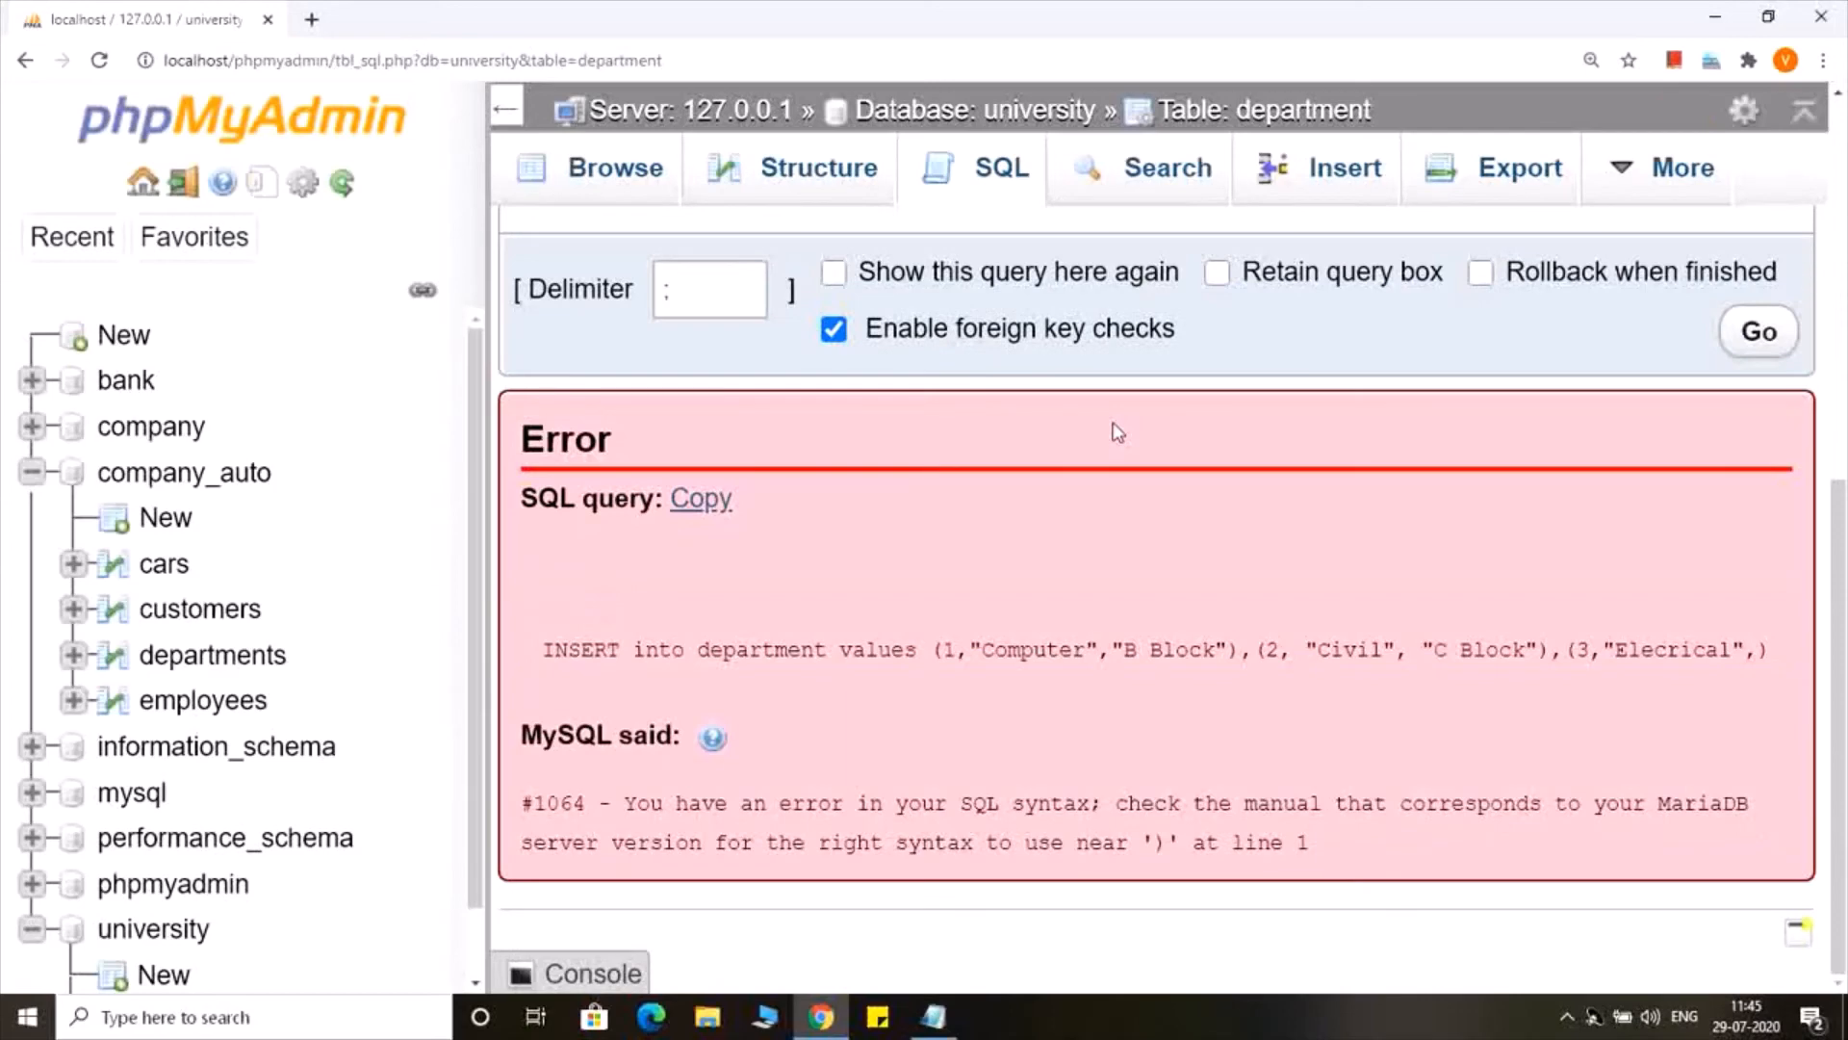
mouse_move(1121, 577)
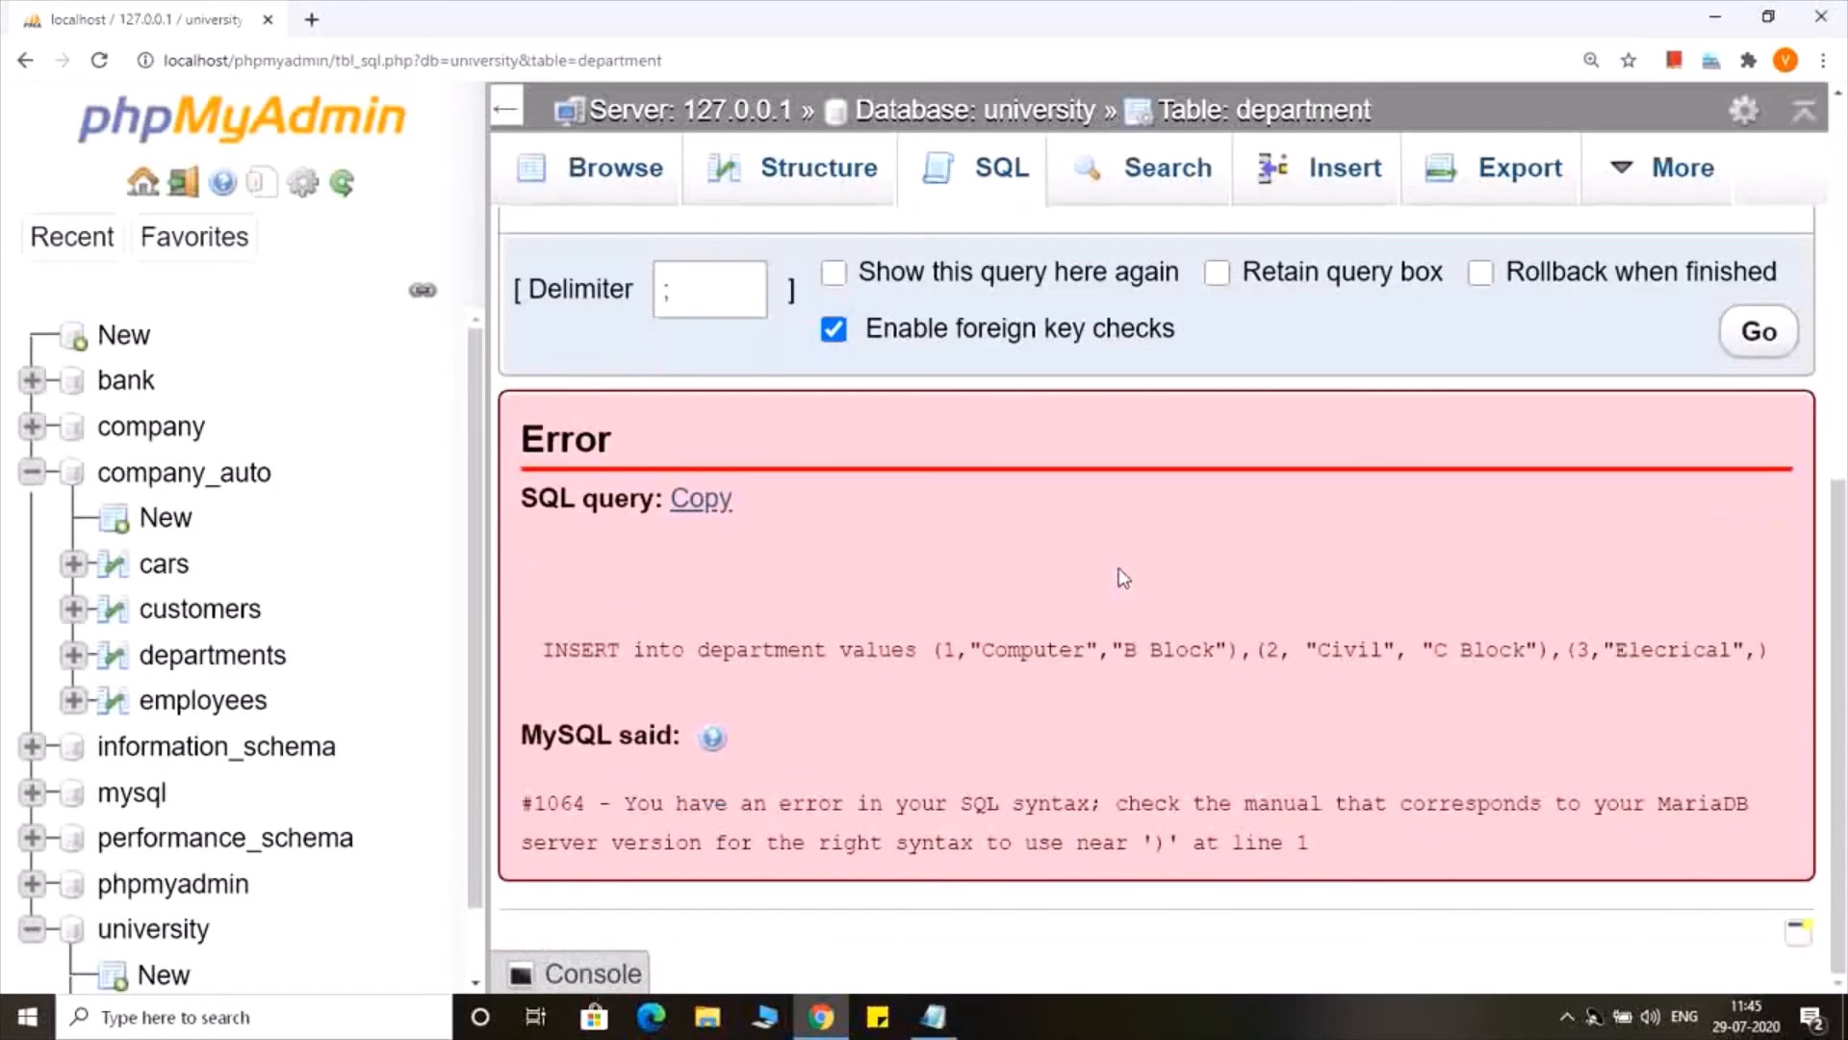
mouse_move(1285, 740)
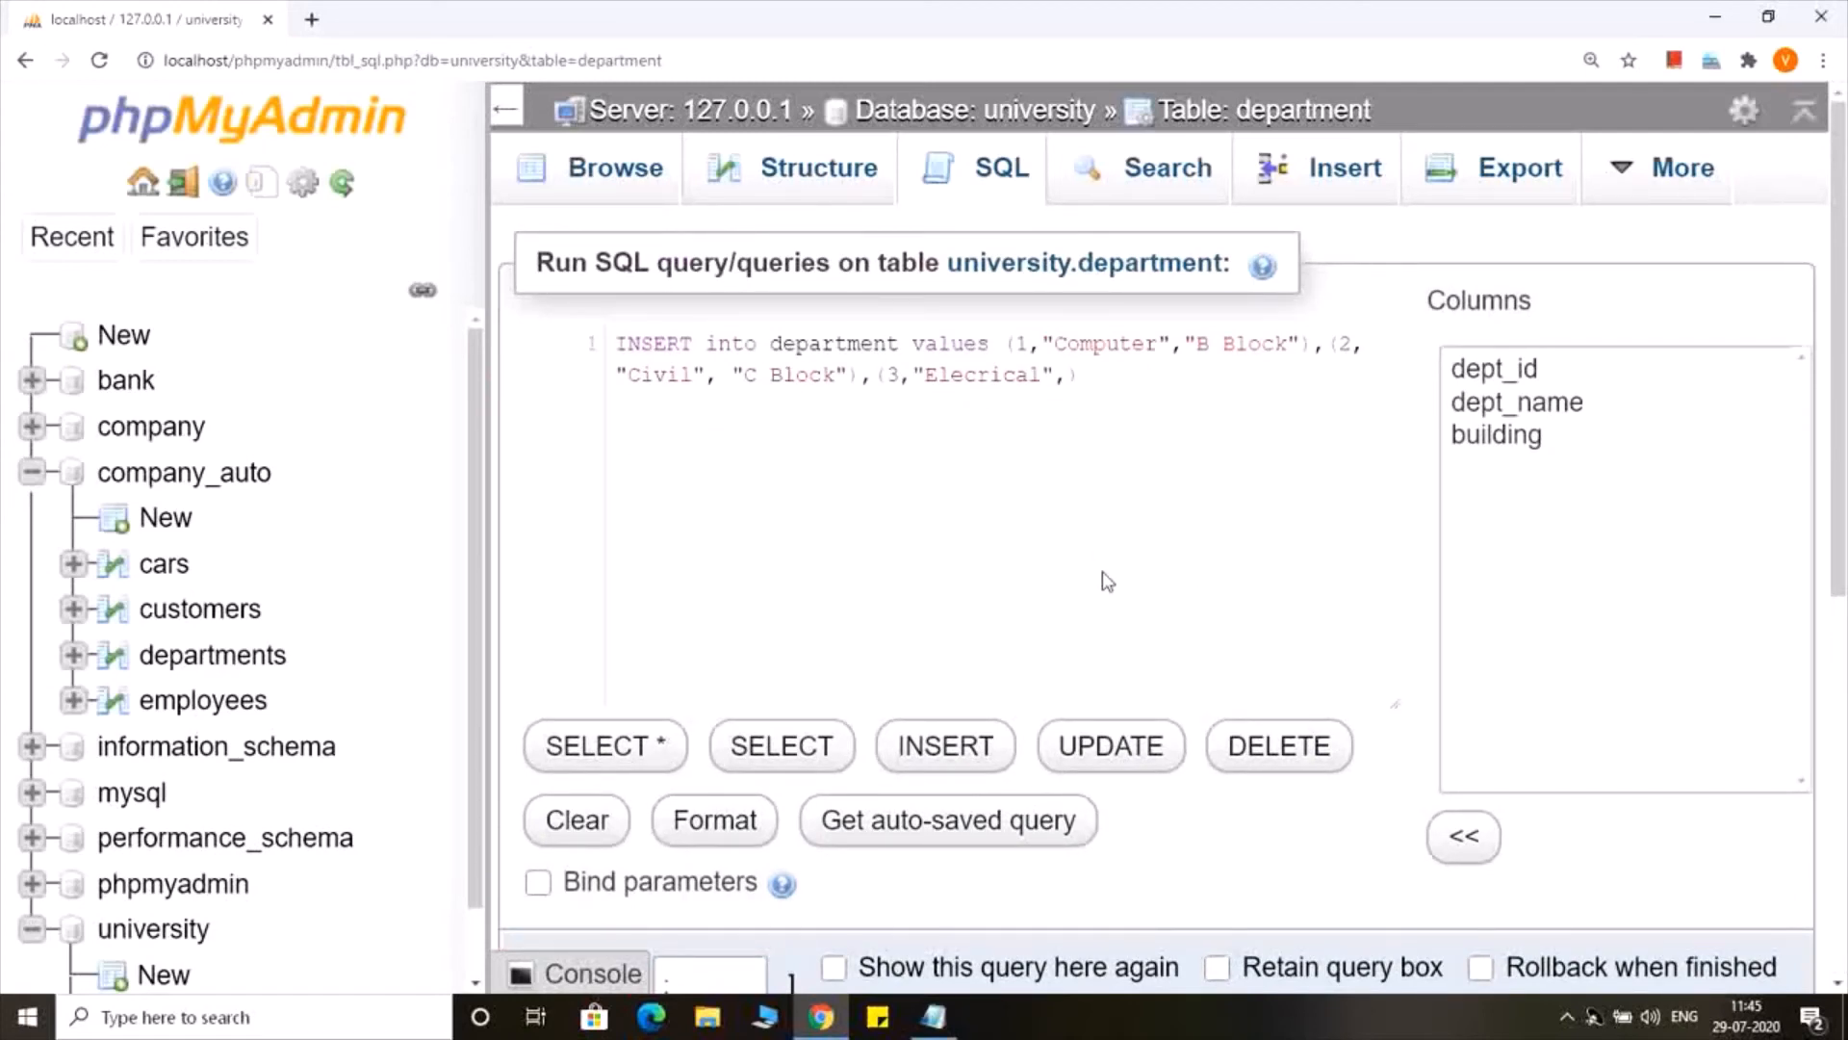
Give row 3 a NULL building and add row 4 (4,"Mechanical","")
text("")
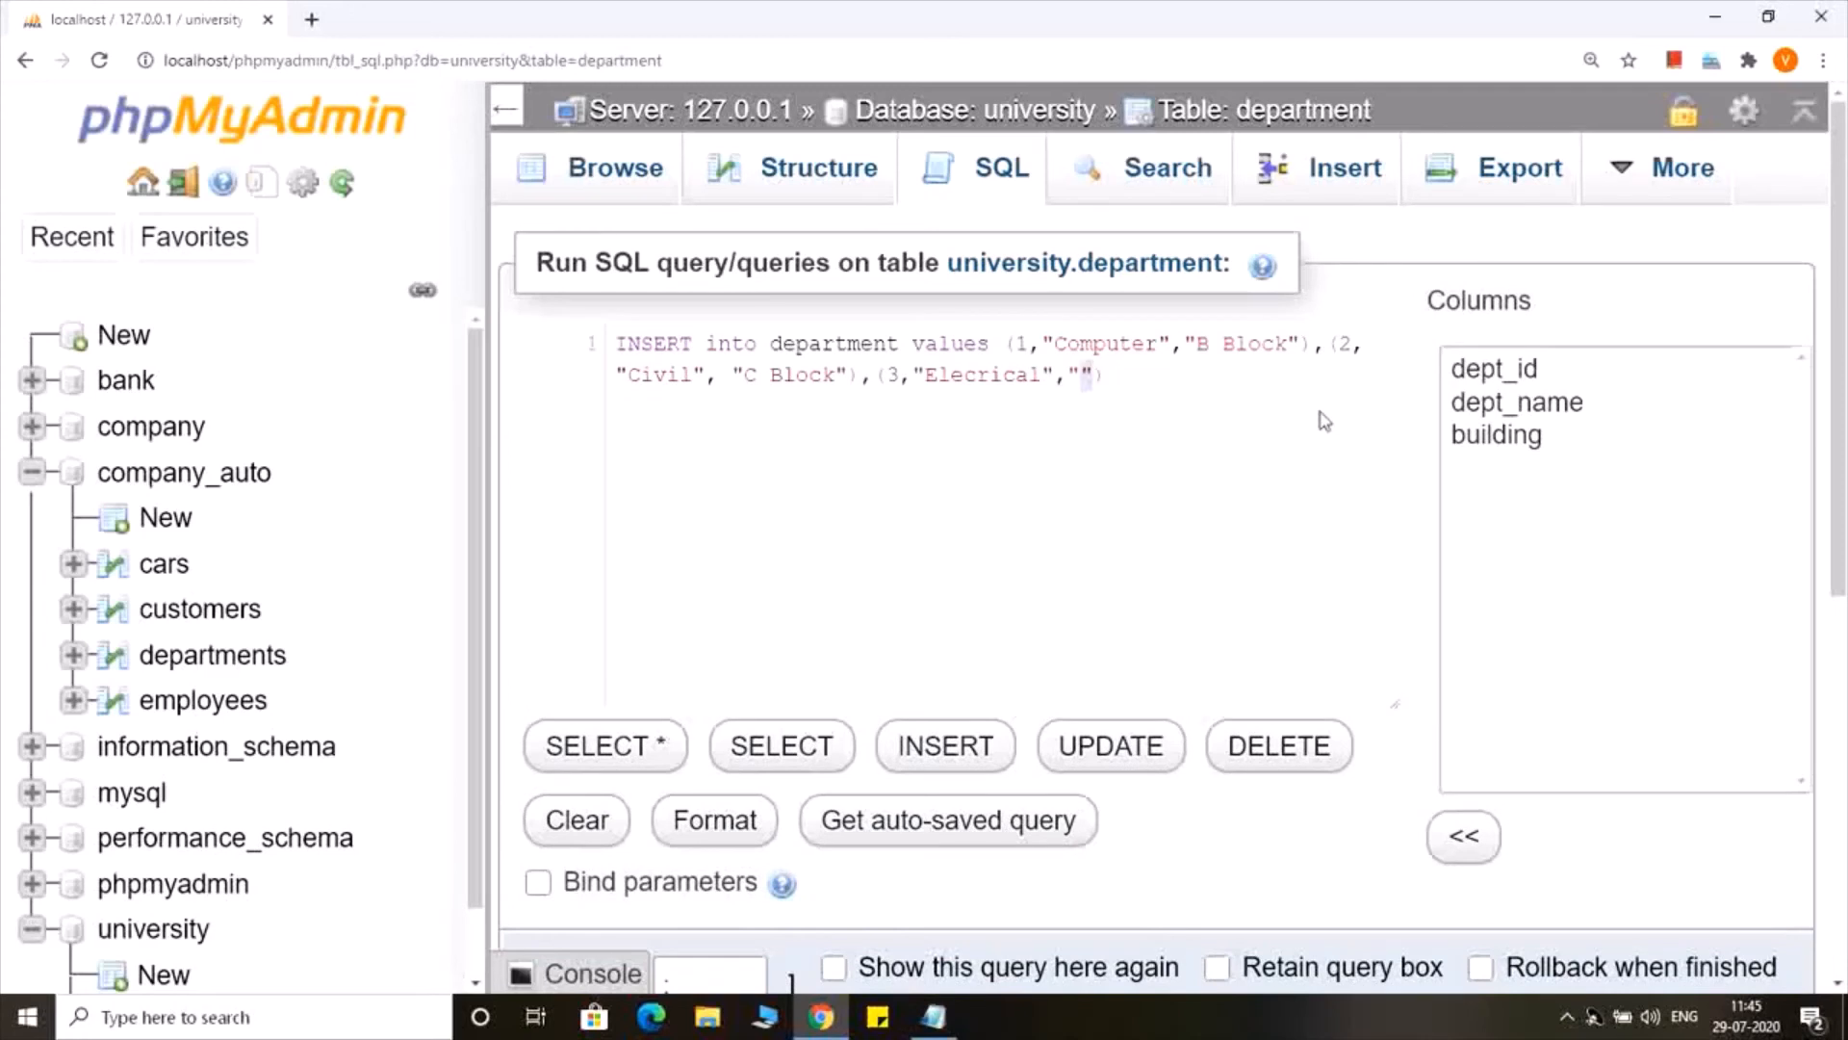
text(NULL)
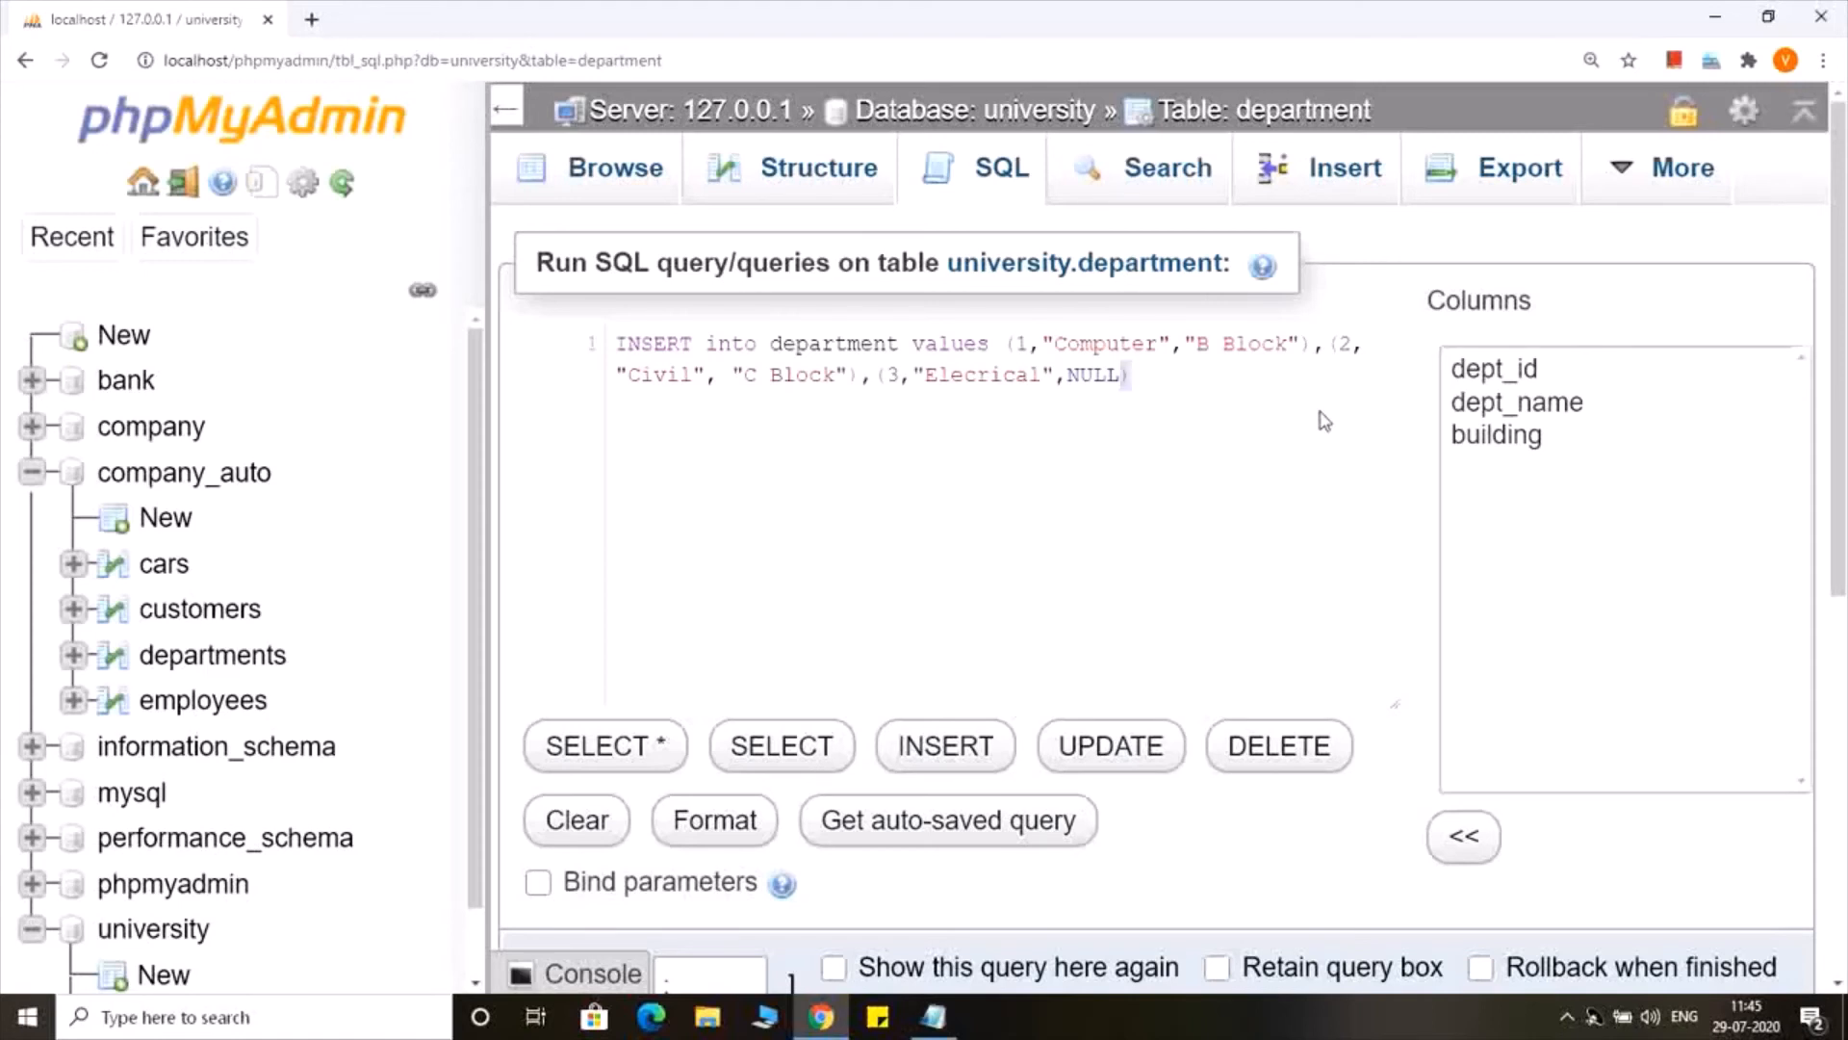
drag(875, 374, 1125, 374)
text(,)
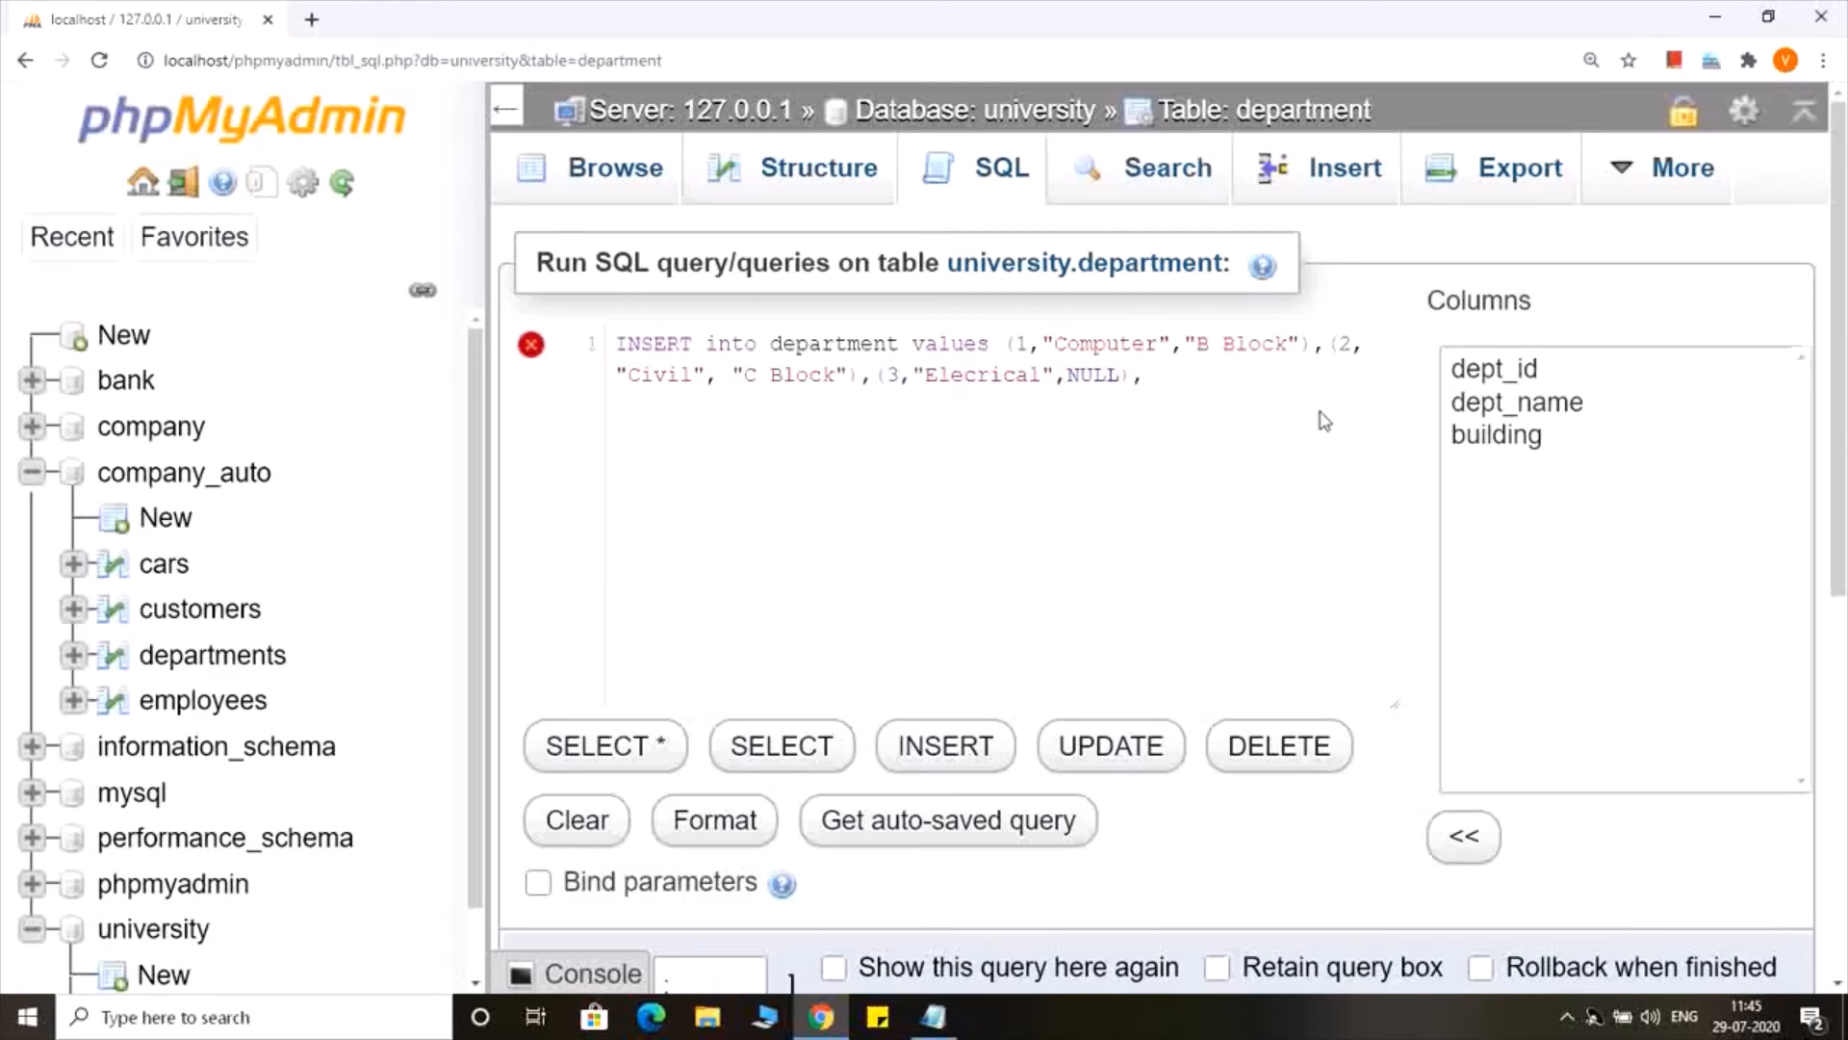
text((3,"Elecrical",NULL))
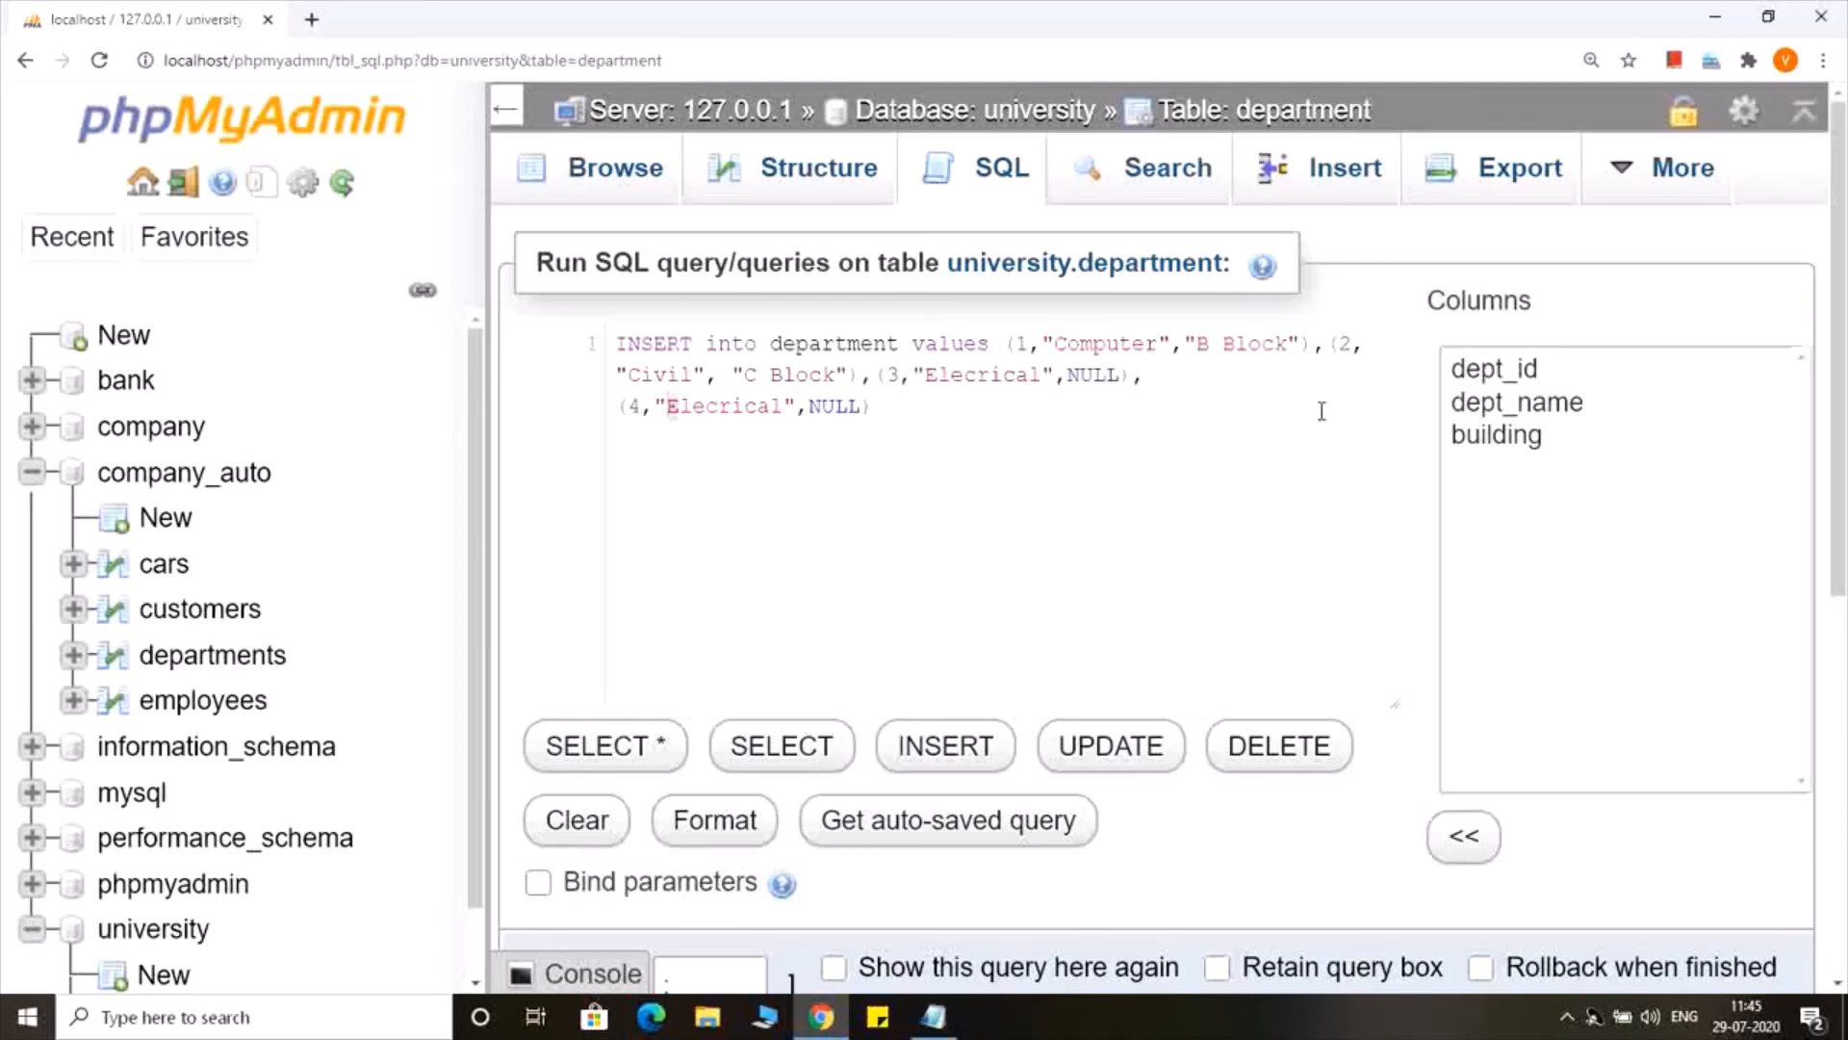
text(Mech)
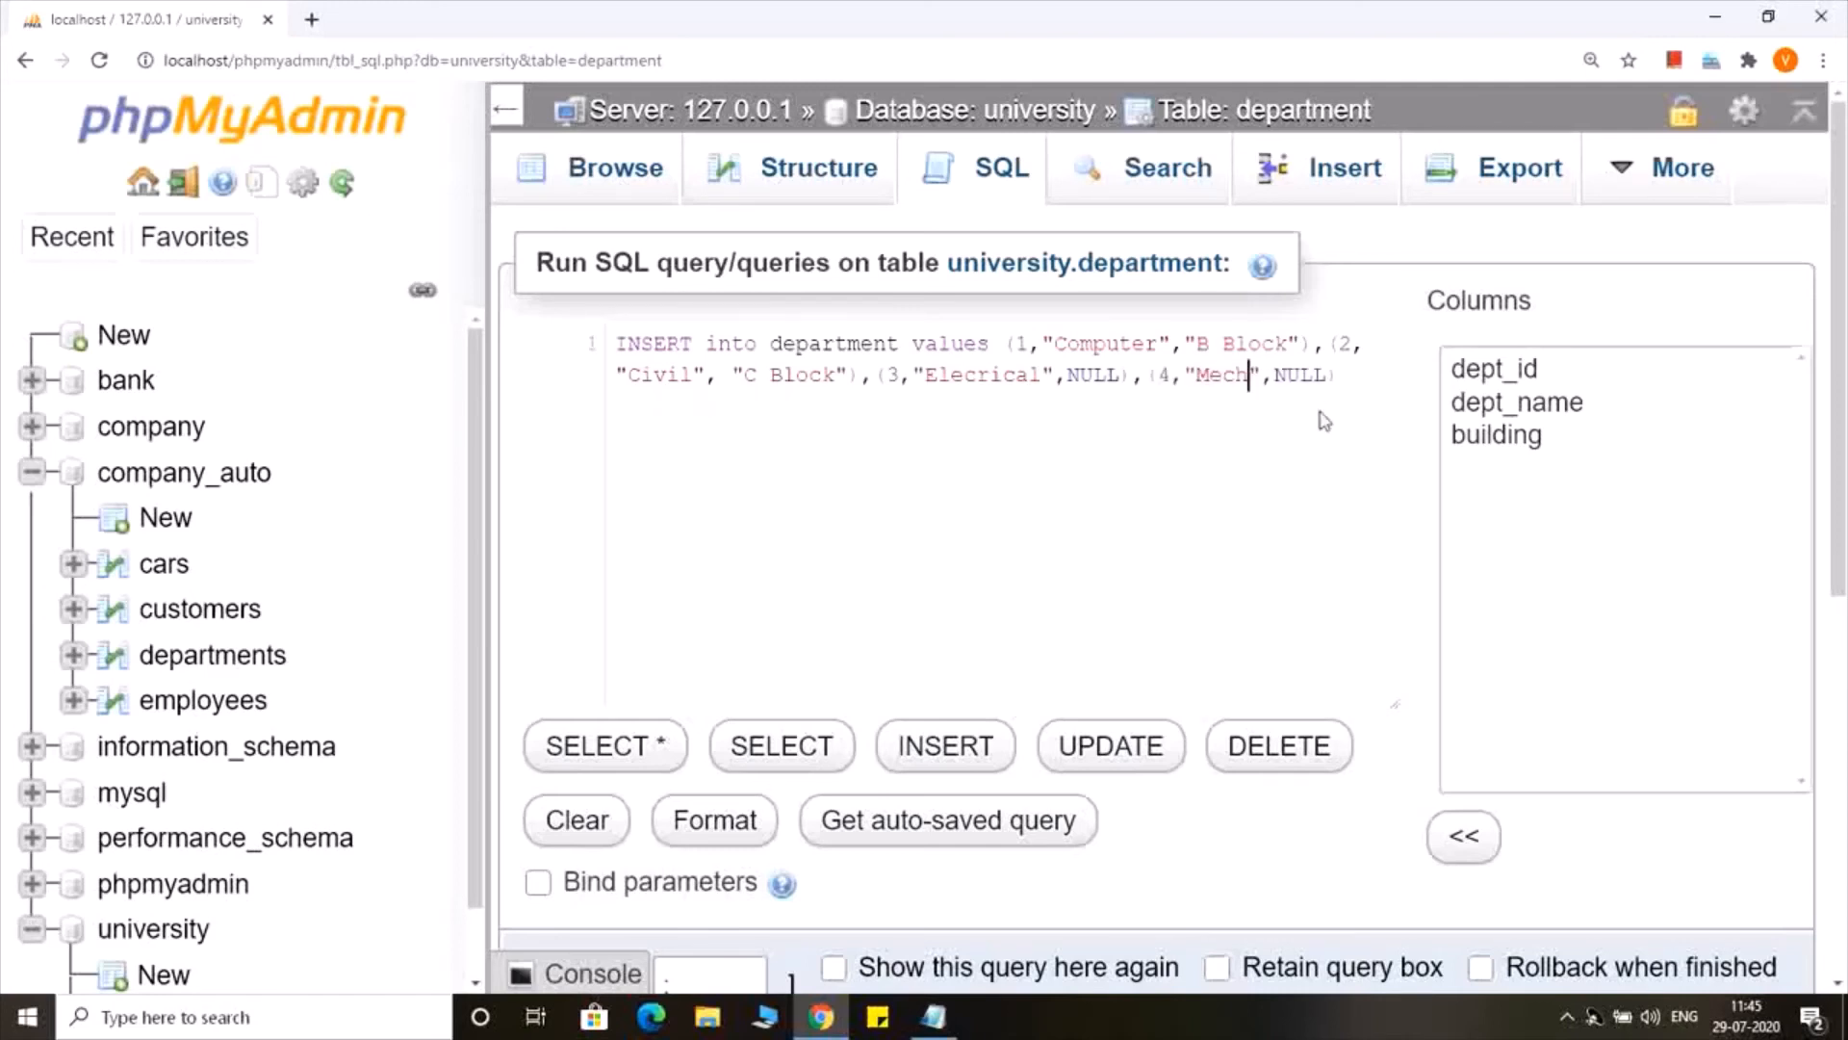
text(anical)
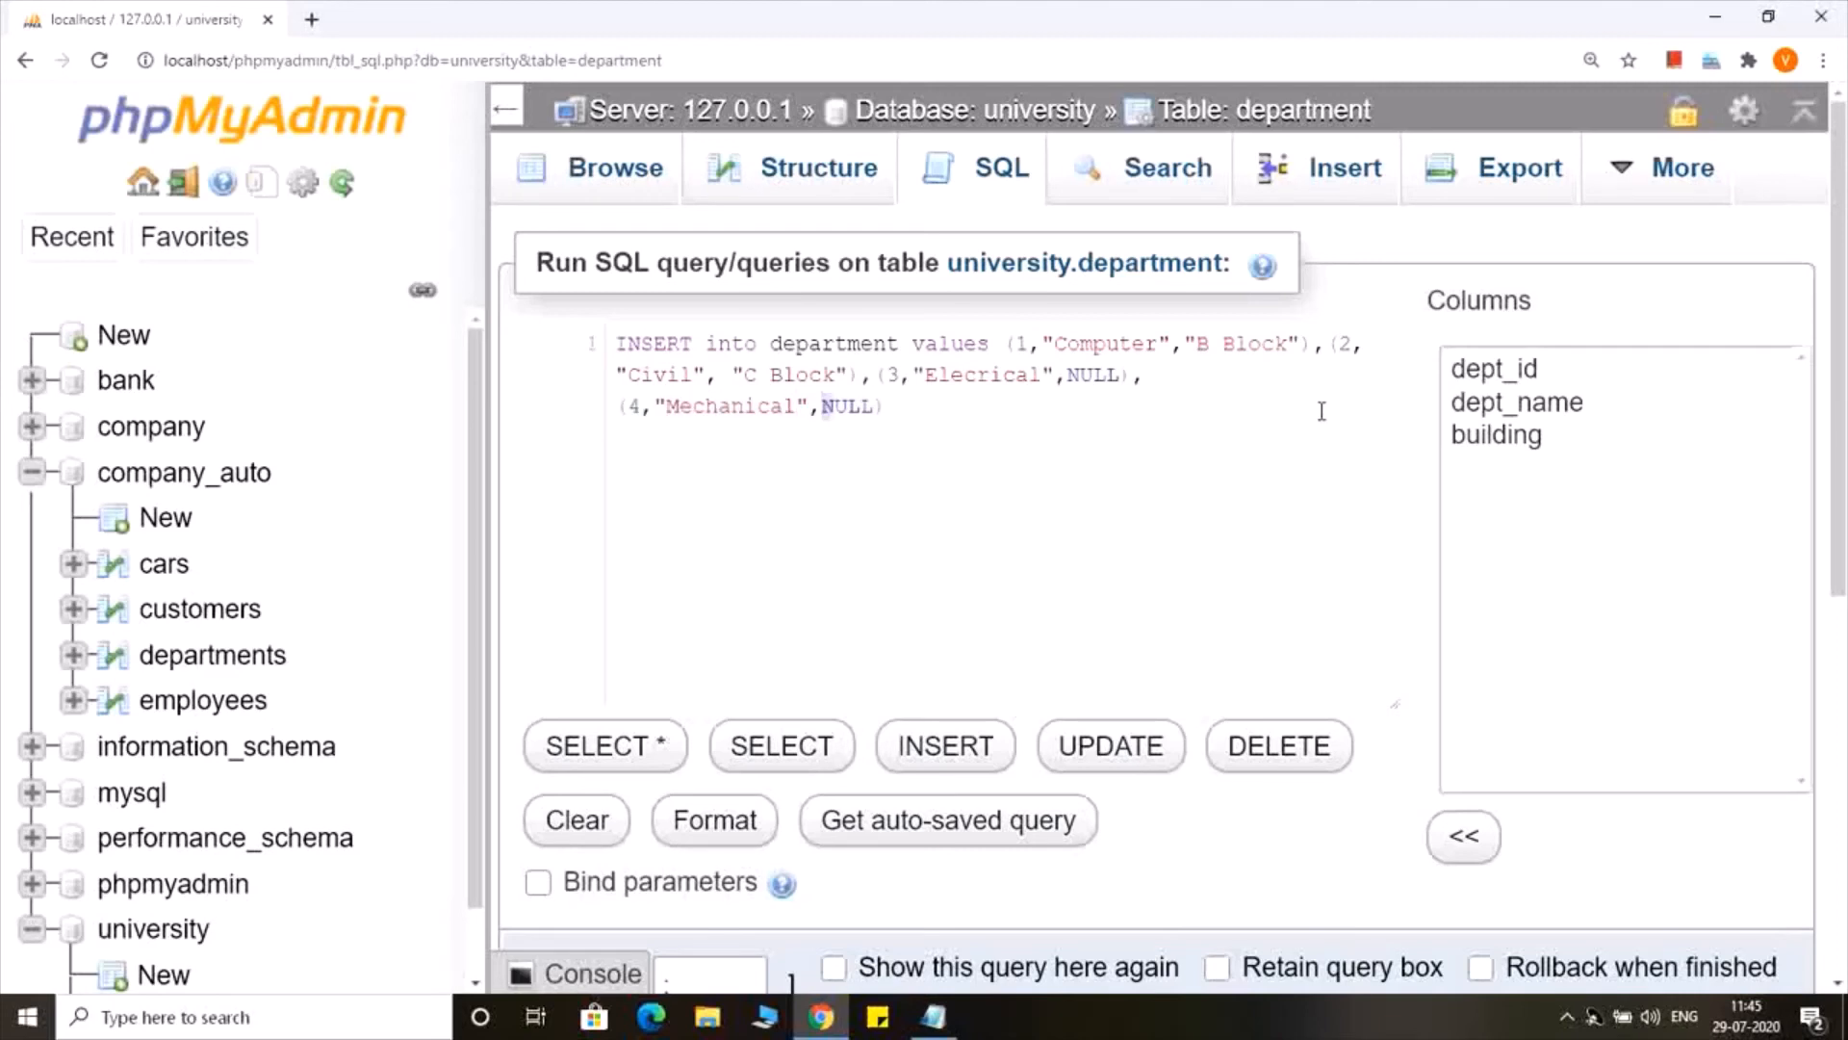
text("")
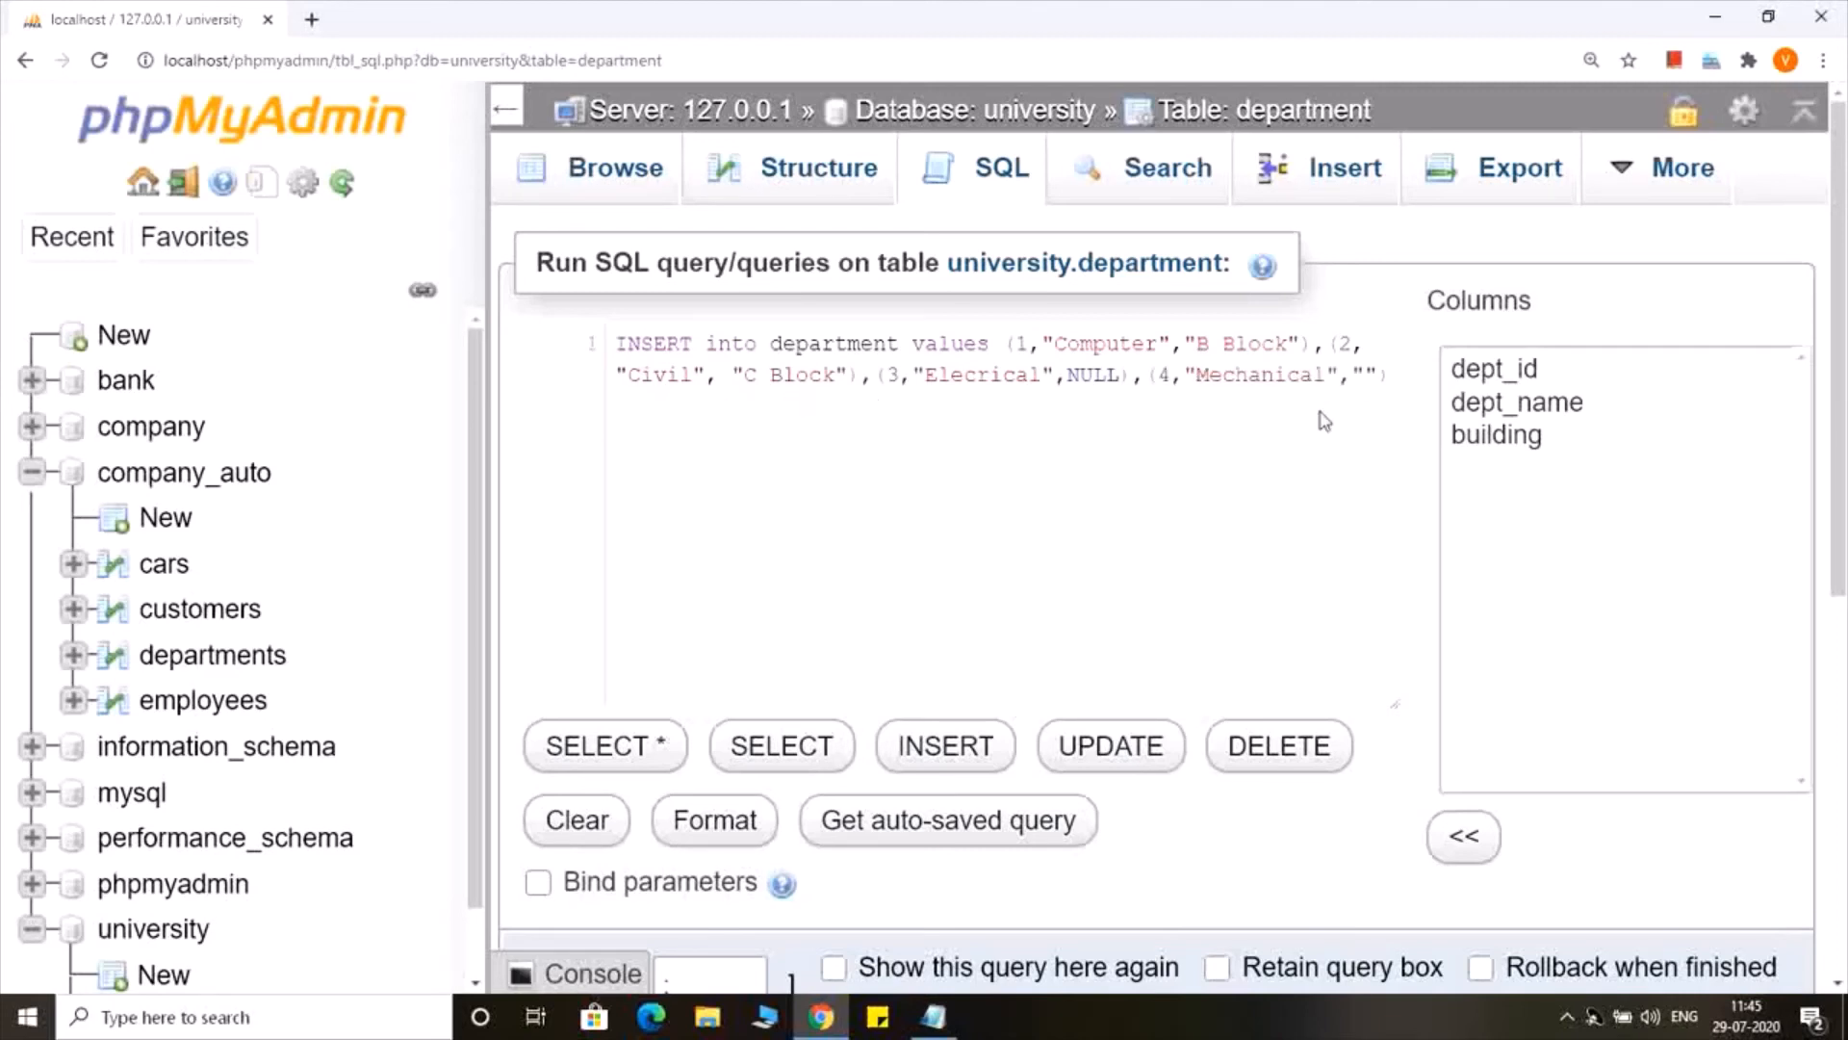
click(1756, 563)
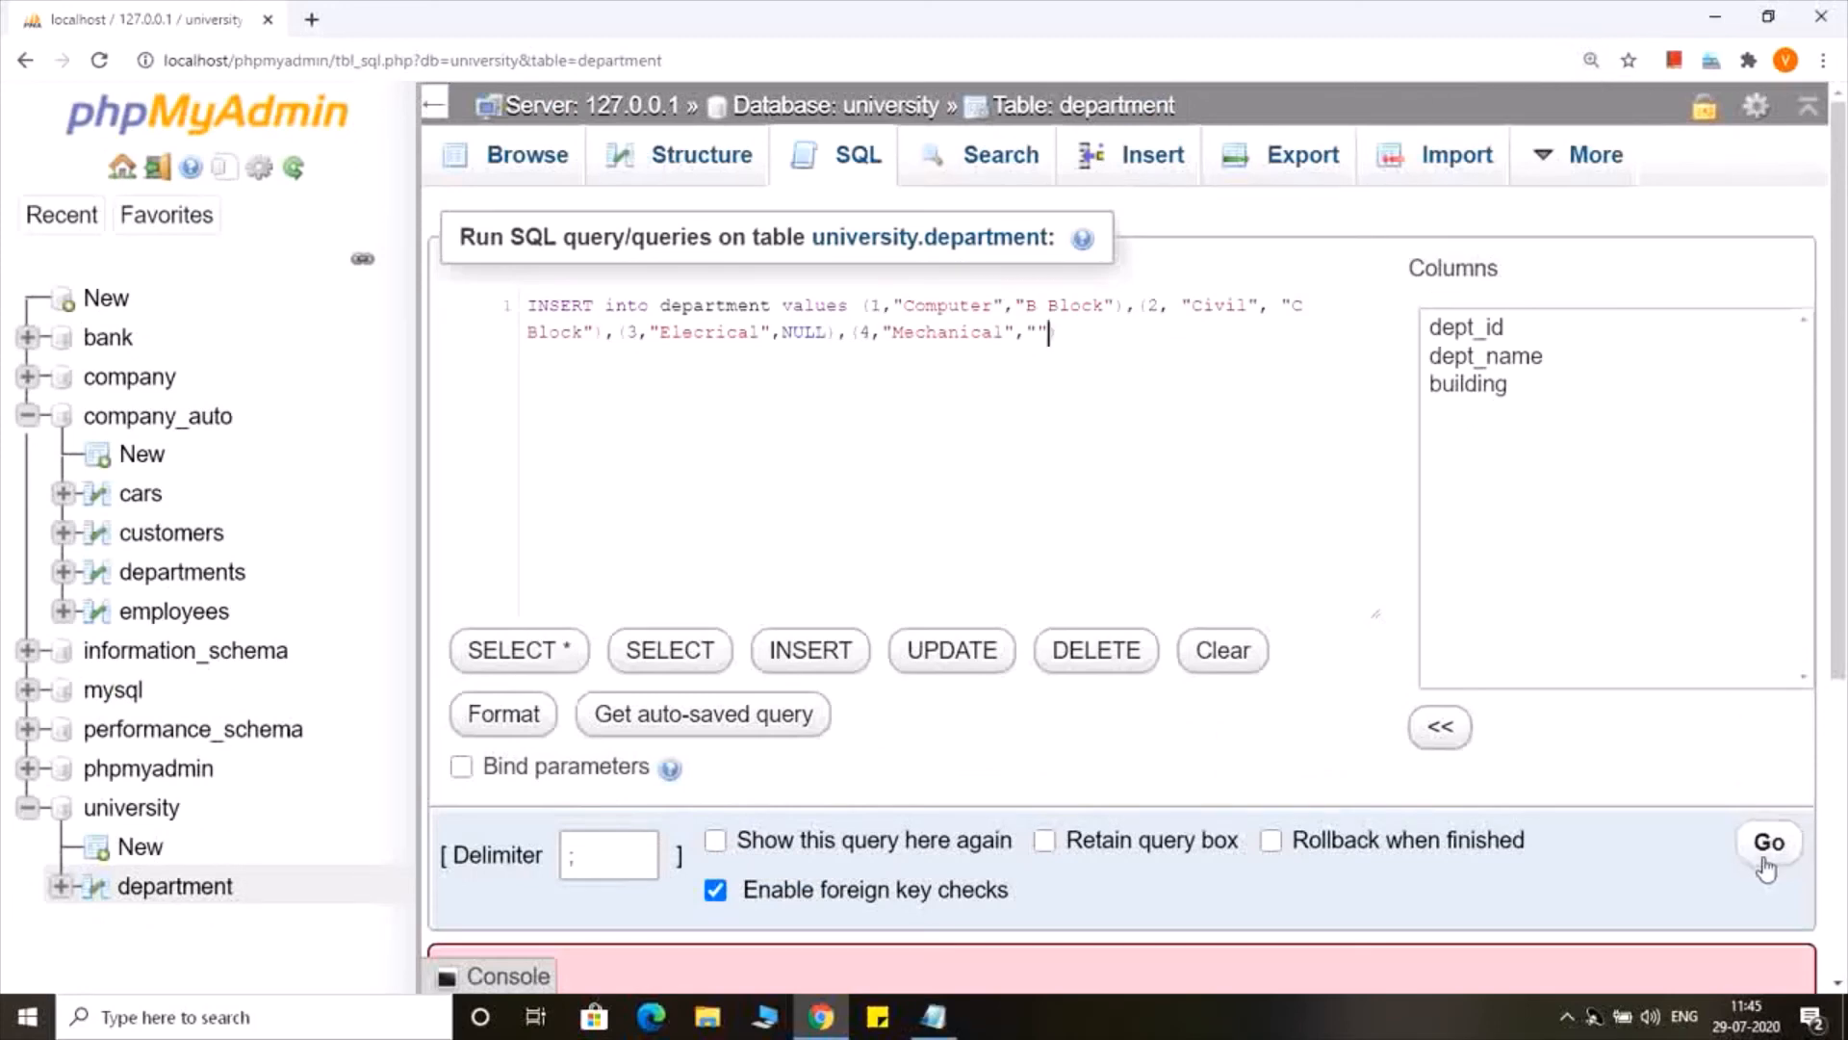
Run the INSERT query and highlight the '4 rows inserted' message
click(1768, 841)
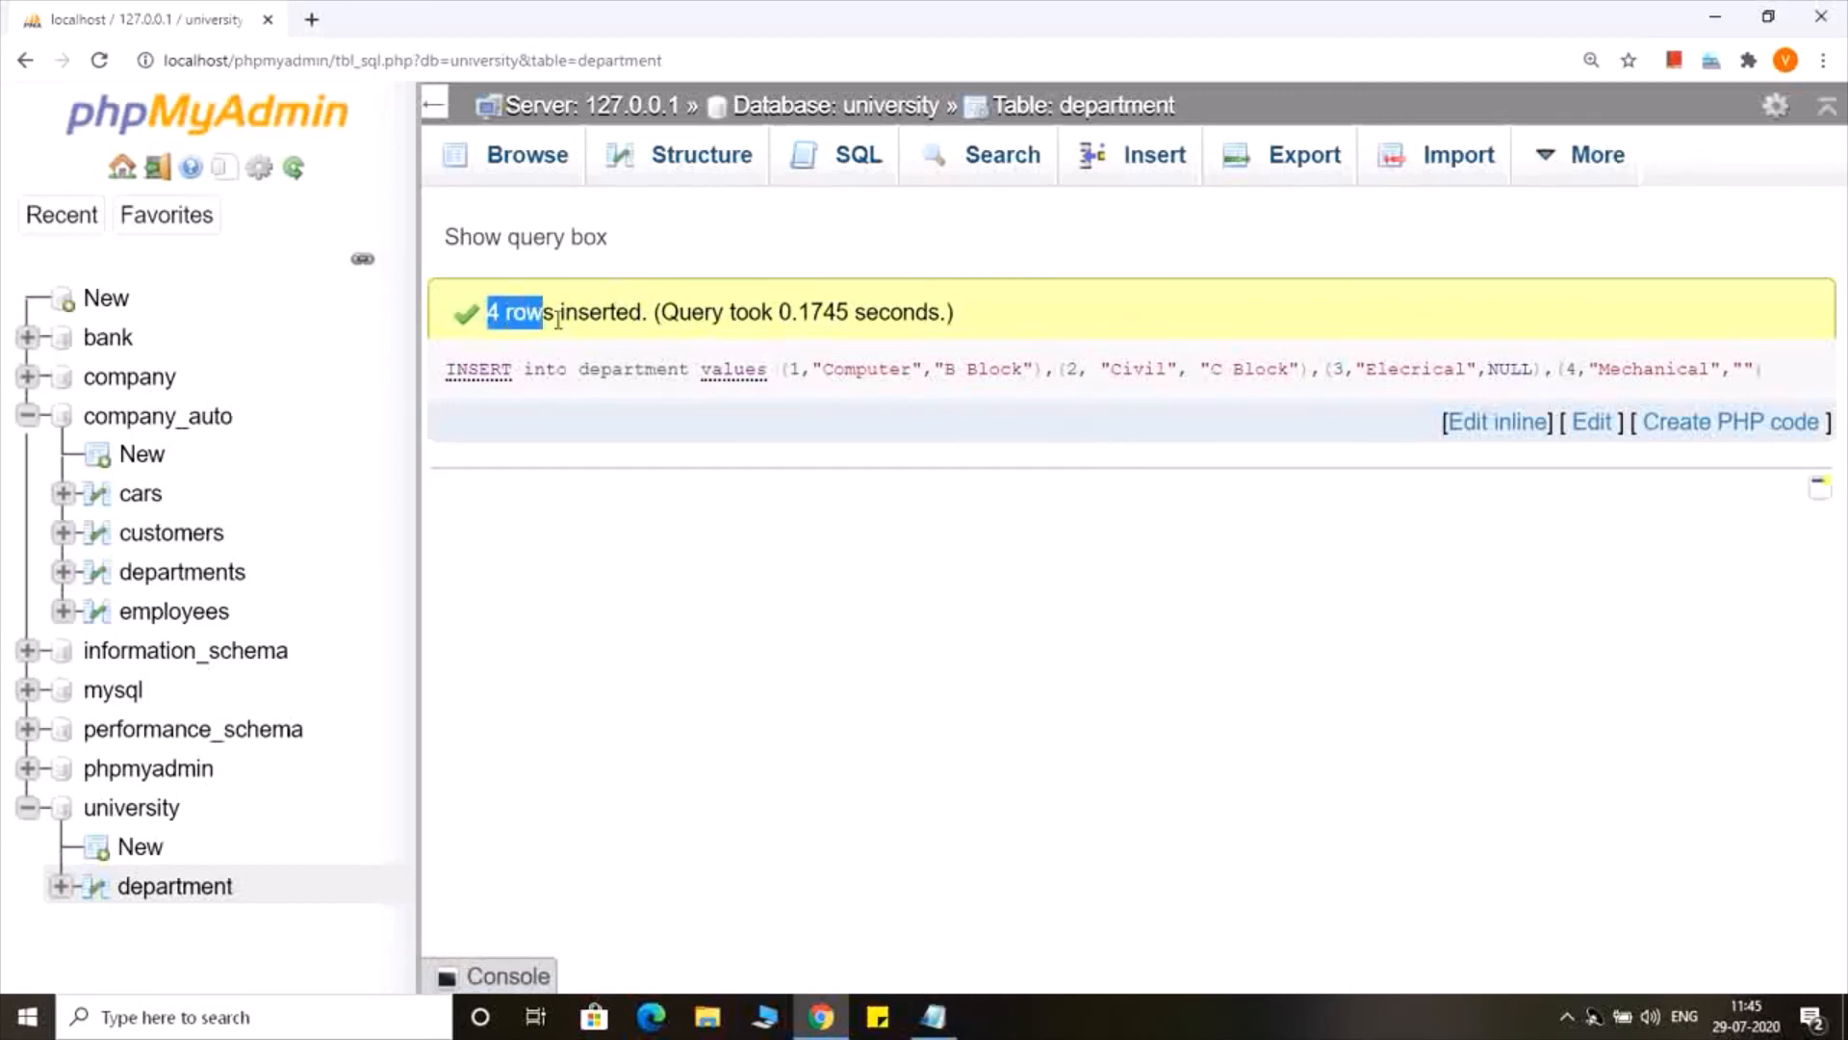
double_click(566, 310)
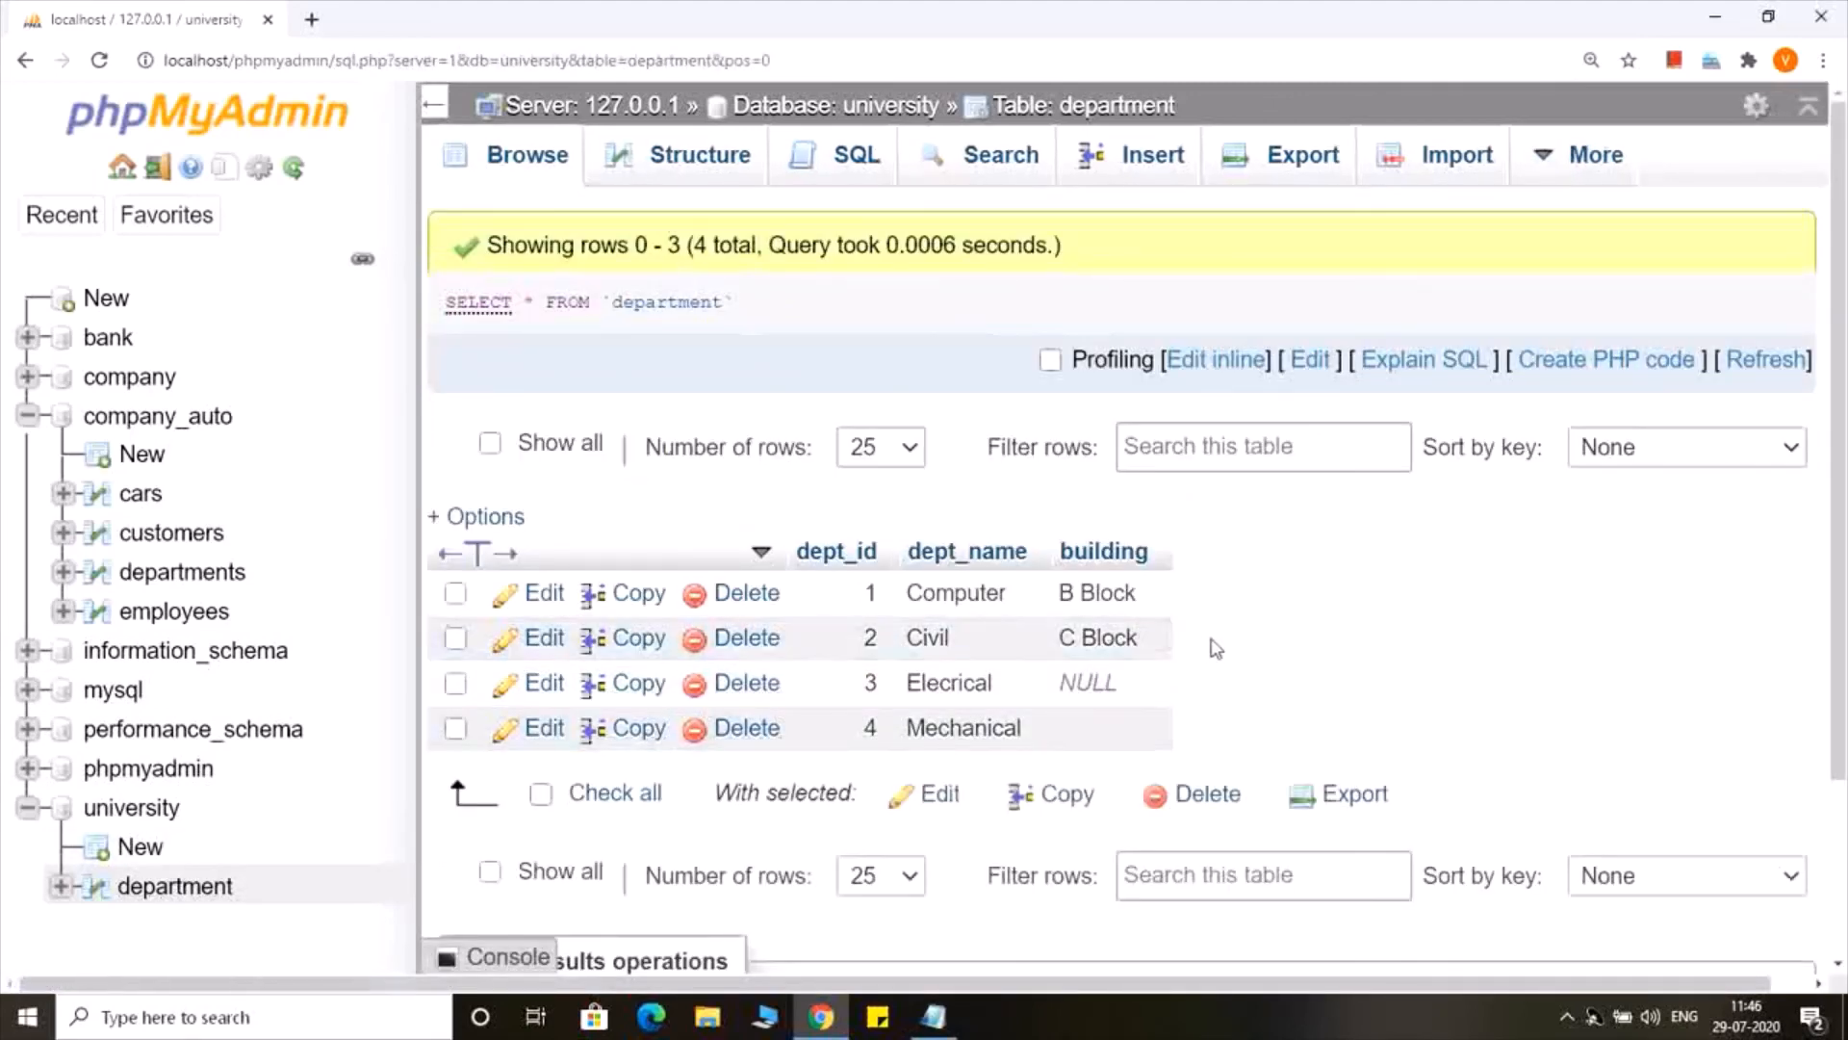
scroll(down, 3)
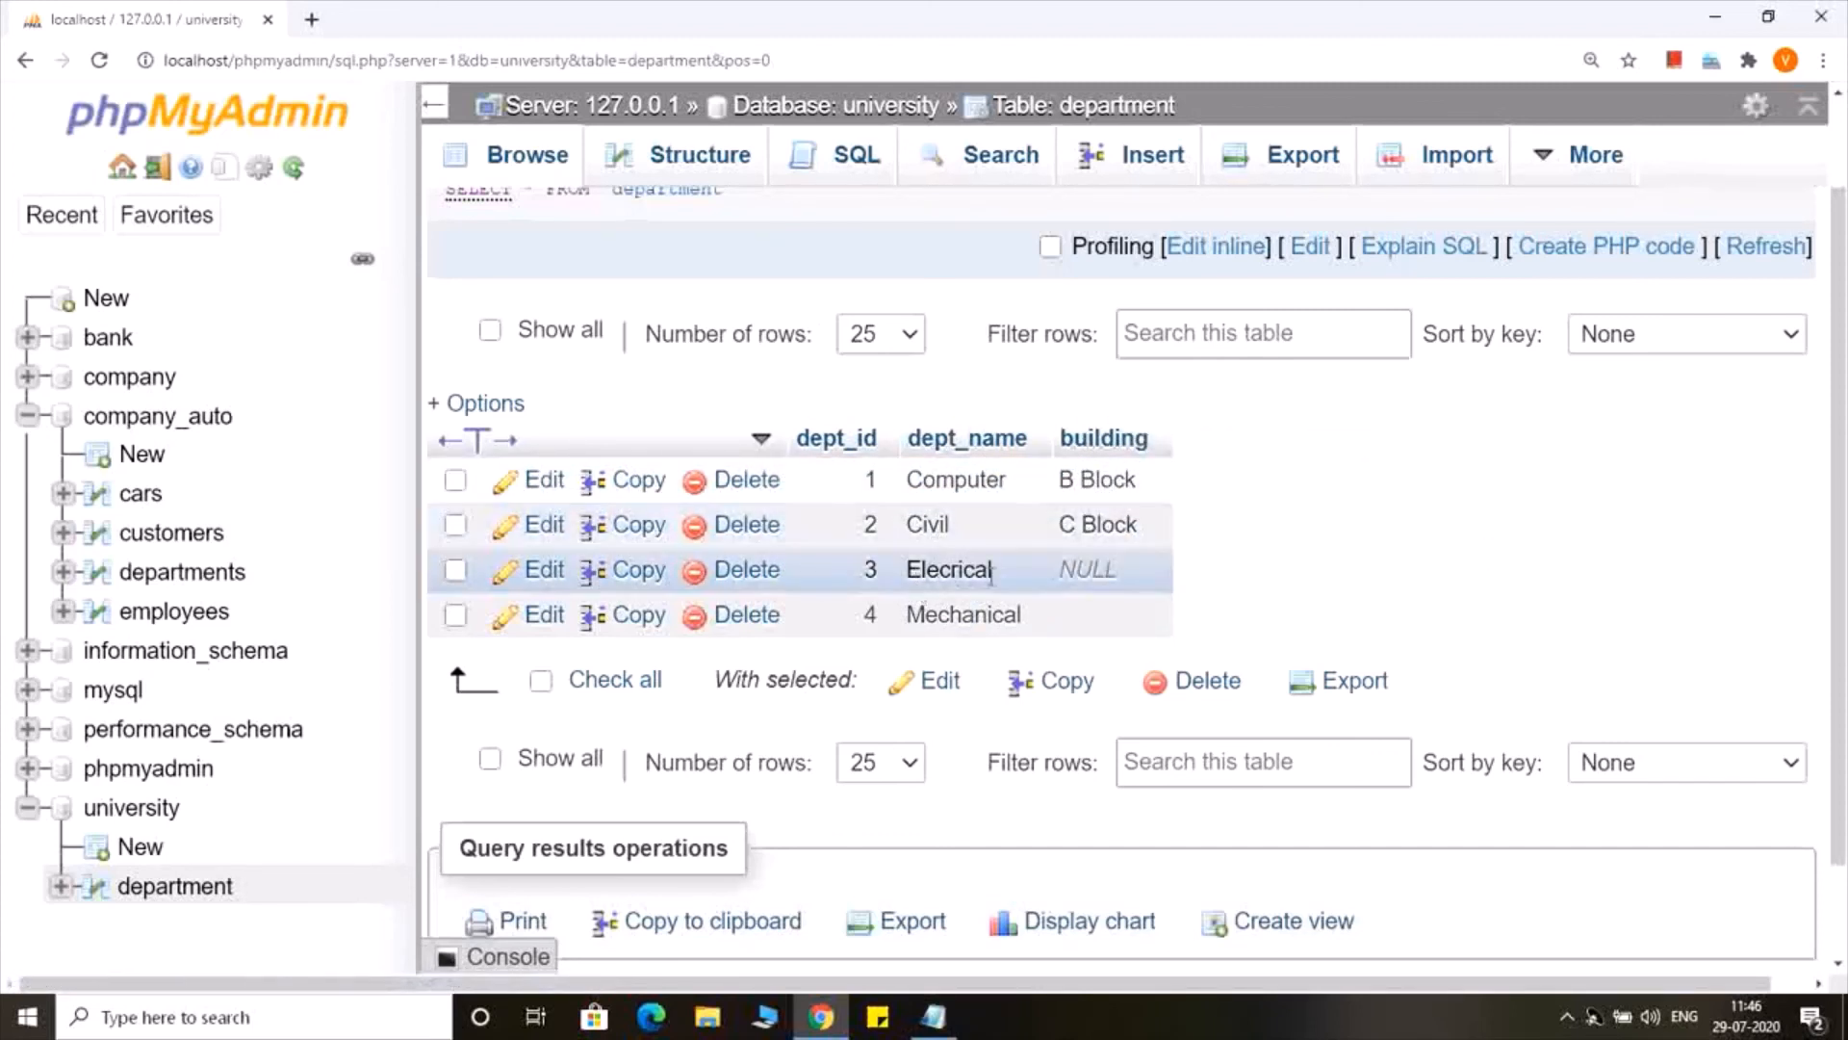
double_click(1085, 569)
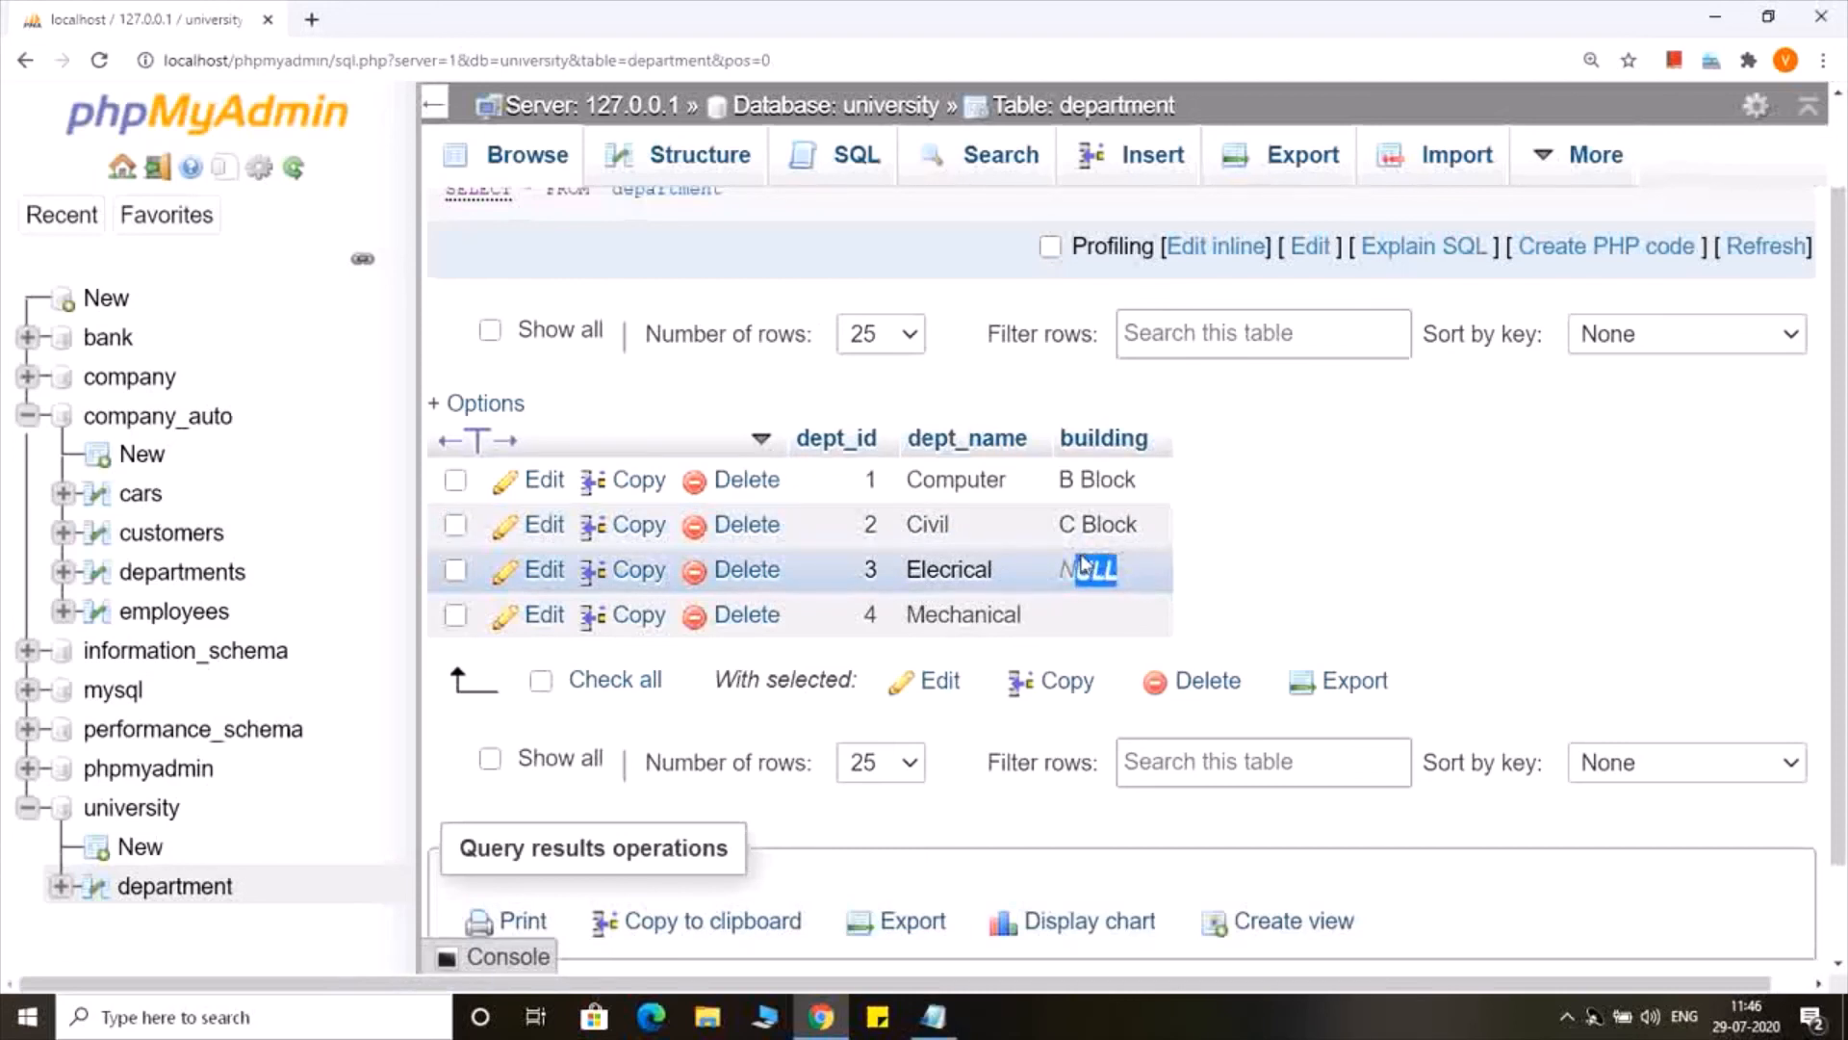